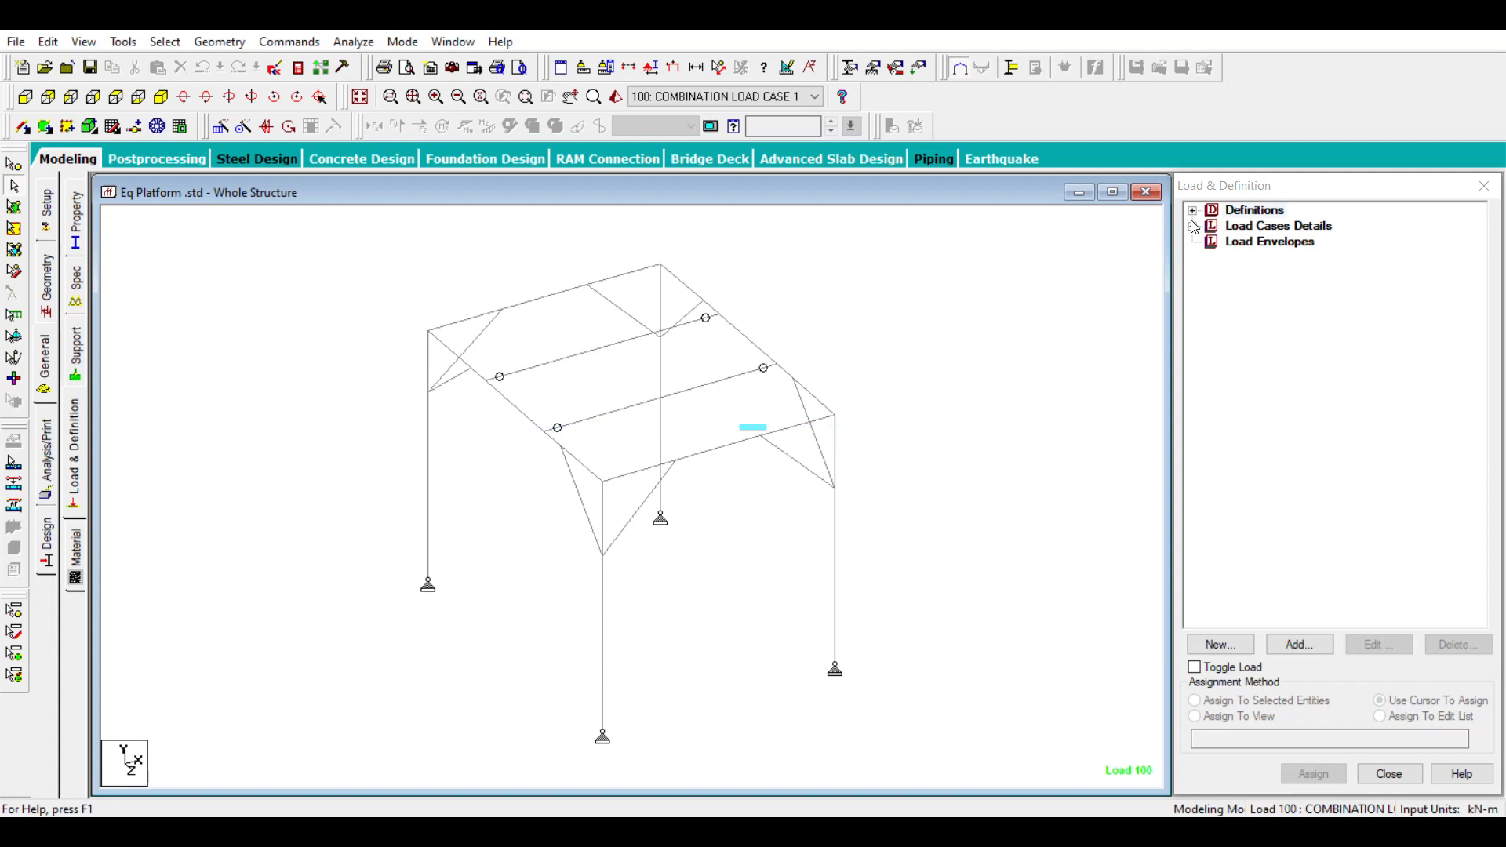
Expand Load Cases Details and combination case 100 to show its factors, 1 x Load 3 and 0.5 x Load 4.
left_click(1193, 226)
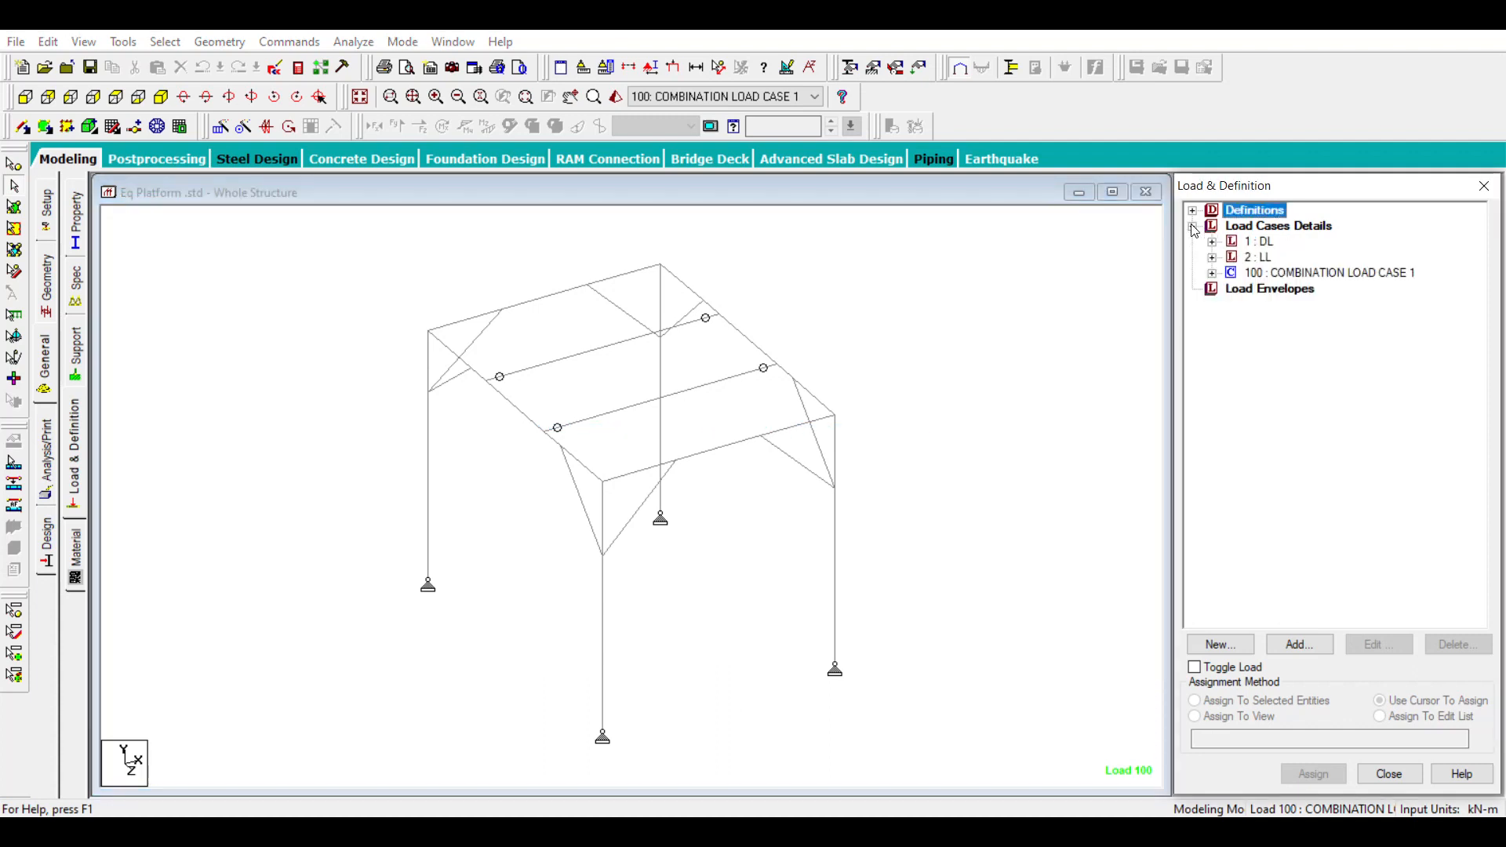
left_click(1211, 241)
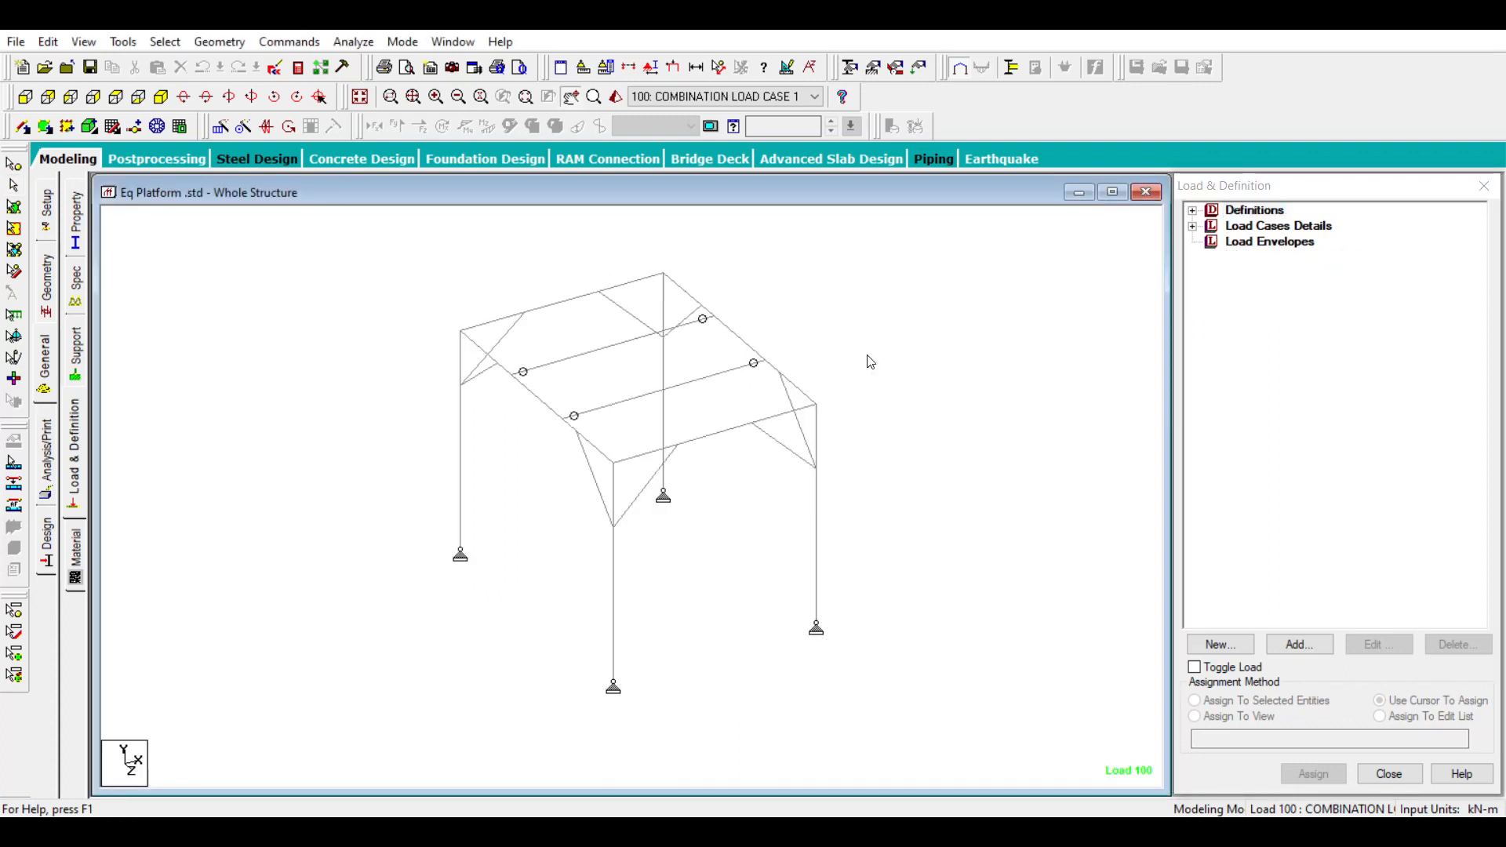
mouse_move(872, 355)
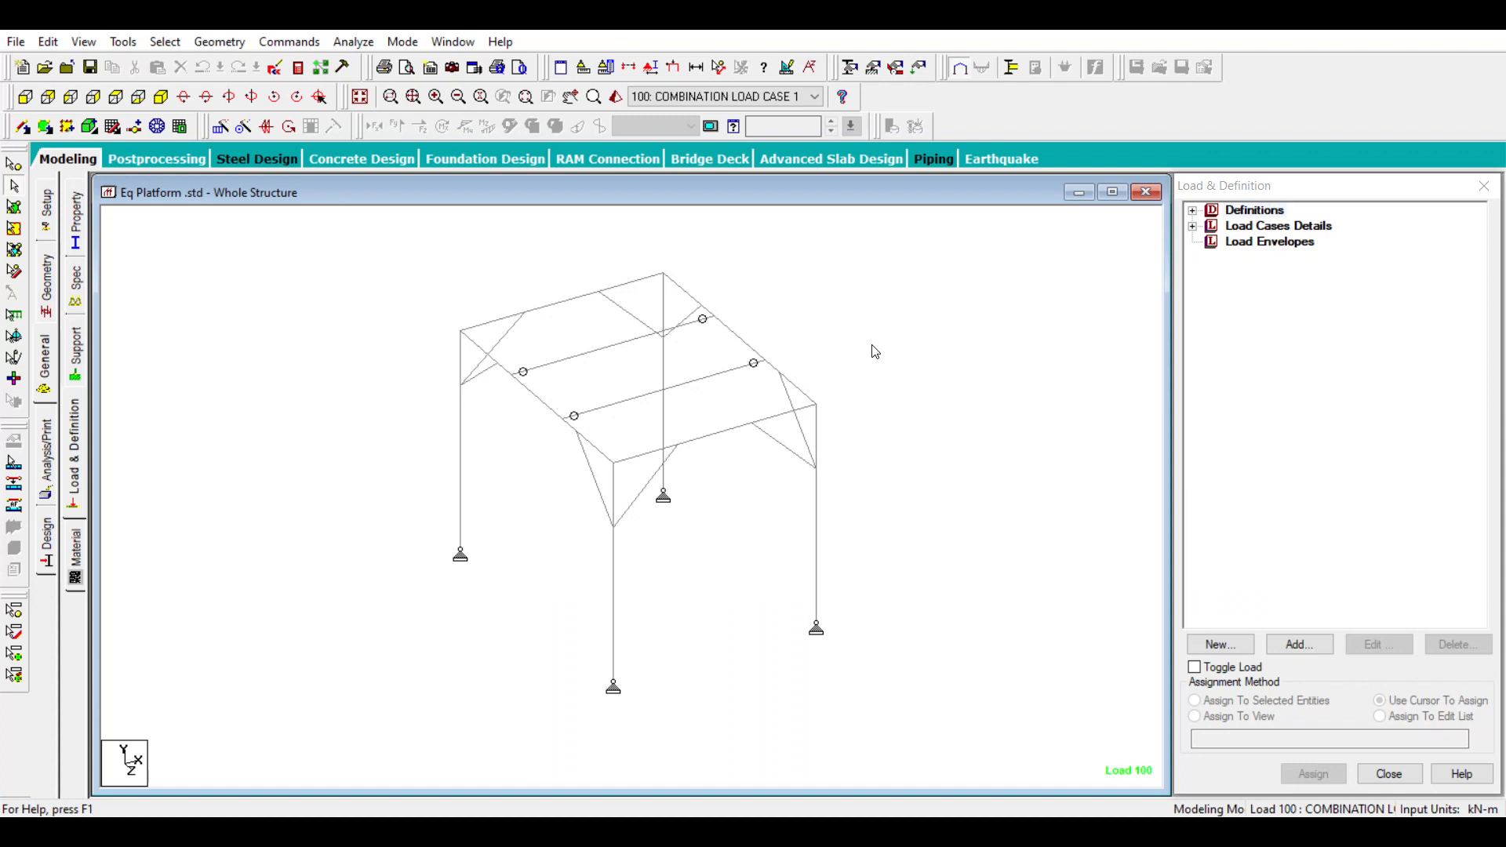
mouse_move(876, 348)
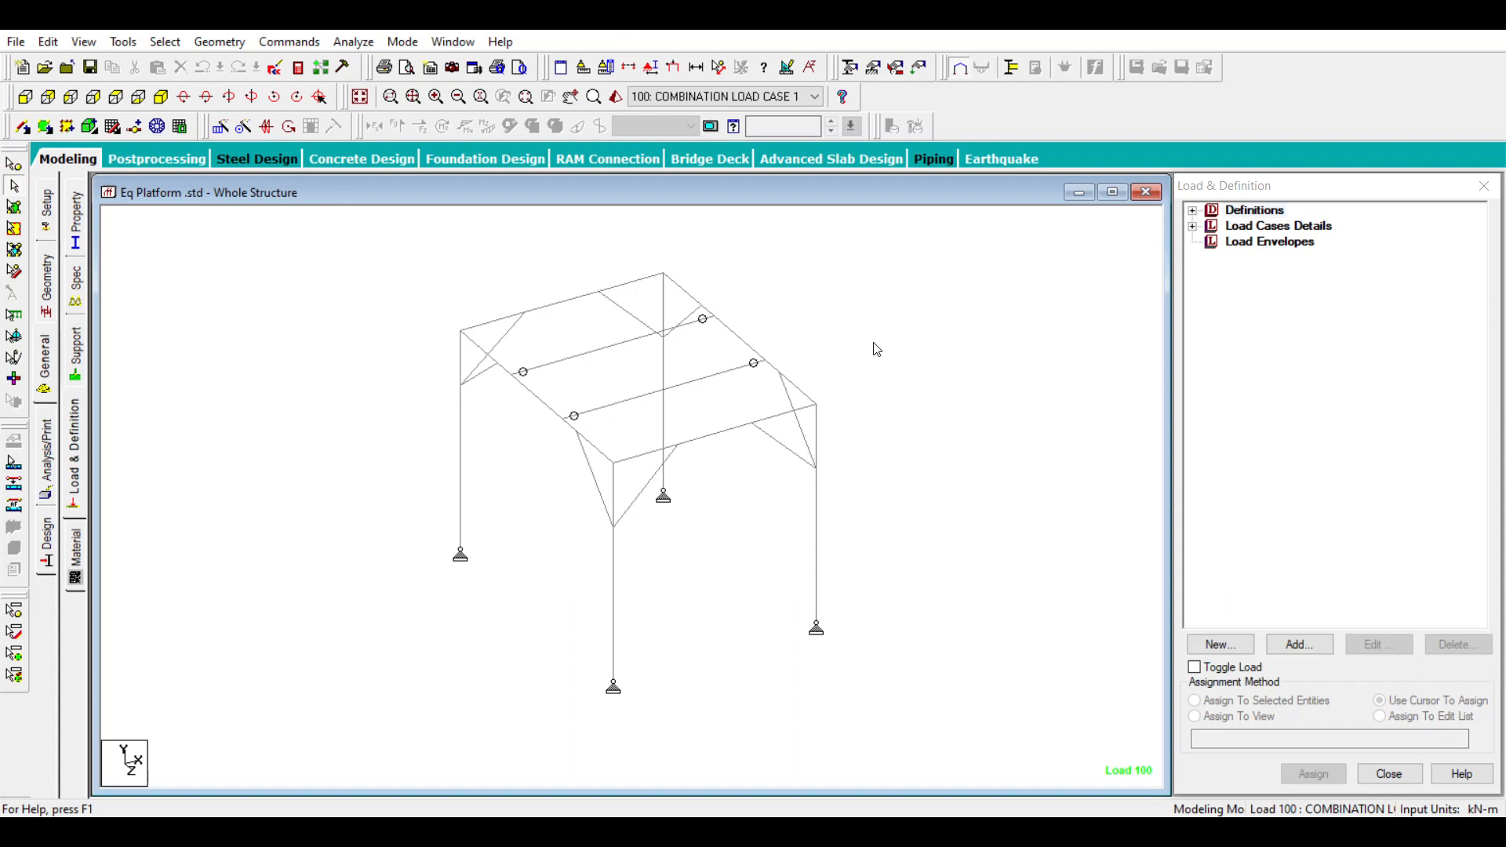
mouse_move(1017, 296)
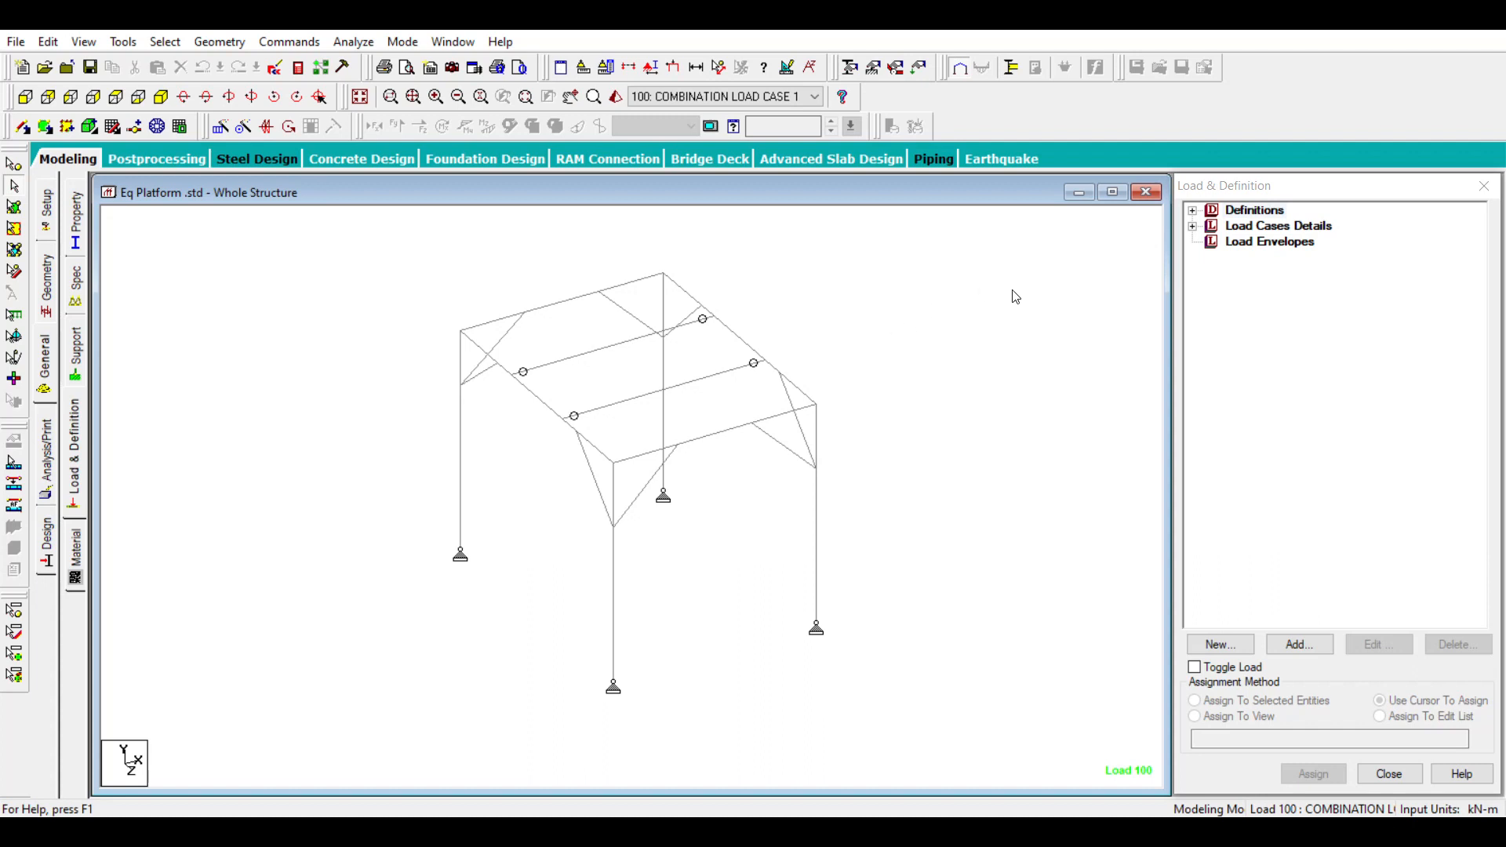
mouse_move(828, 377)
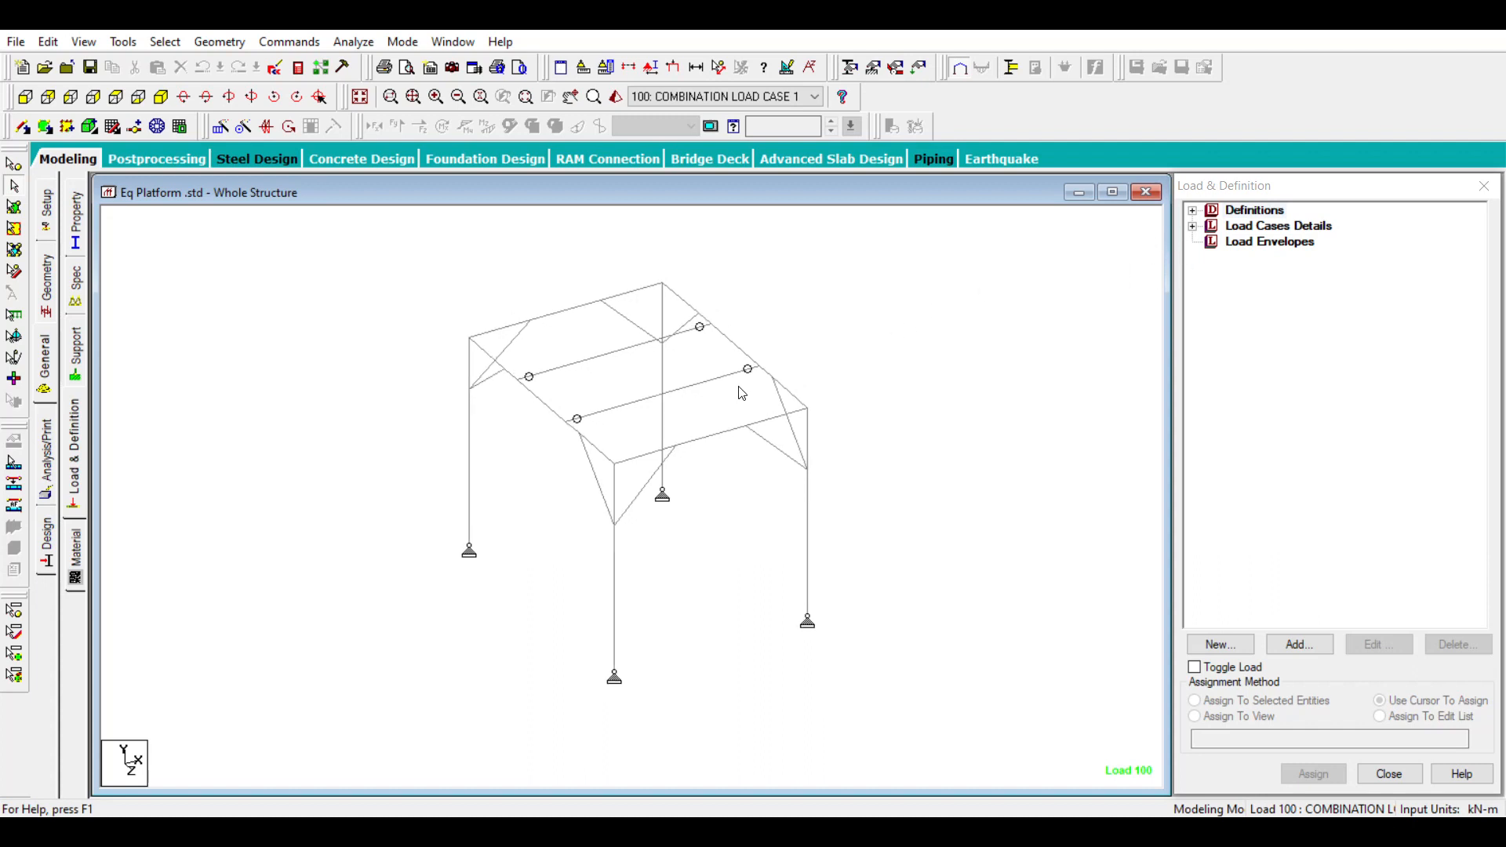
mouse_move(725, 511)
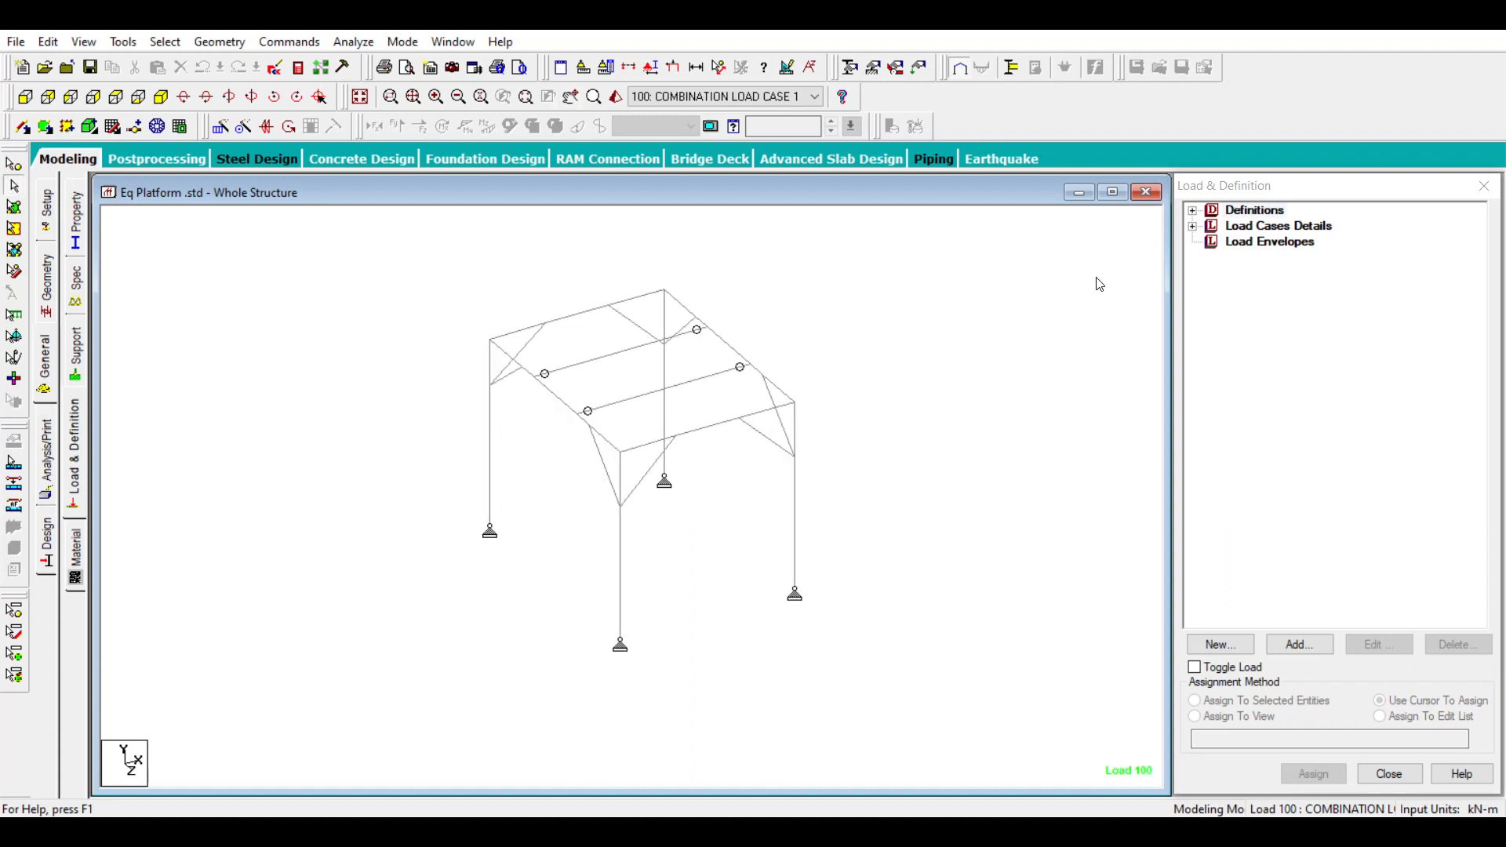
mouse_move(1061, 285)
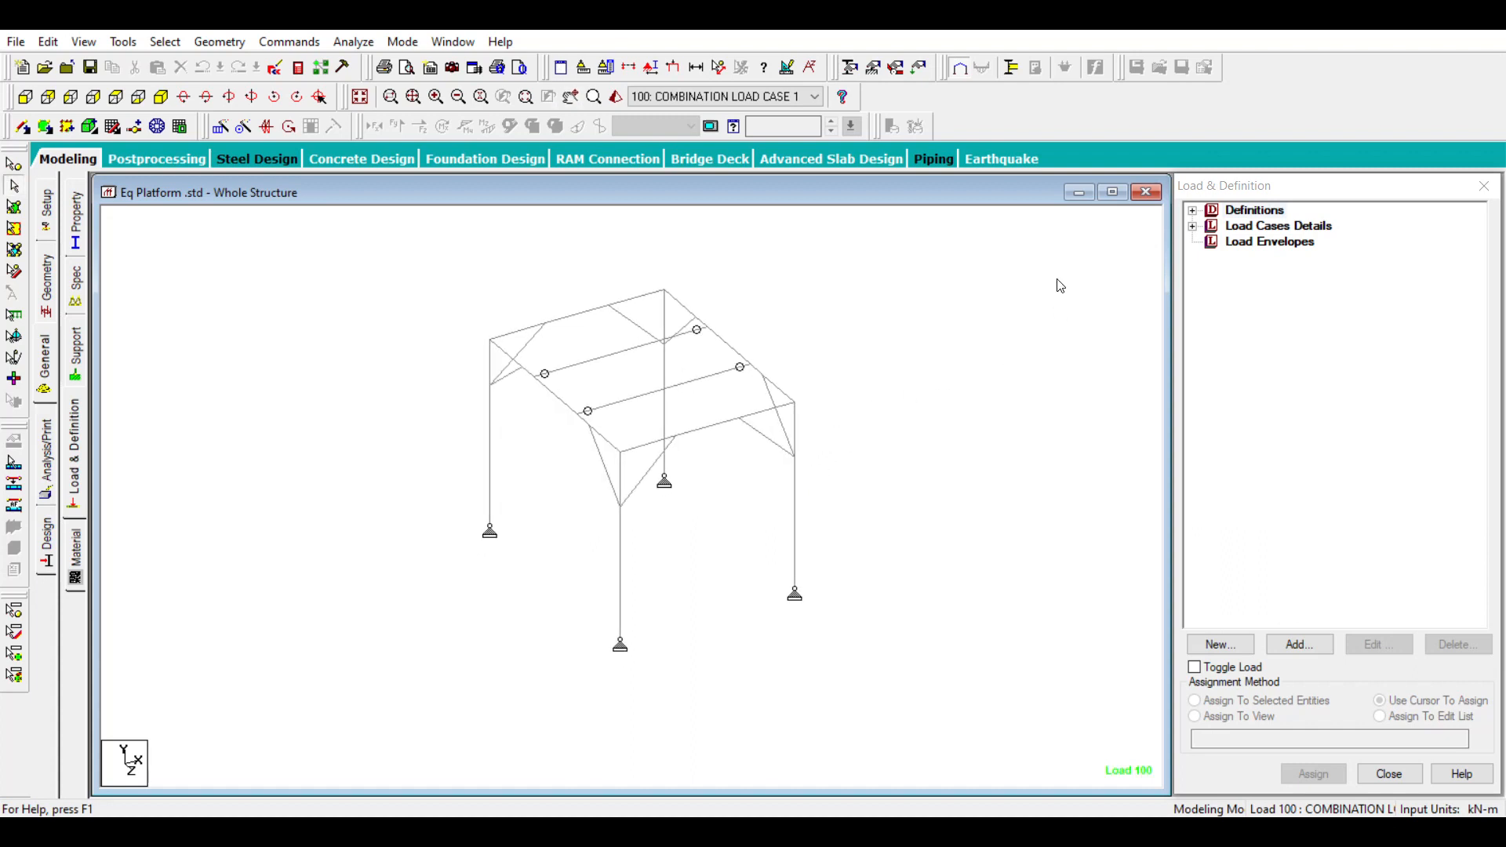
mouse_move(879, 389)
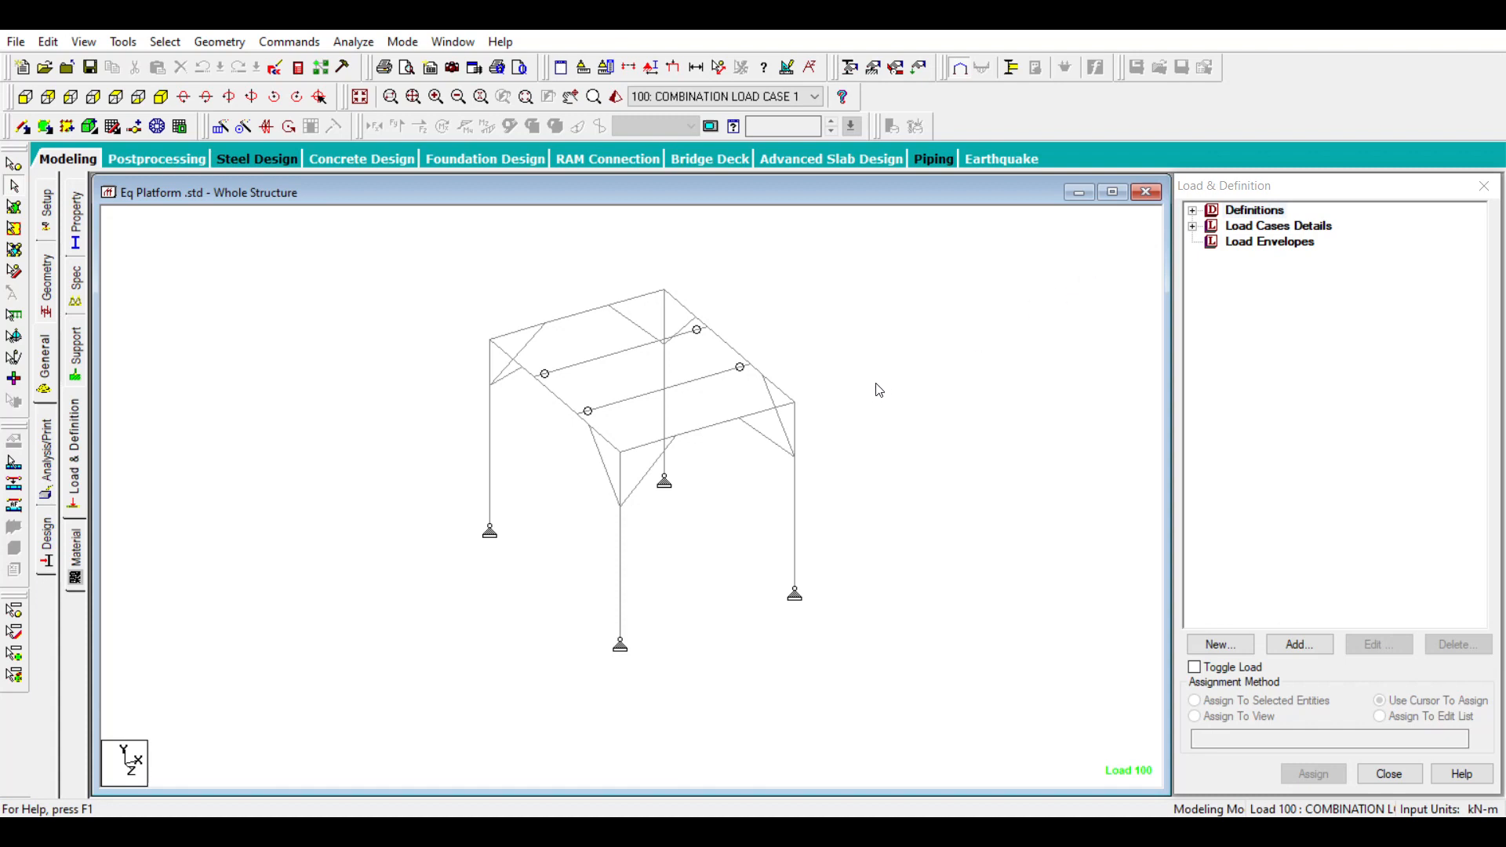
left_click(1193, 226)
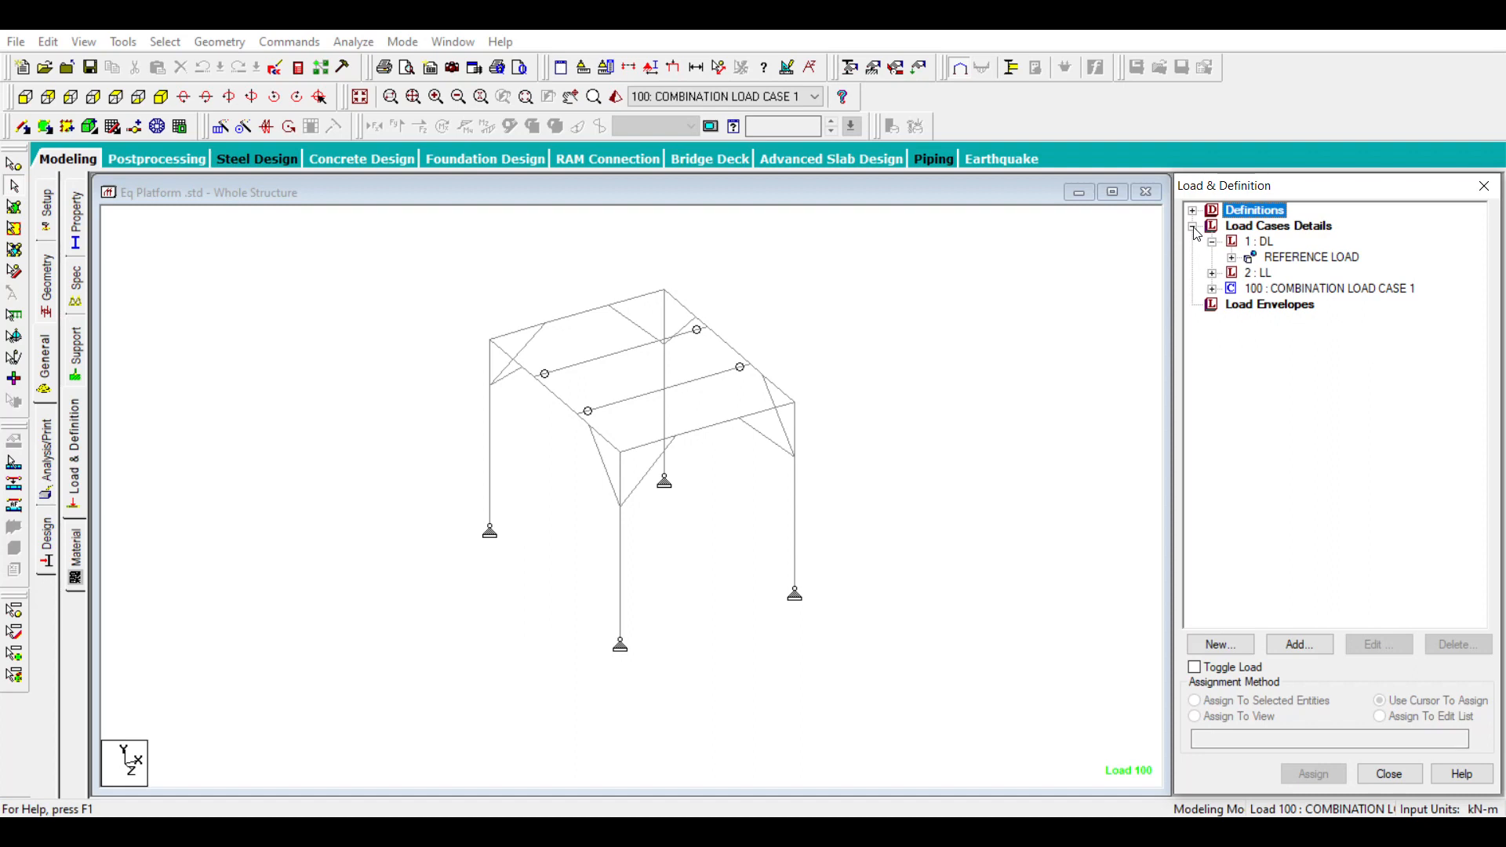
left_click(1255, 242)
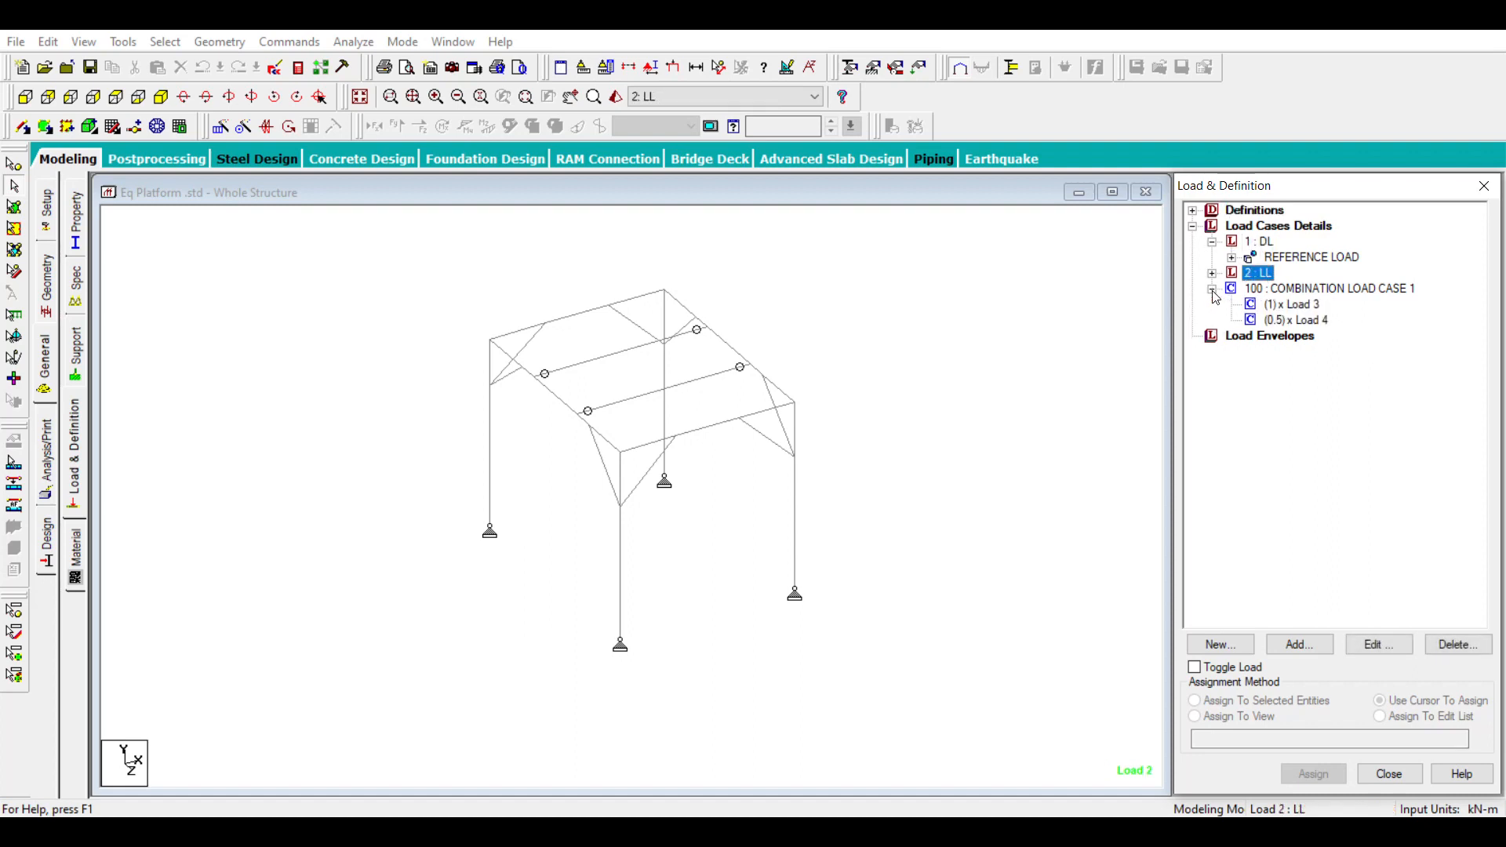
left_click(1286, 304)
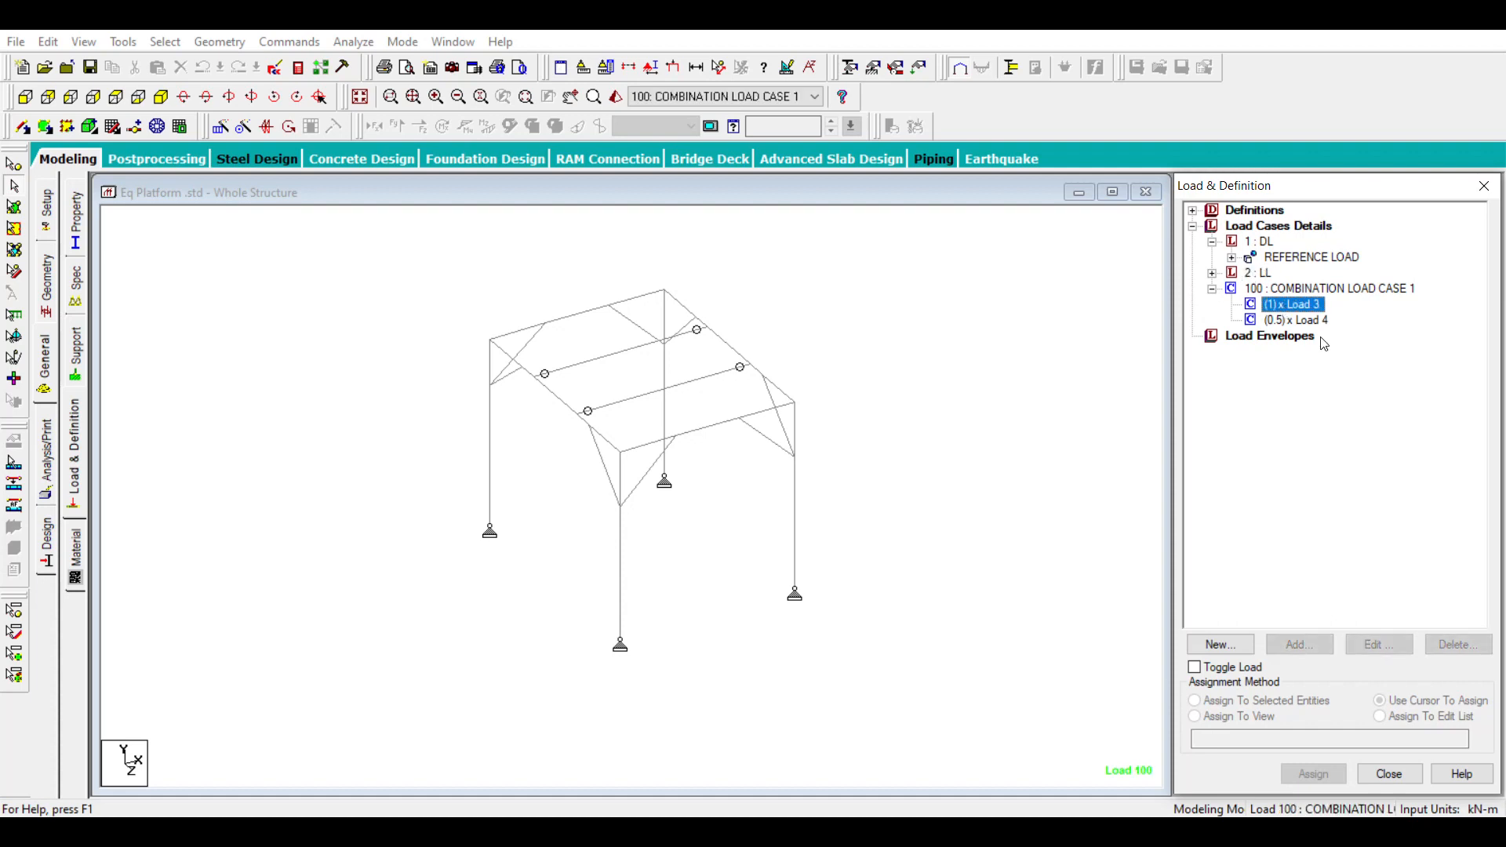
left_click(1287, 321)
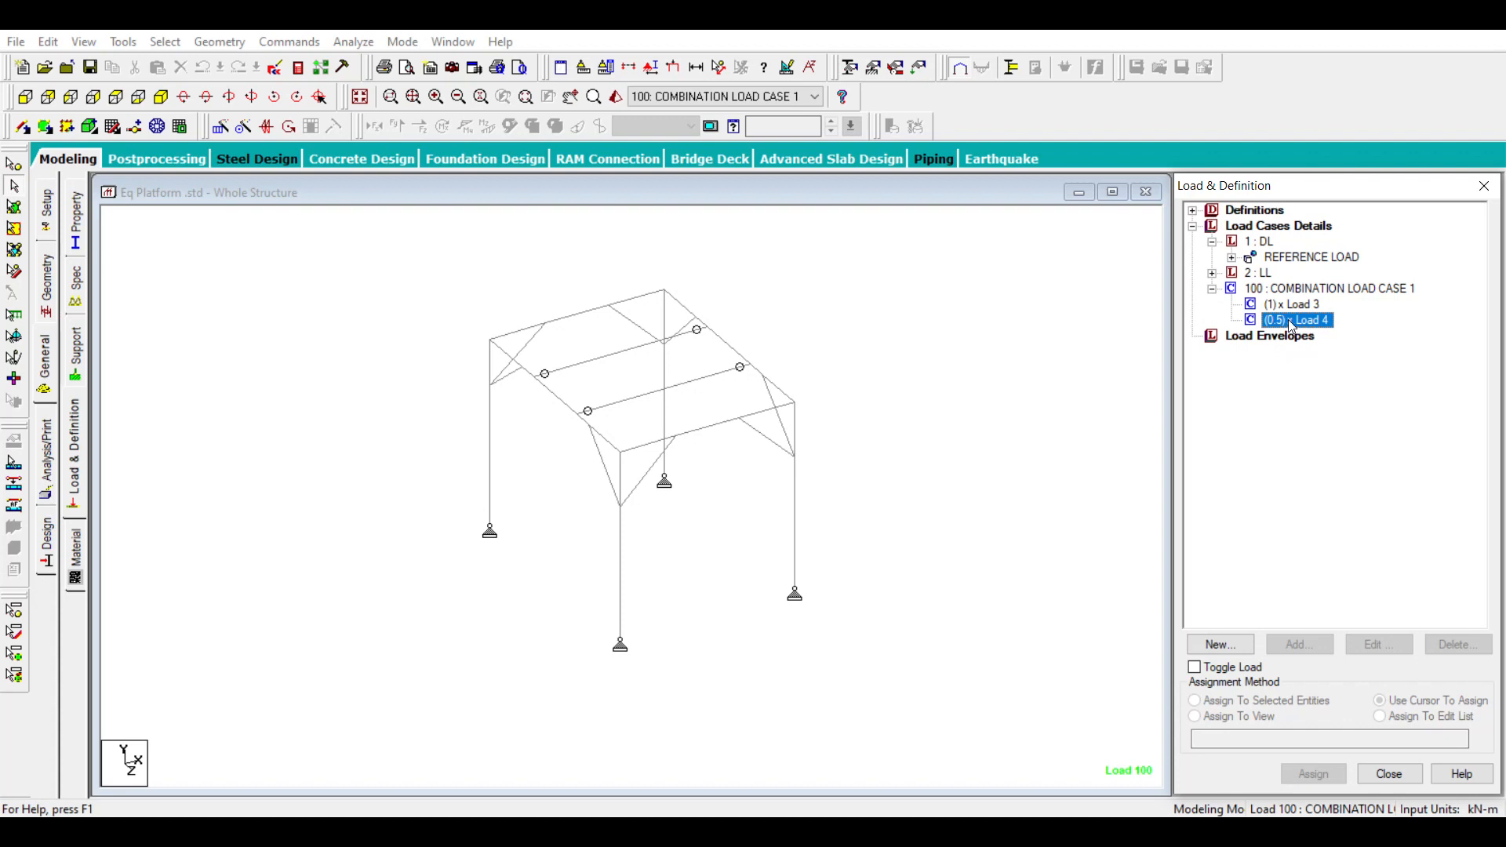
mouse_move(870, 309)
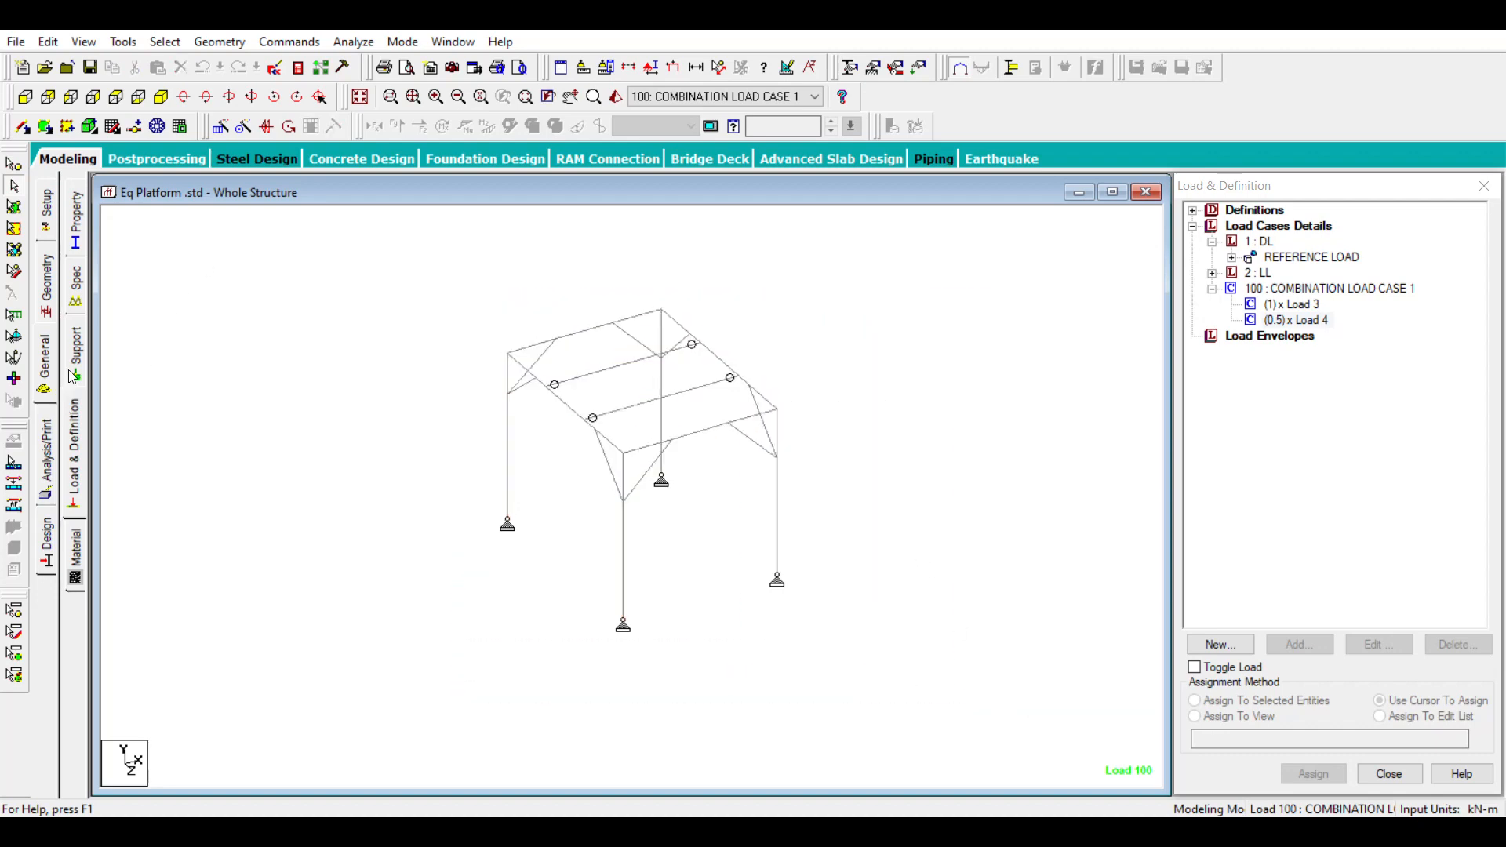
Assign Support 2 to the selected platform nodes from the Support page and confirm.
left_click(74, 346)
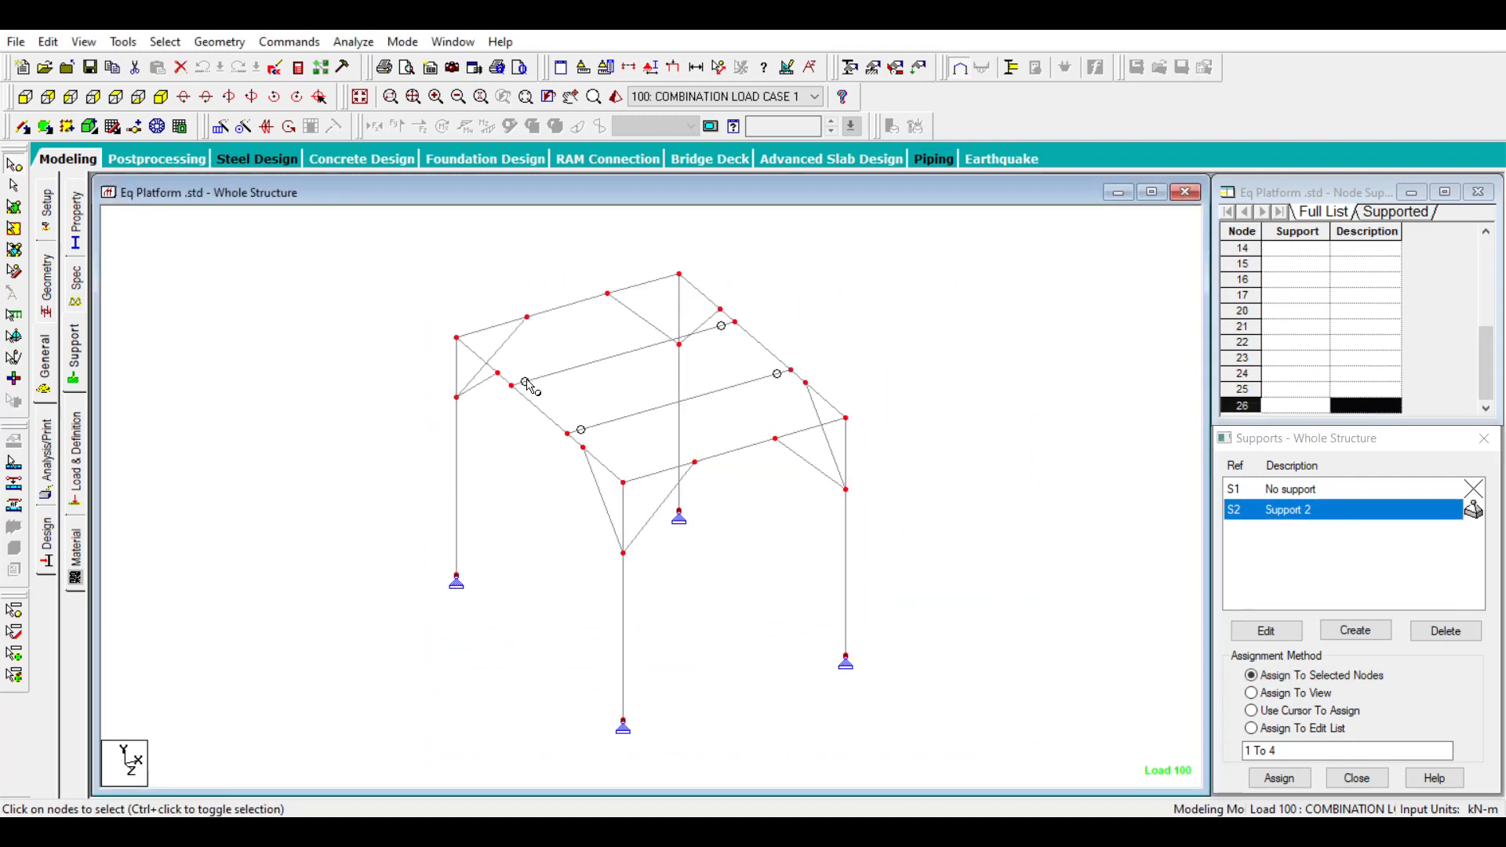
left_click(1251, 711)
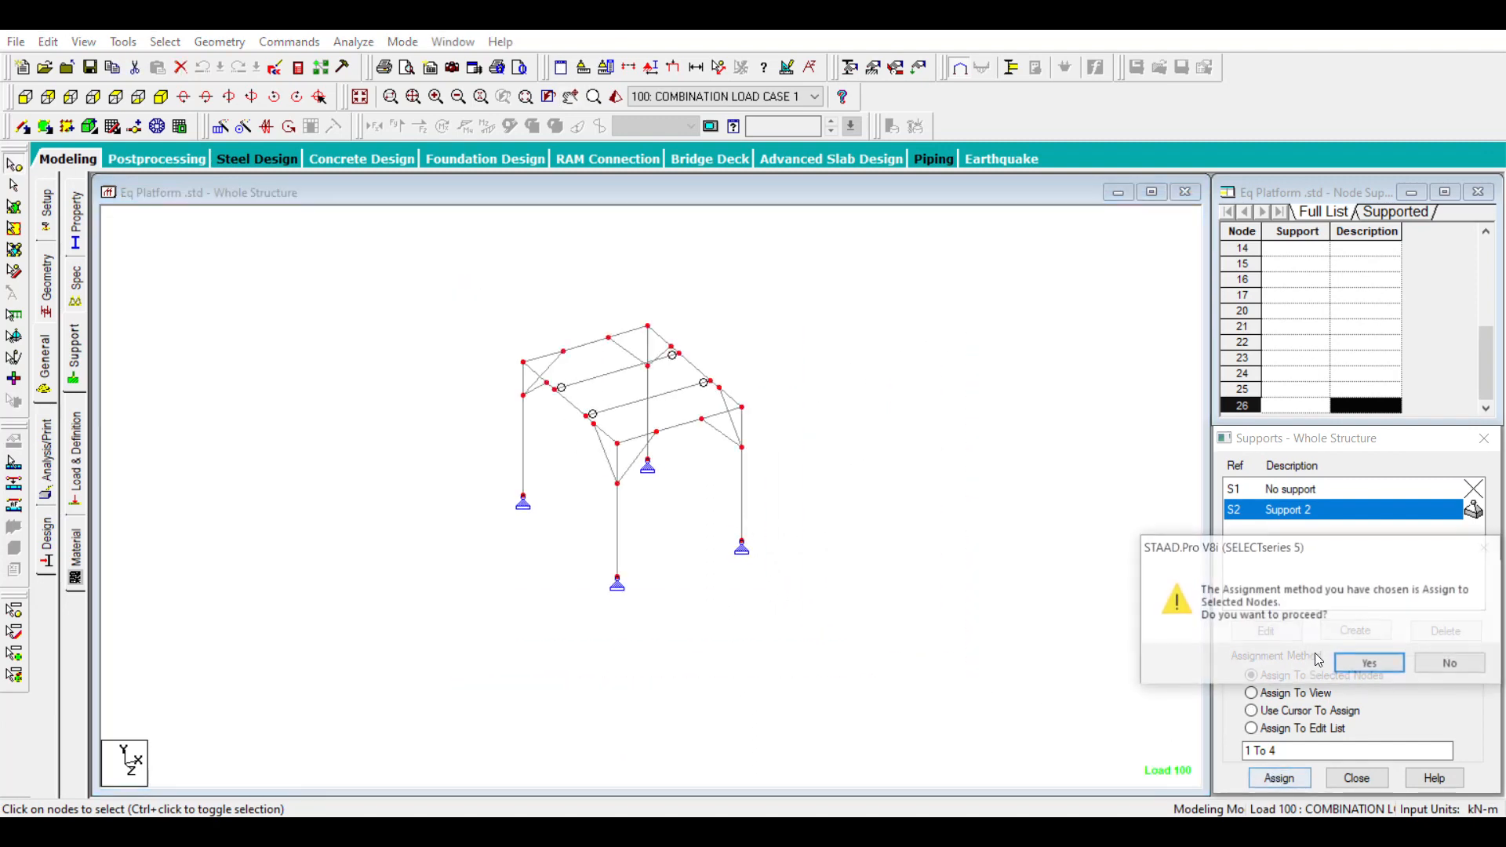
left_click(1368, 662)
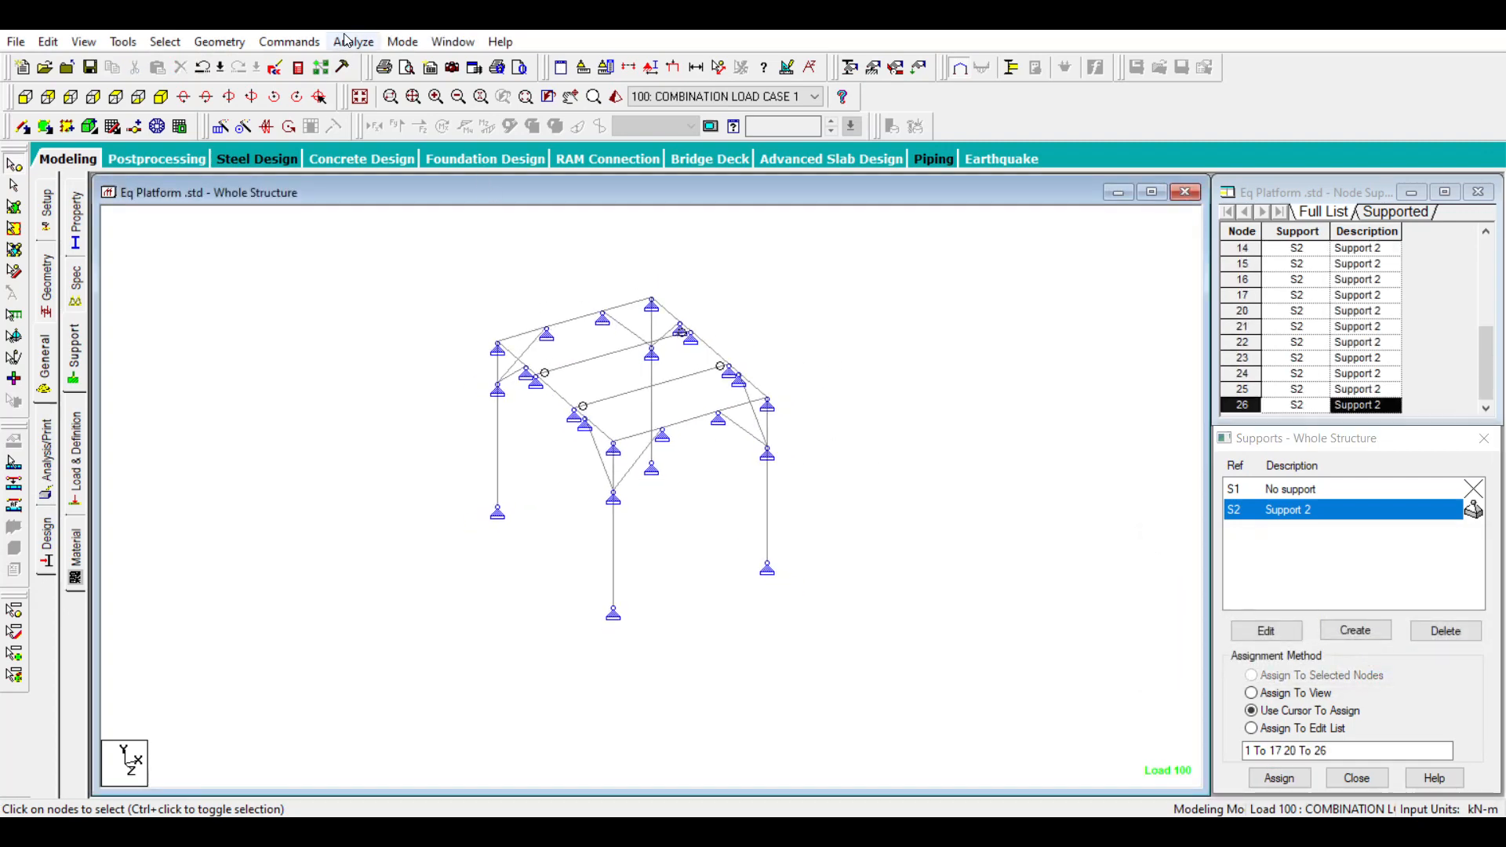
left_click(352, 41)
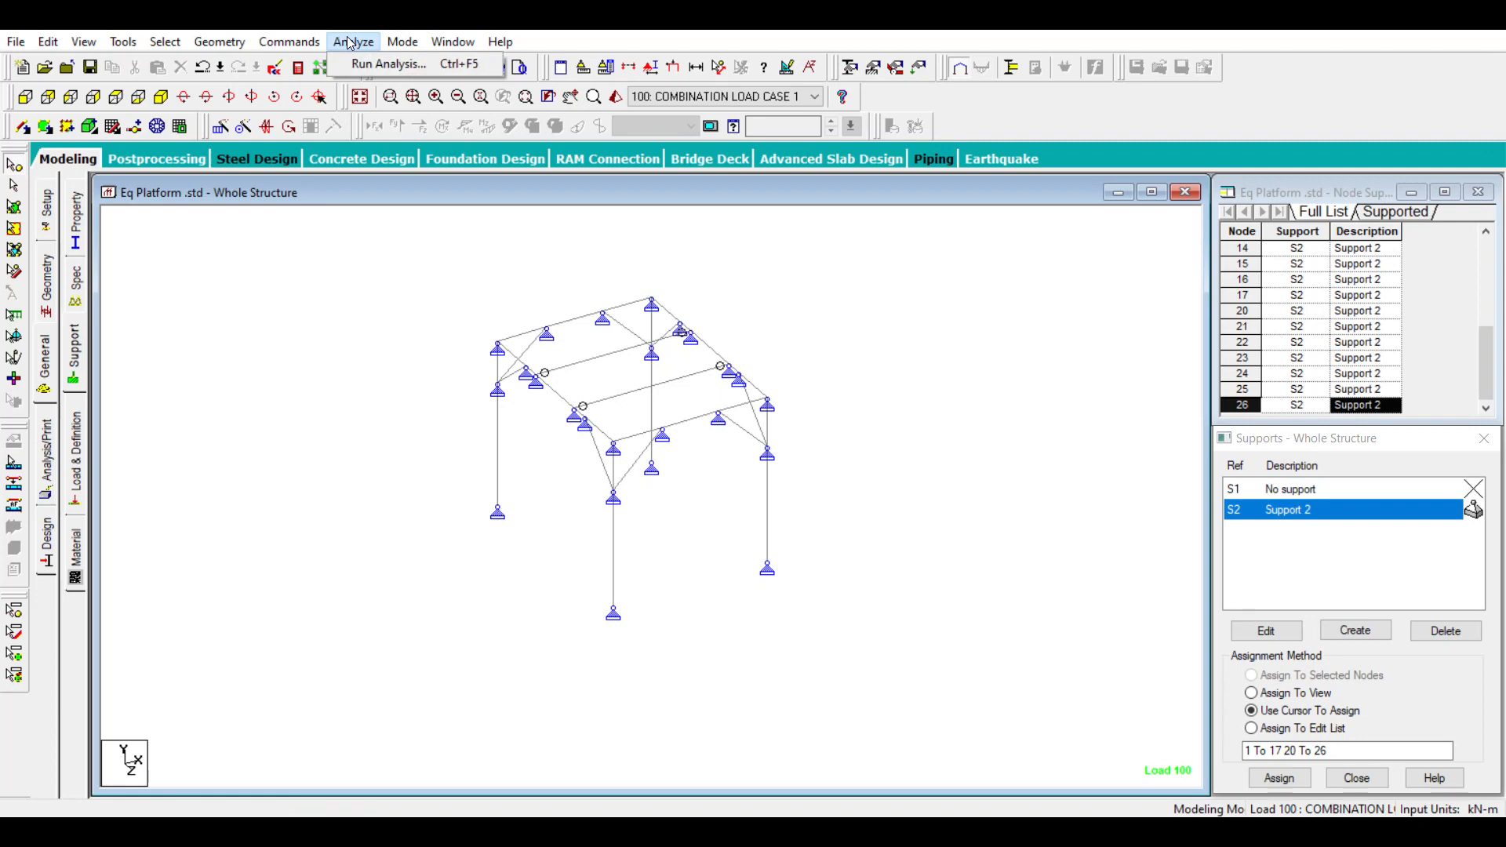
Run the analysis from Analyze > Run Analysis and dismiss the finished report.
left_click(389, 62)
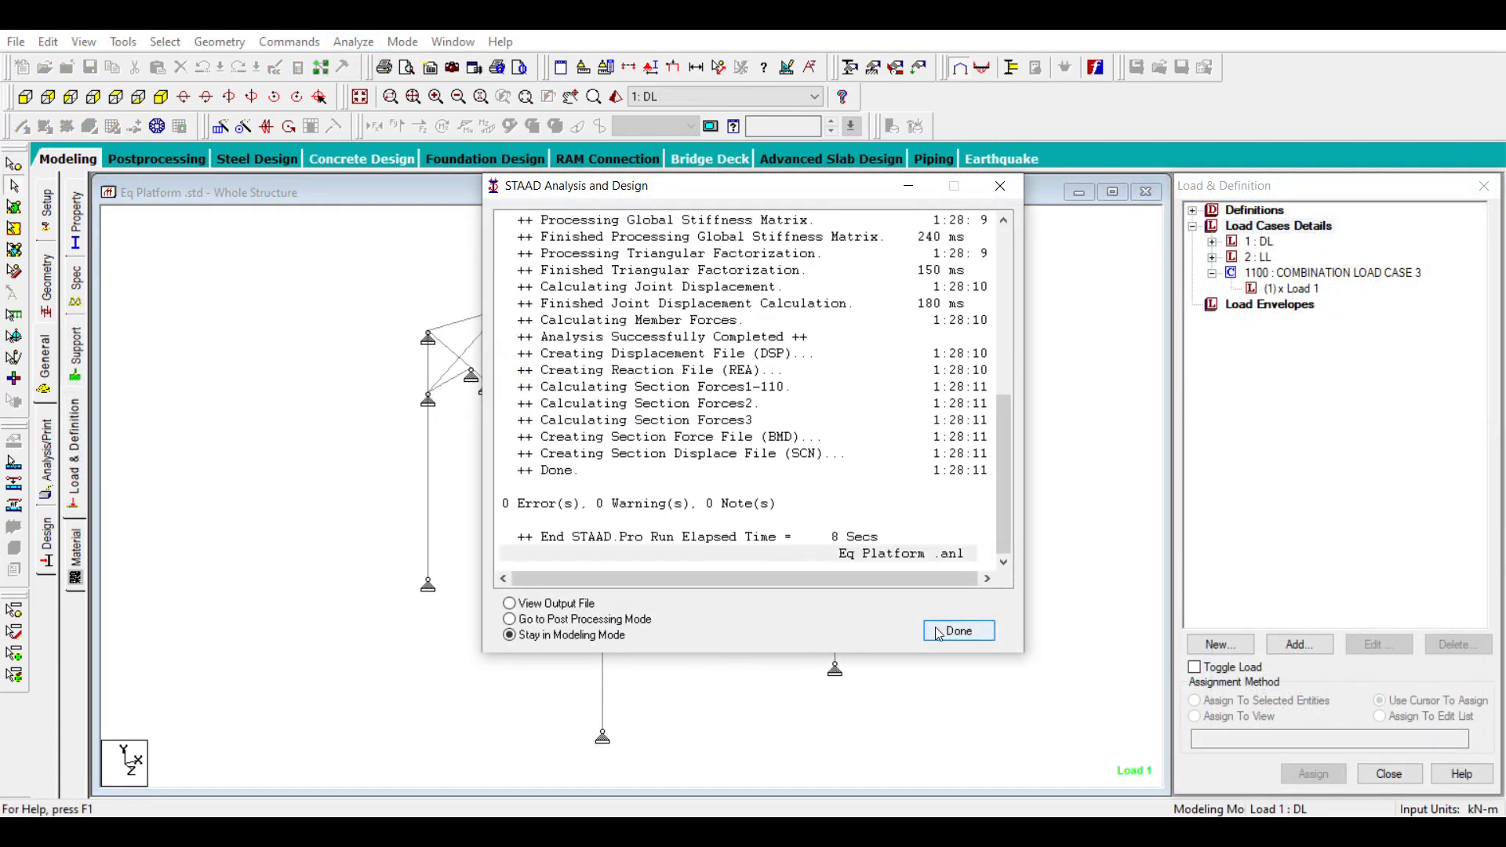
left_click(959, 631)
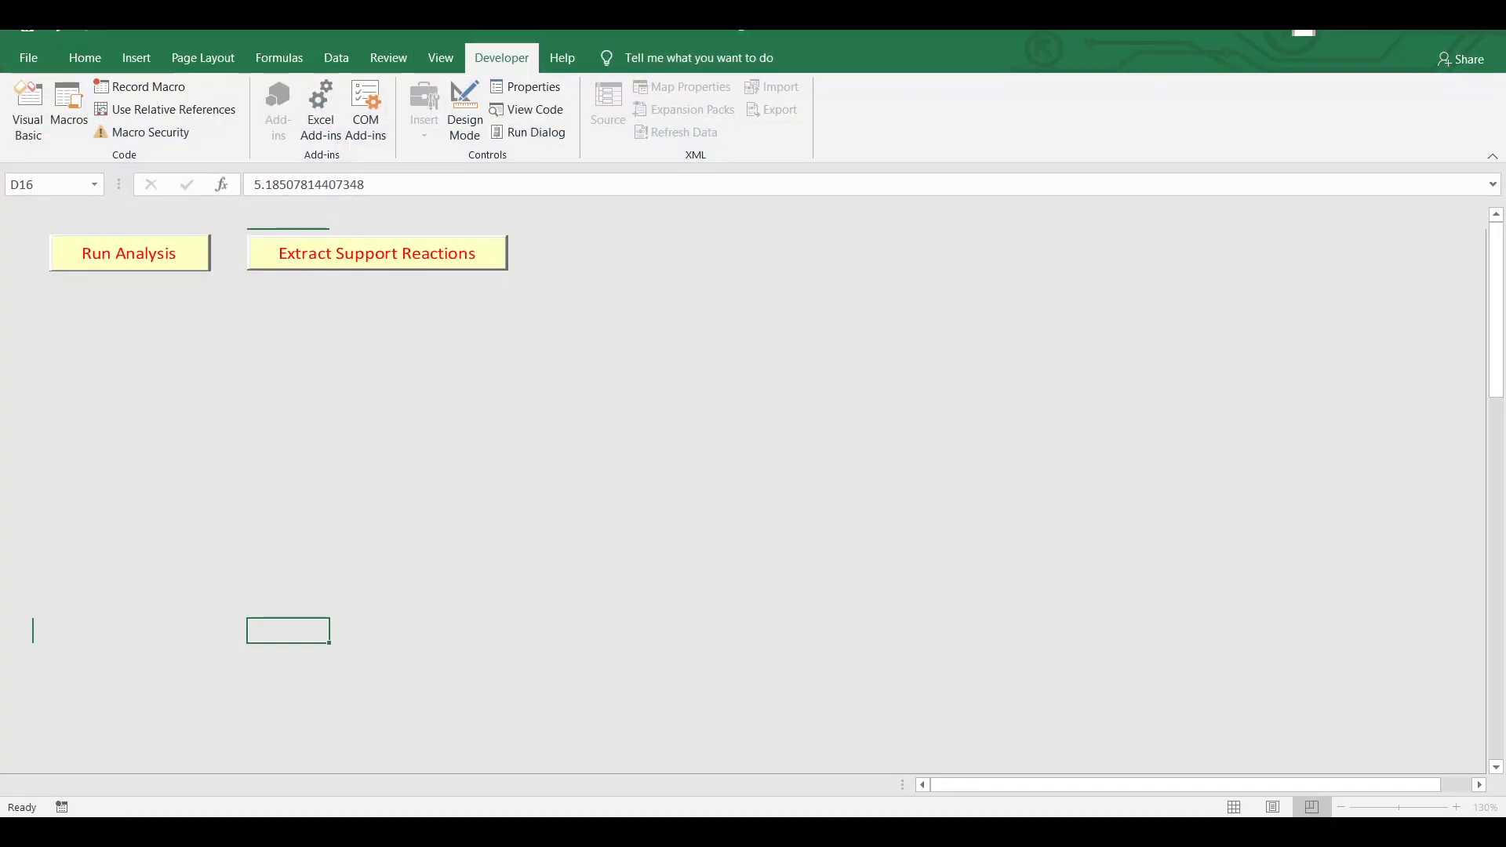
Extract the load case 100 support reactions into the Sheet1 table and select the Fx, Fy, Fz headers.
left_click(377, 252)
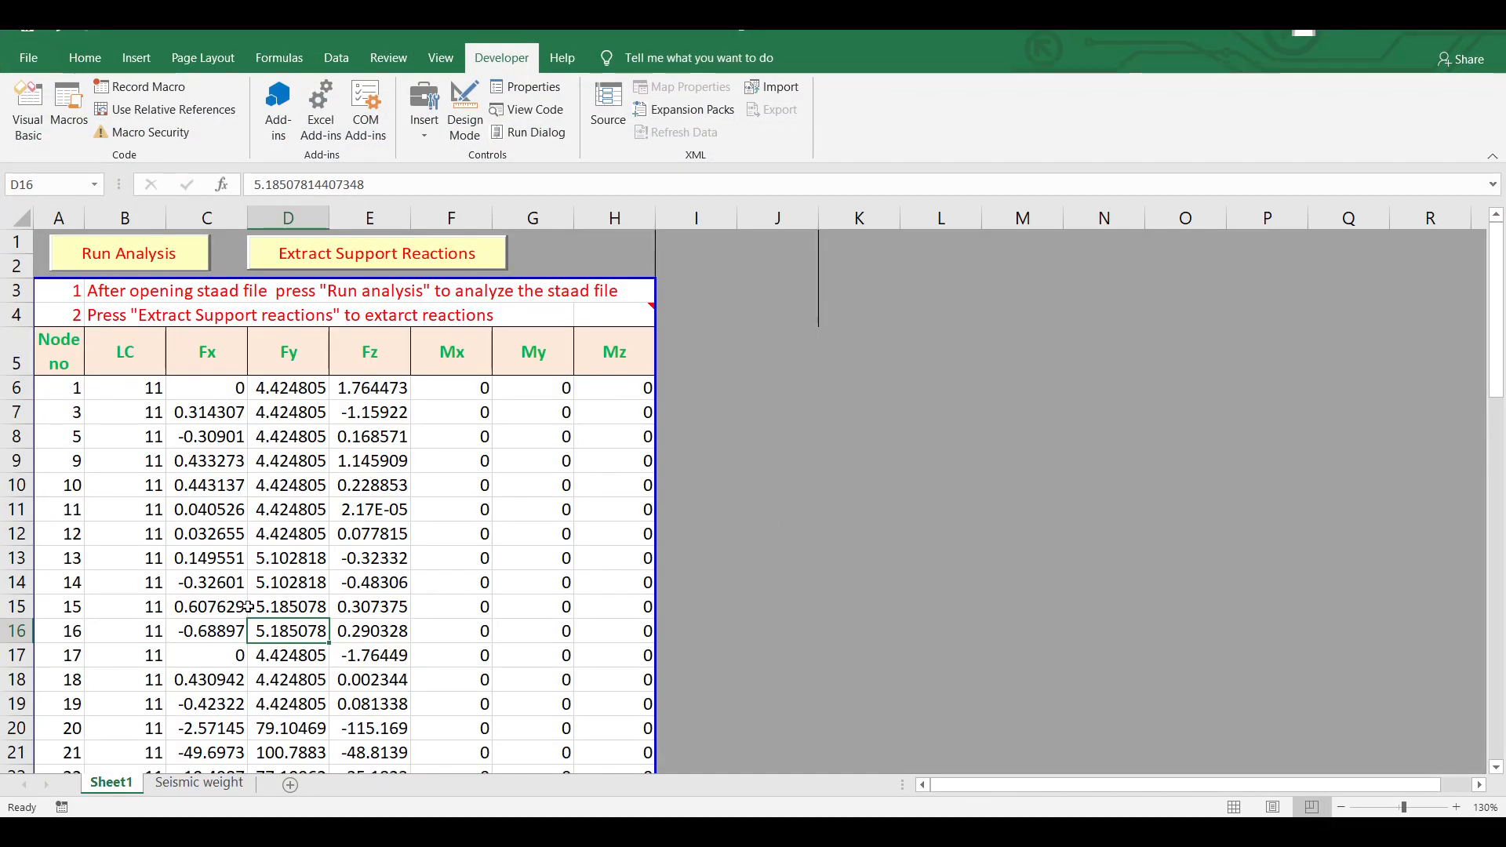
left_click(380, 253)
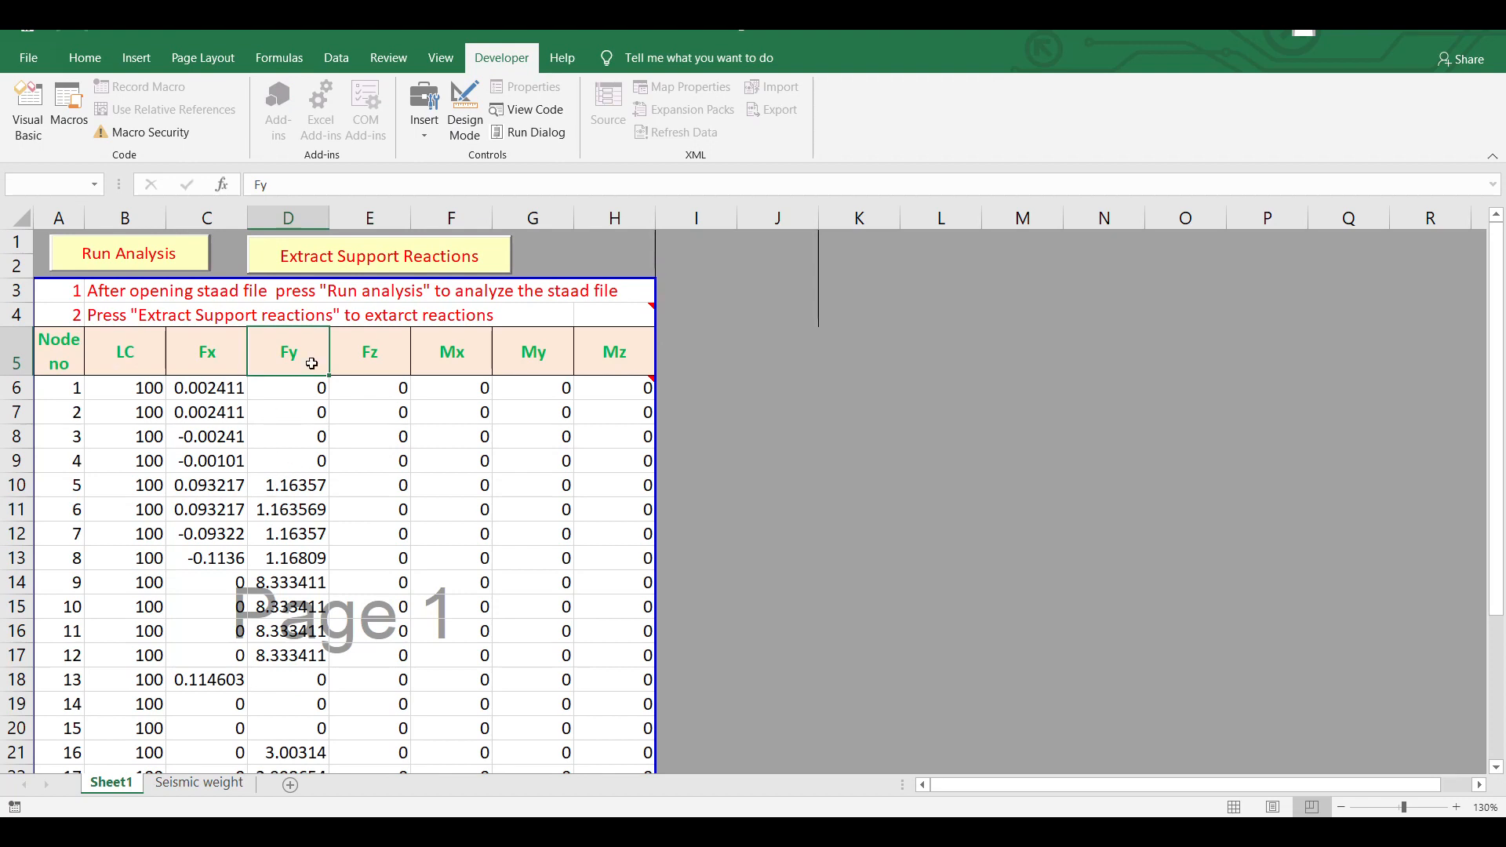
left_click(288, 216)
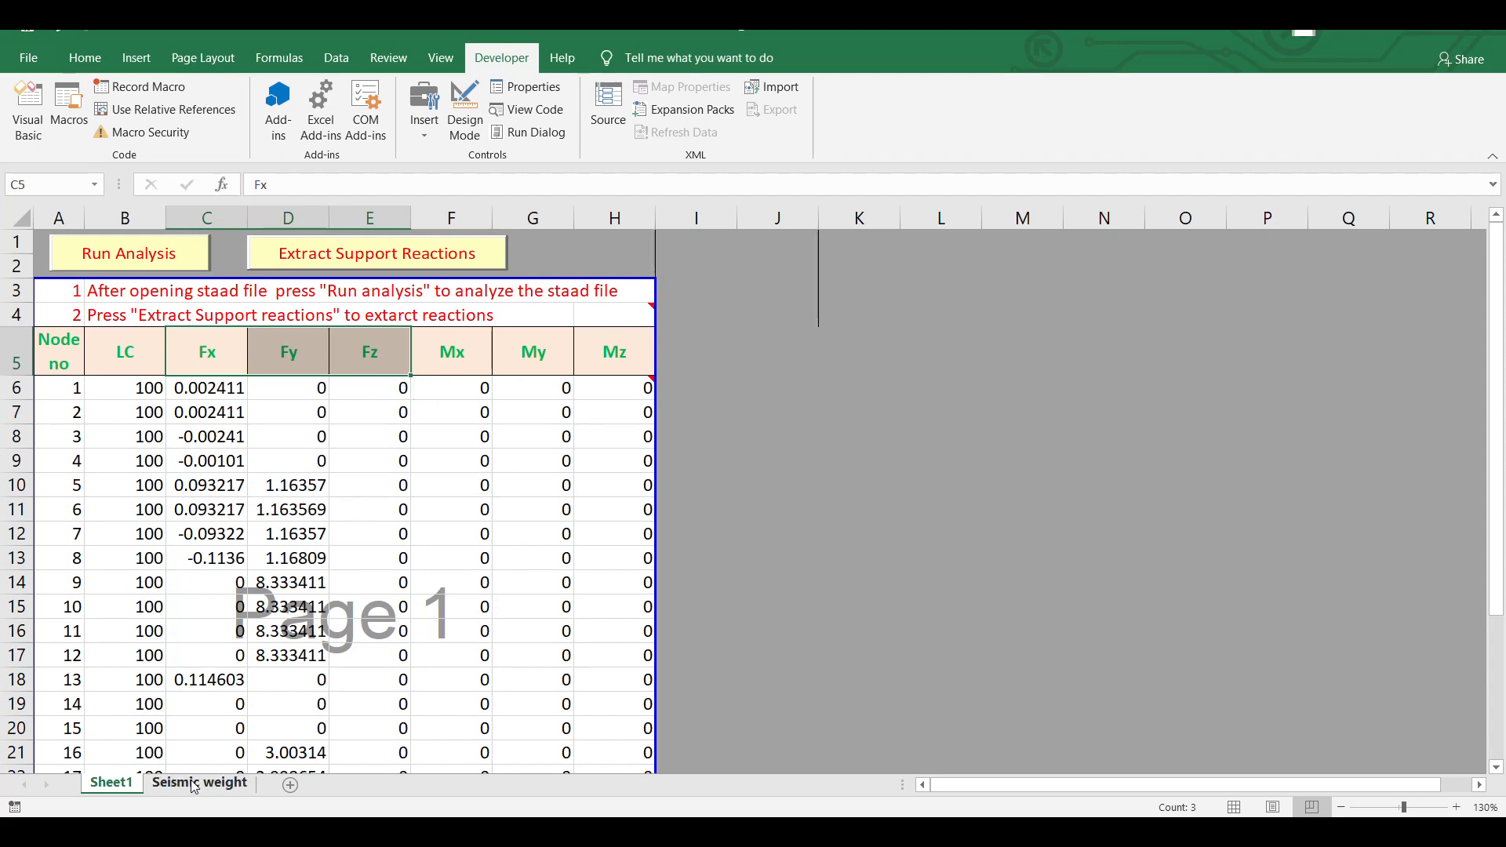
Extract the per-node seismic weights on the Seismic weight sheet and copy the nonzero node rows.
left_click(198, 782)
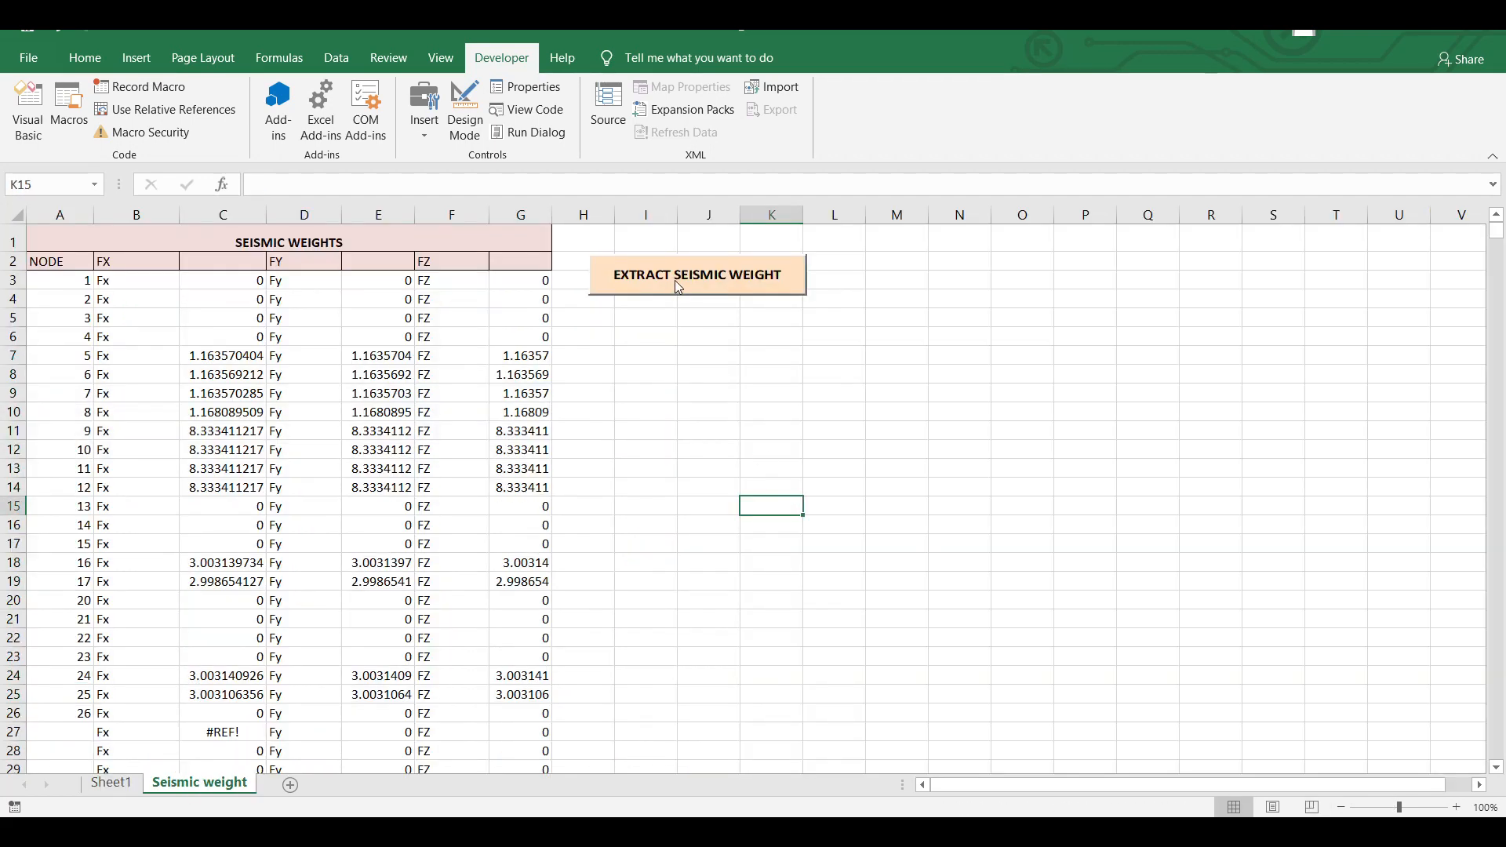
mouse_move(670, 281)
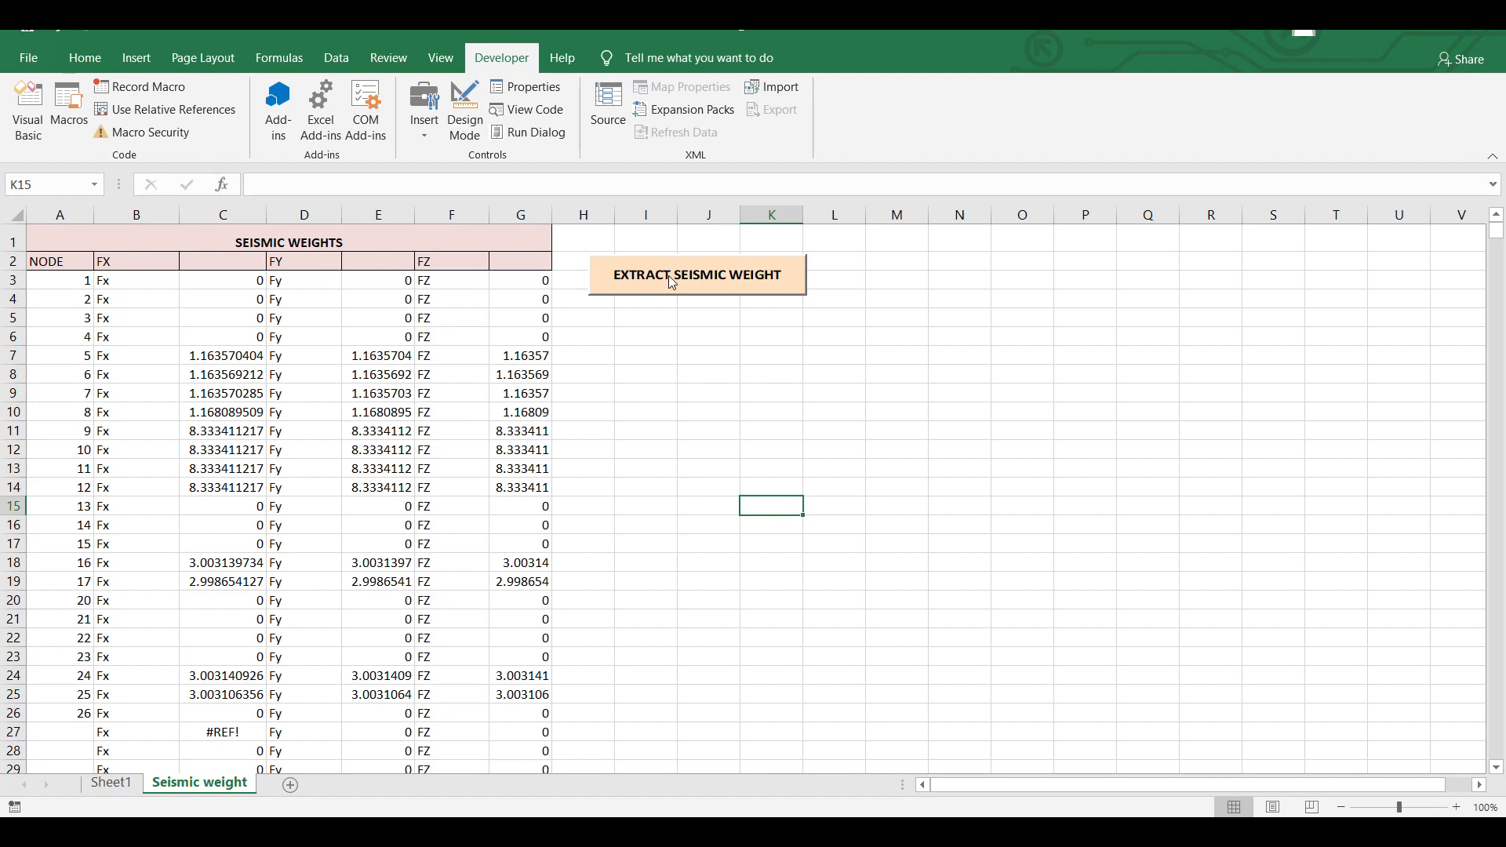
left_click(519, 213)
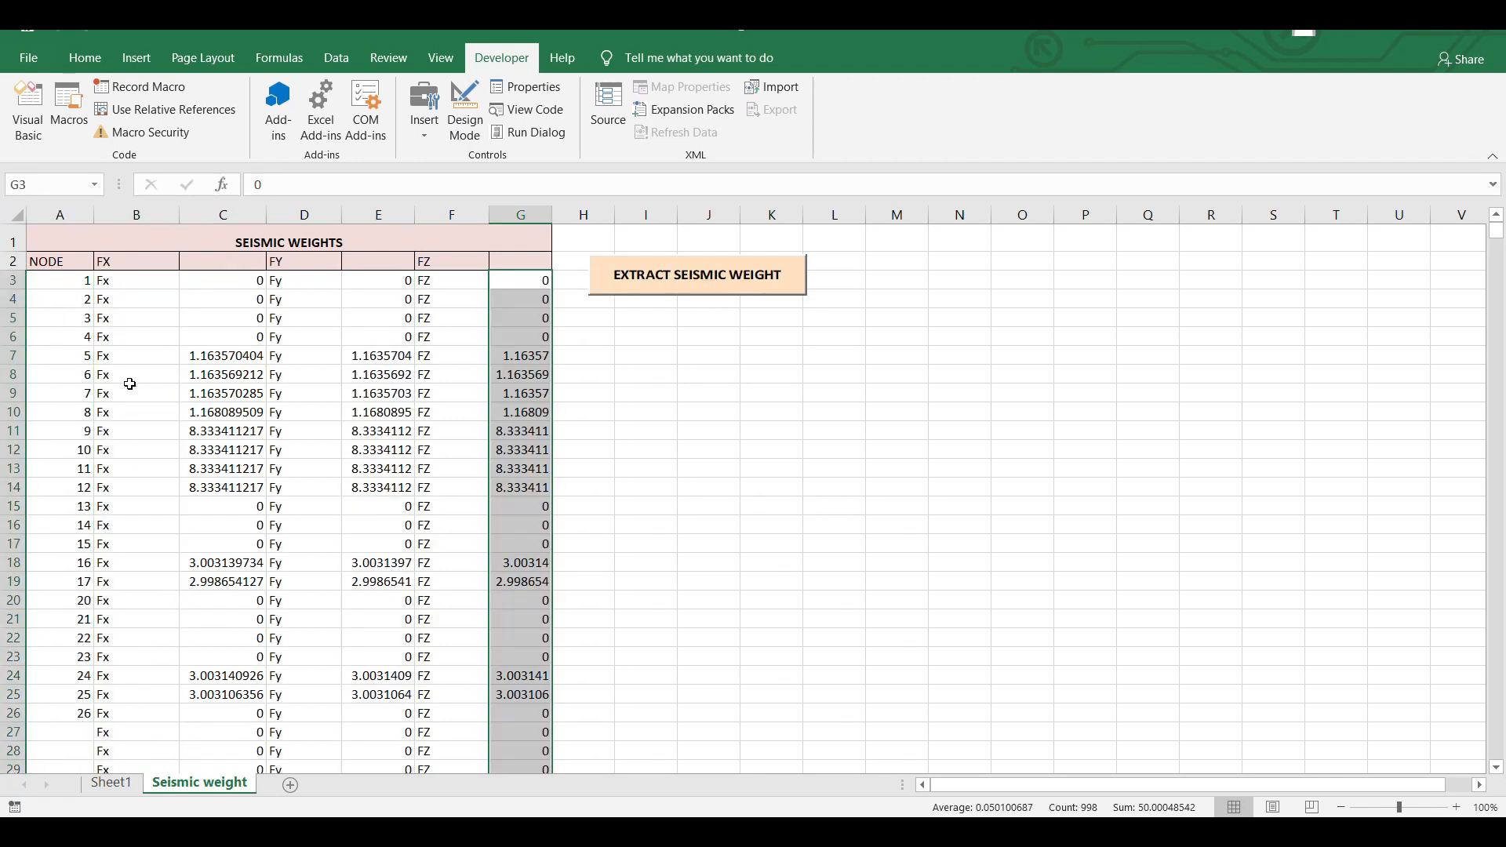
left_click_drag(60, 356, 521, 469)
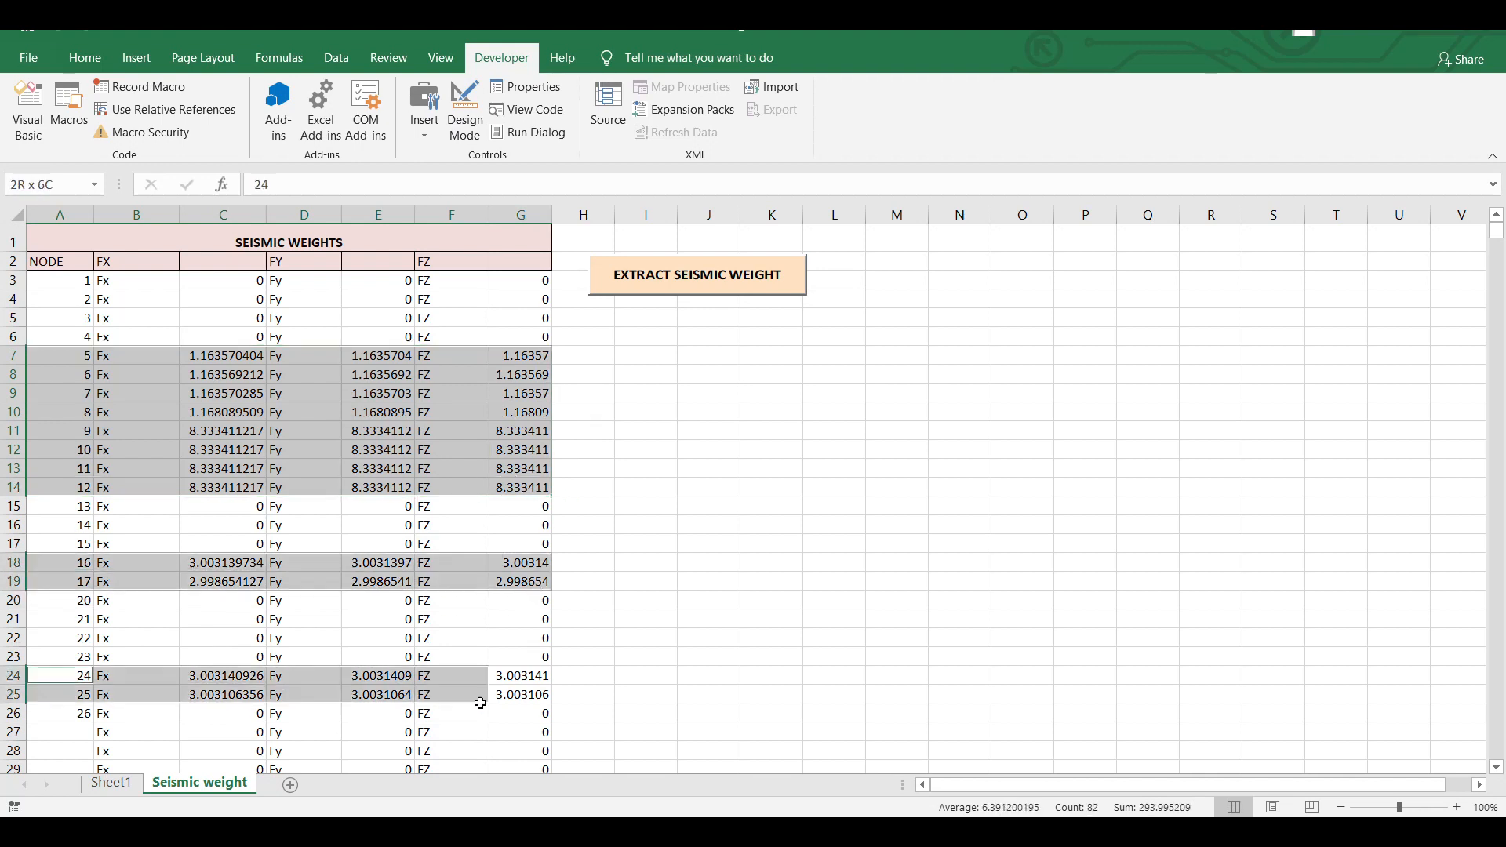
key("ctrl+c")
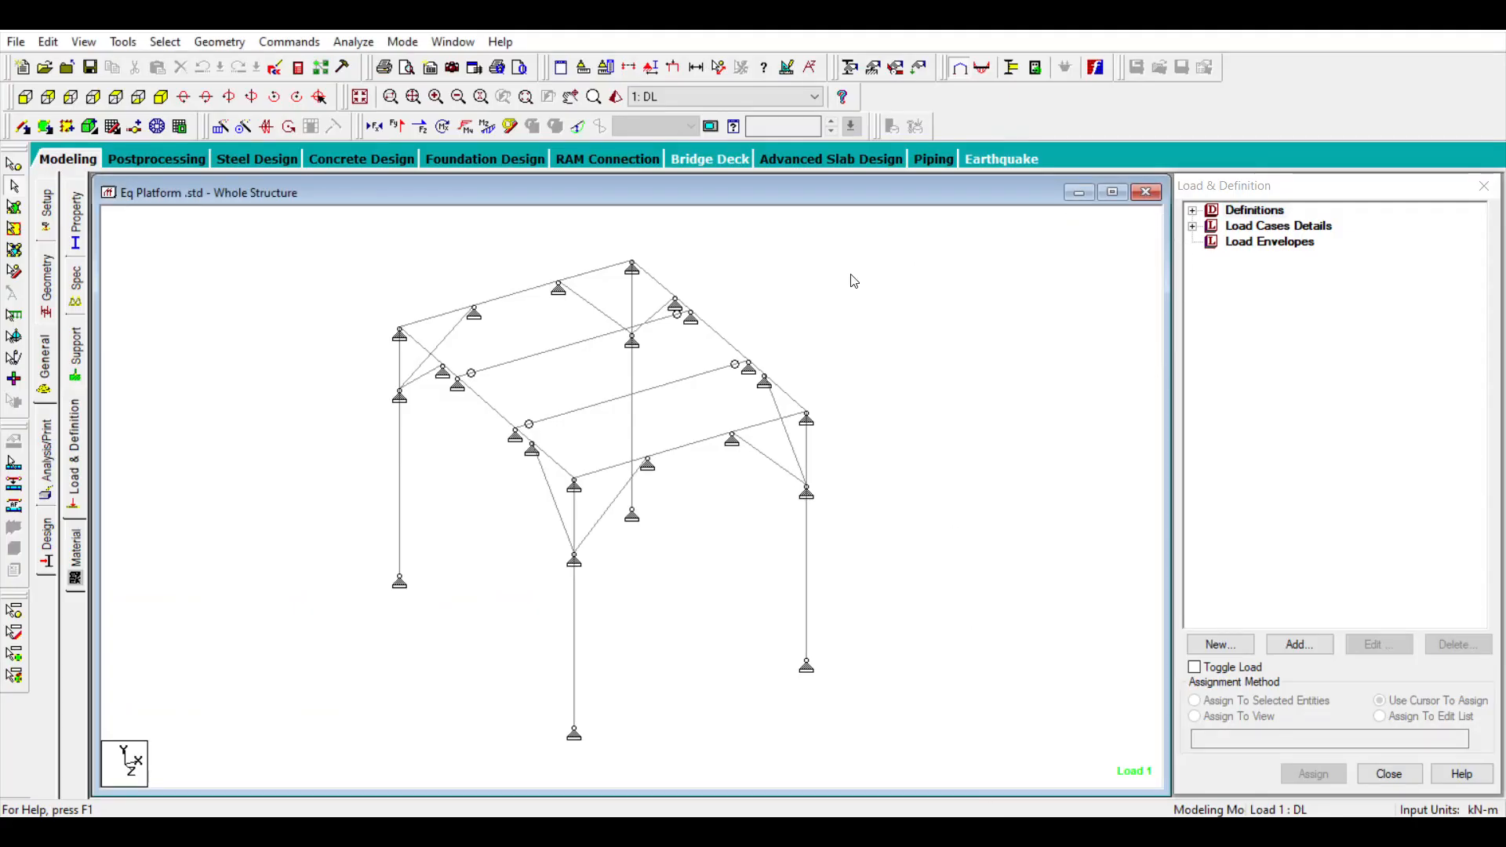
mouse_move(1148, 229)
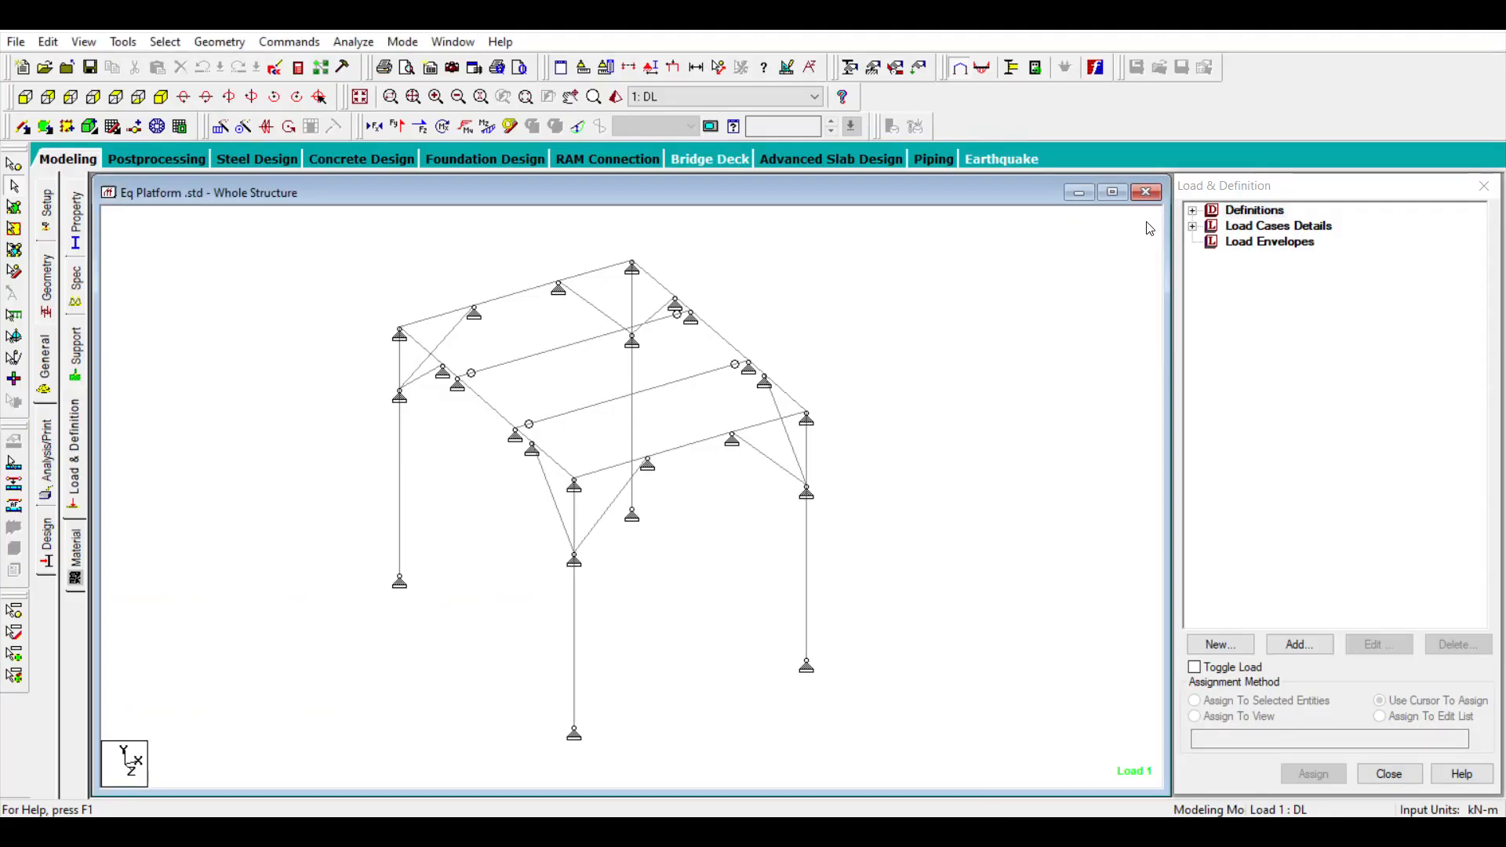
Add a new primary load case 3 of type Seismic titled EQ1.
left_click(1195, 226)
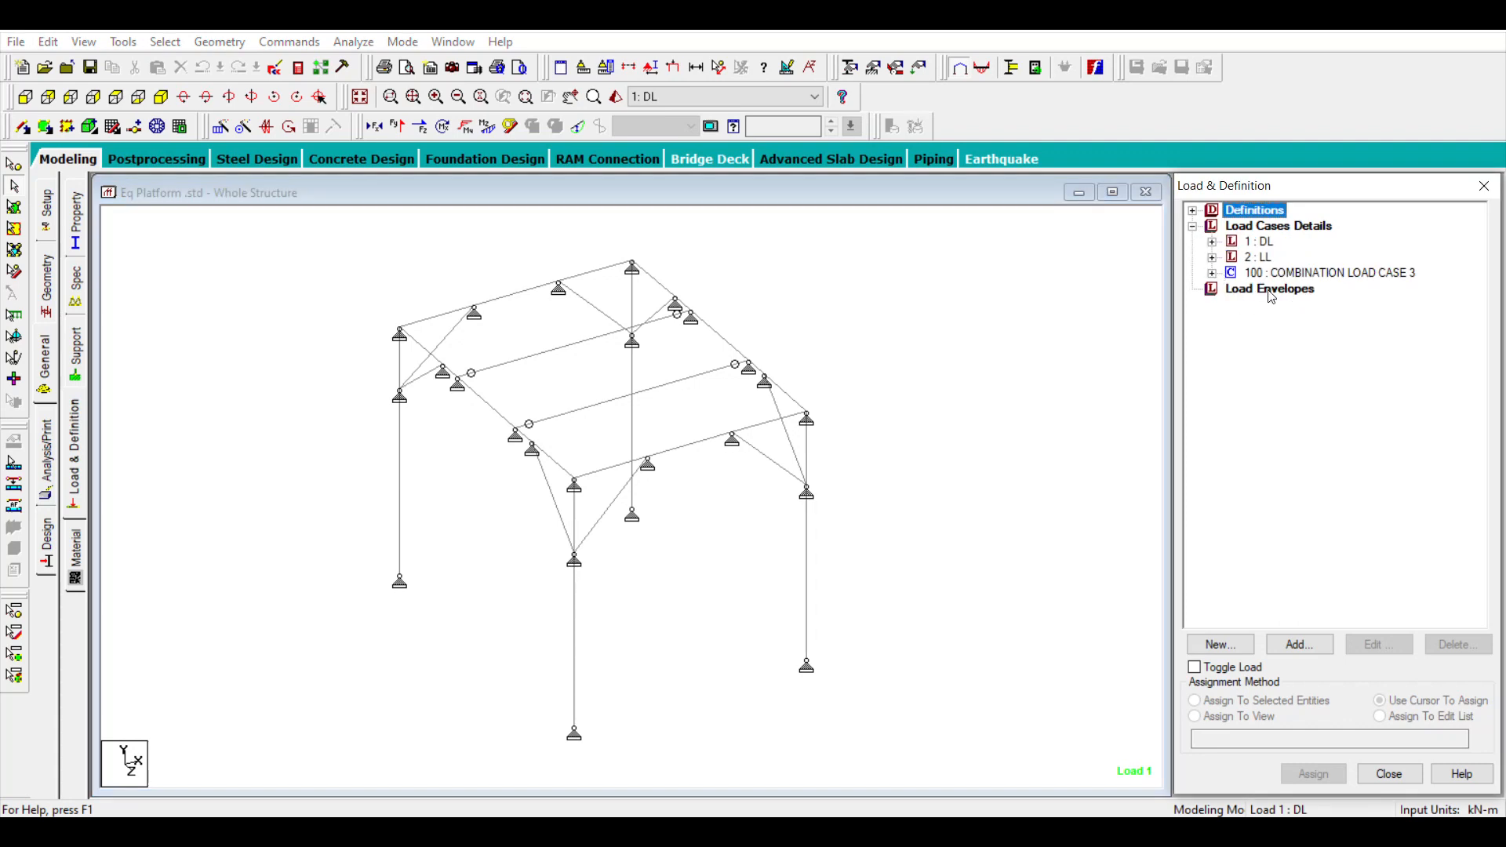
left_click(1271, 226)
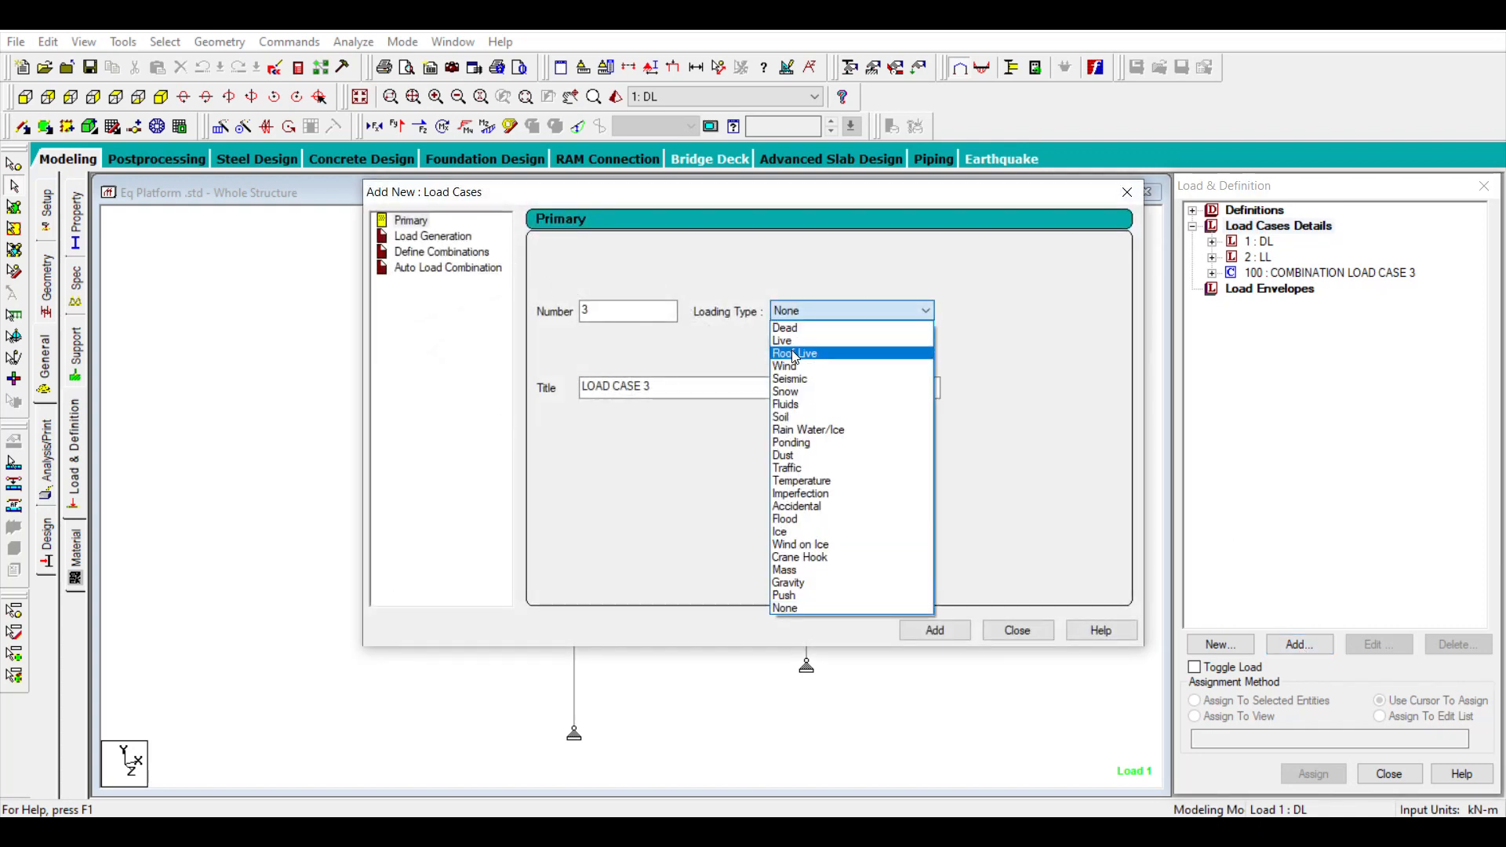
left_click(789, 378)
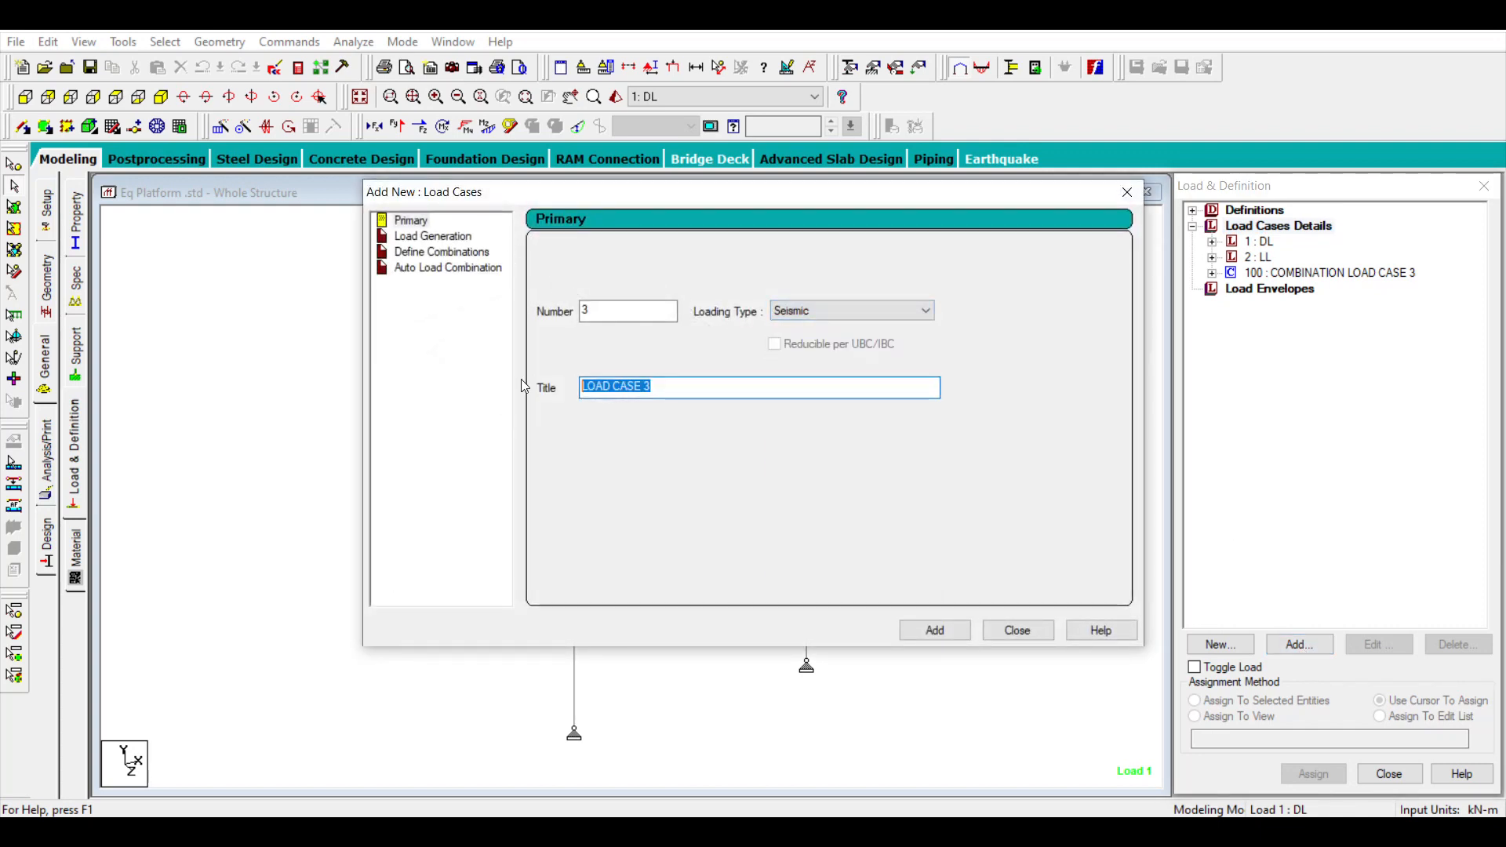
type("EQ1")
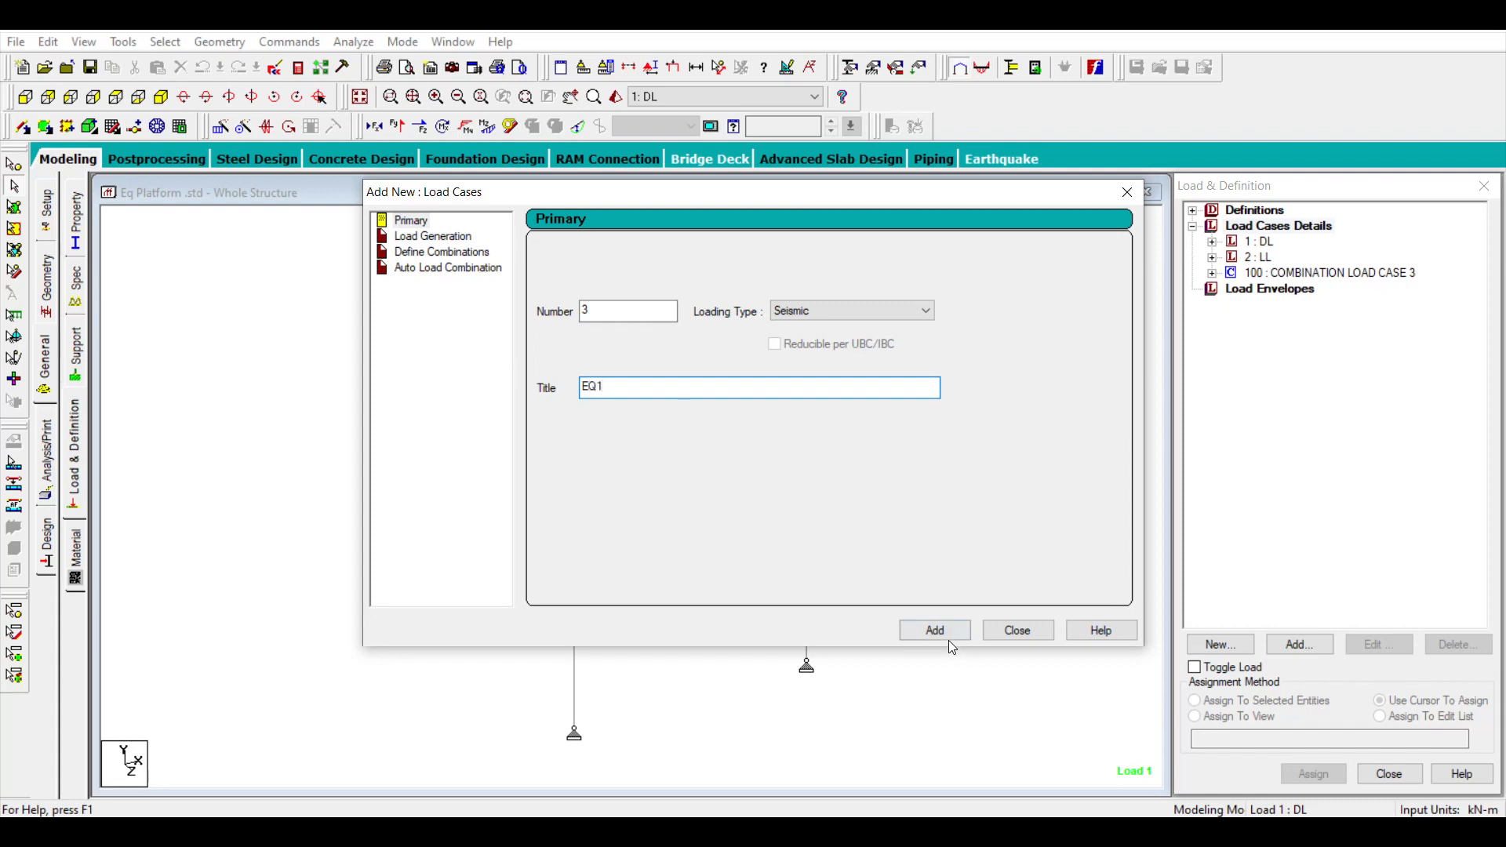
left_click(934, 631)
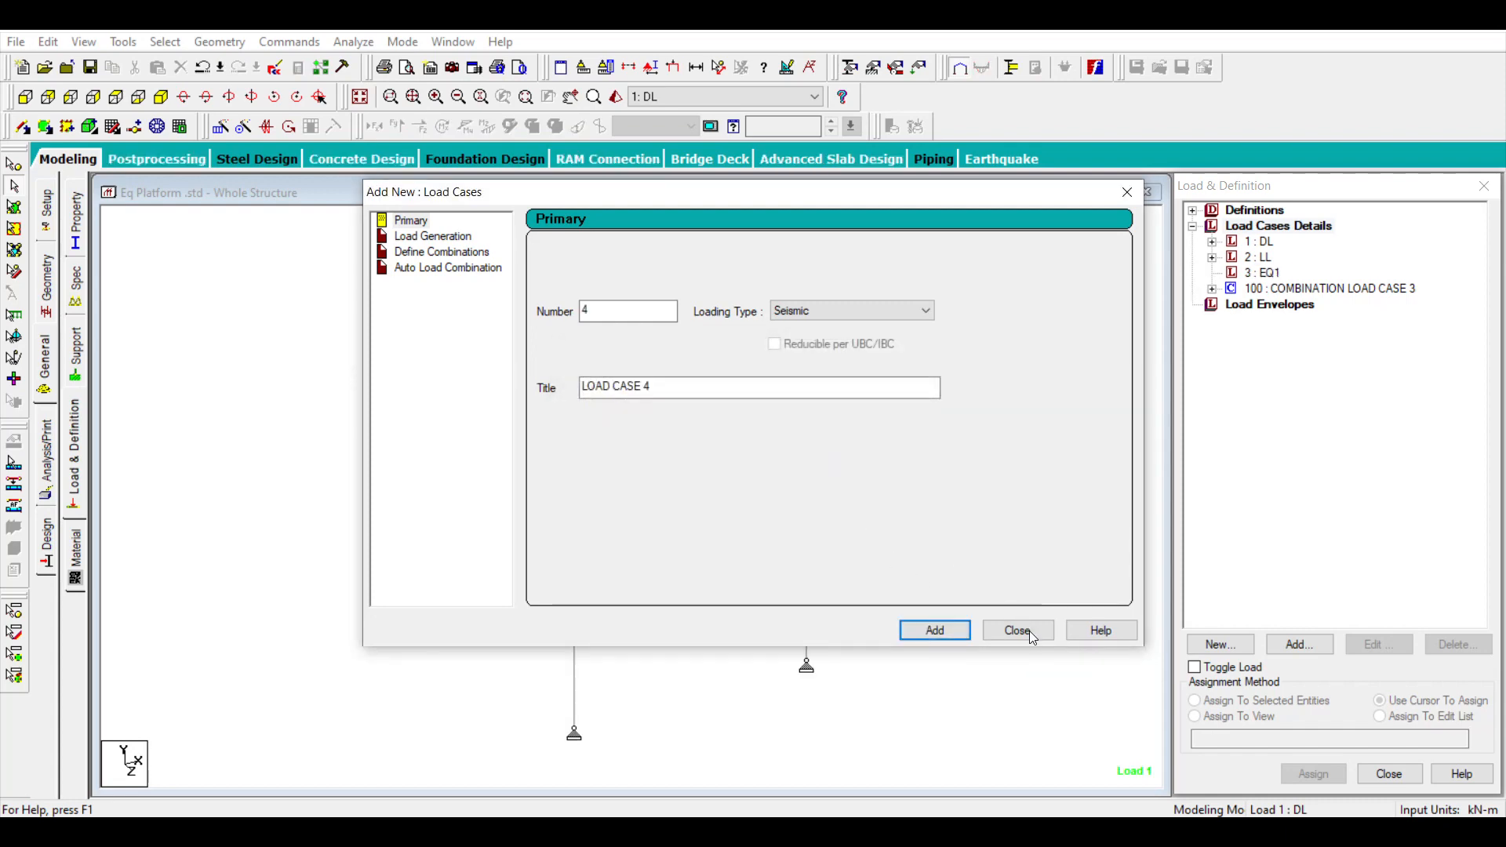
left_click(1017, 630)
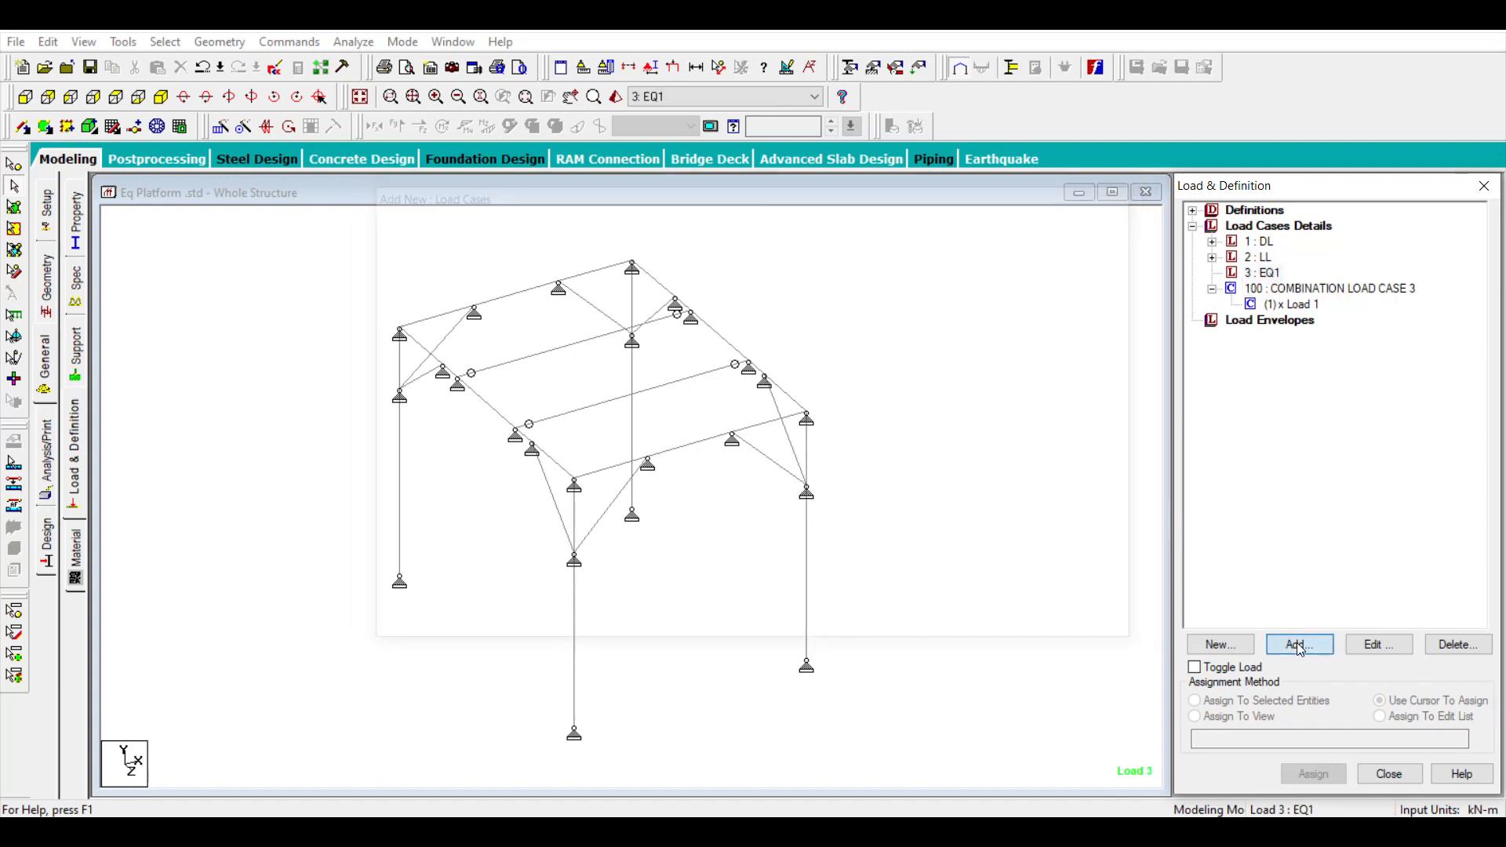
Look at EQ1's Load Items briefly, then launch the STAAD Editor, triggering the modified-structure warning.
left_click(1300, 645)
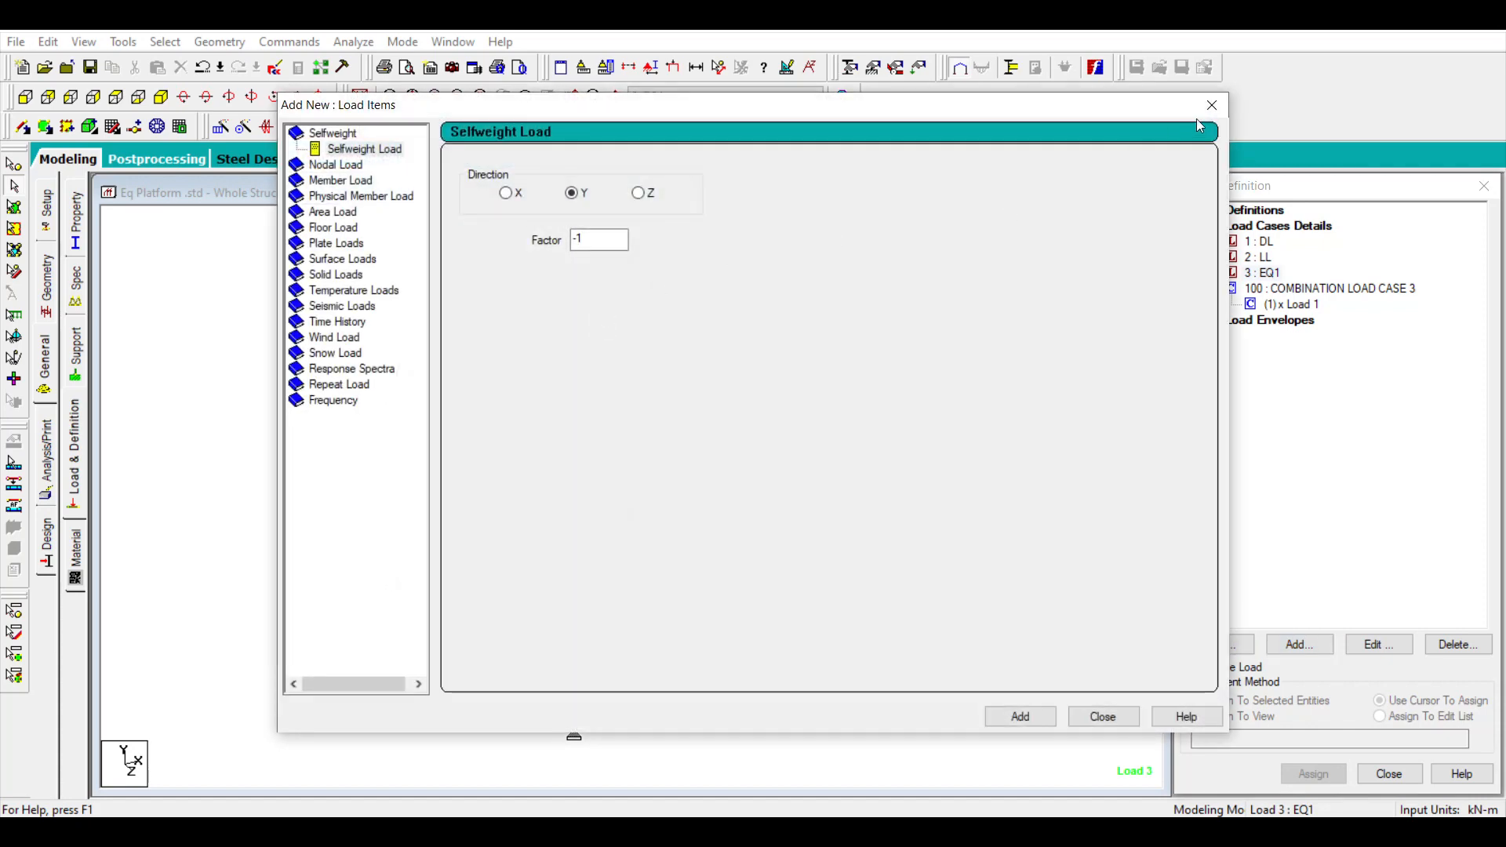
left_click(1104, 716)
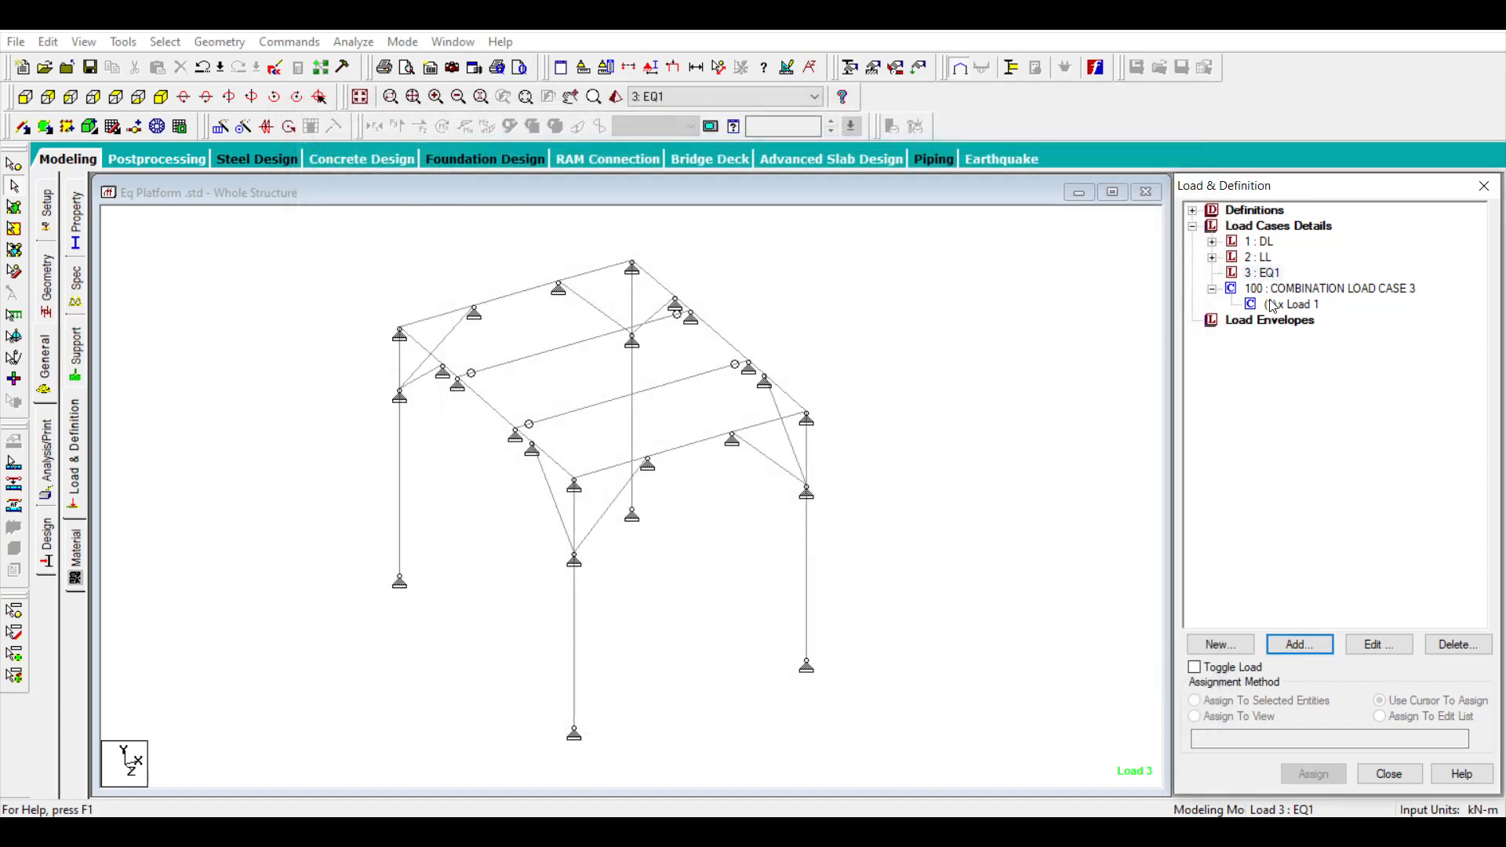
left_click(1263, 273)
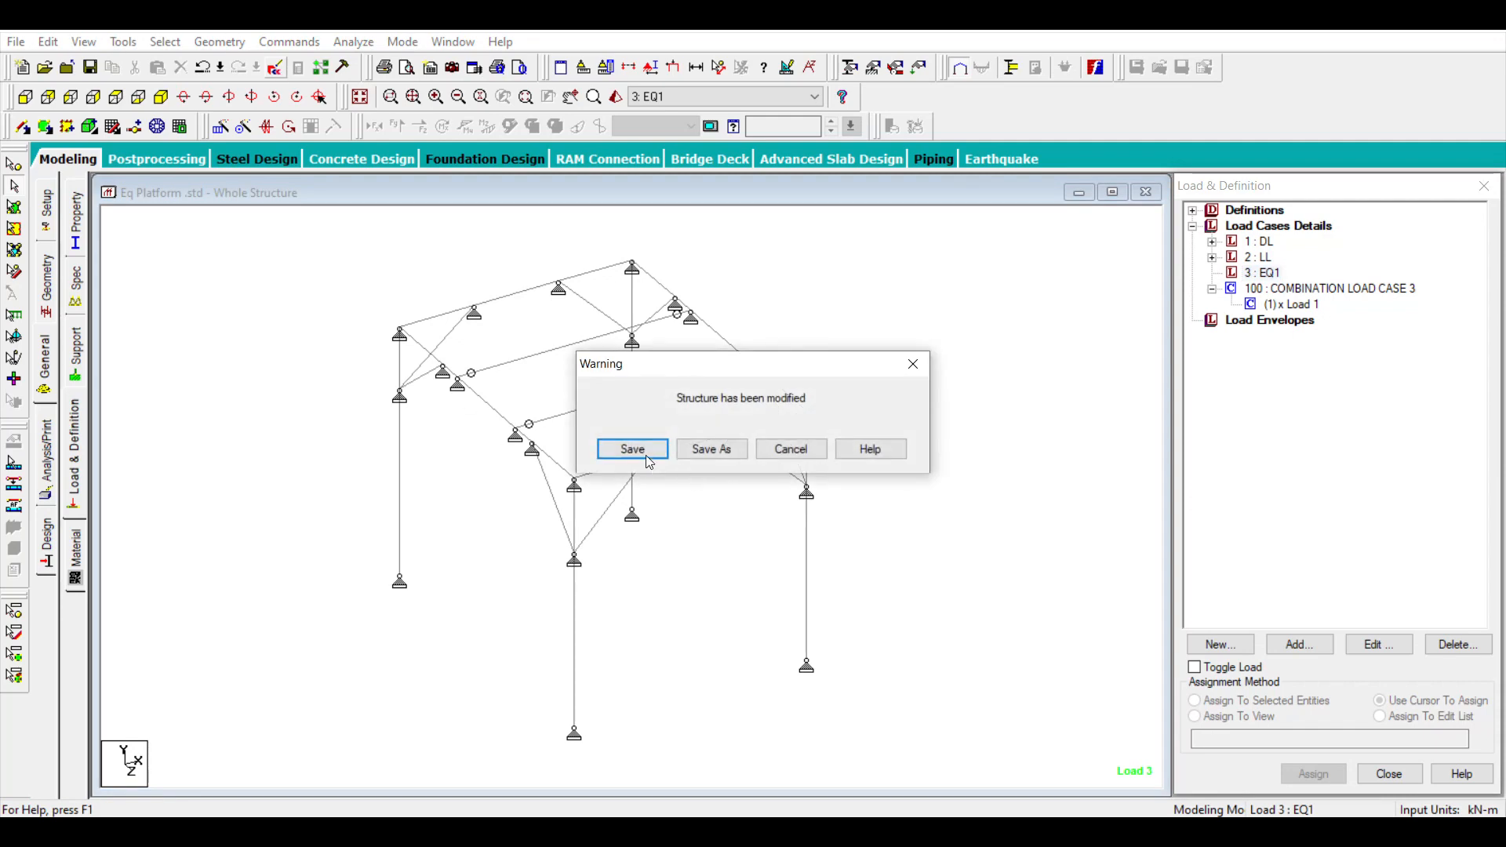
Save the structure and write a JOINT LOAD block under LOAD 3 with the pasted FX, FY, FZ forces.
left_click(631, 449)
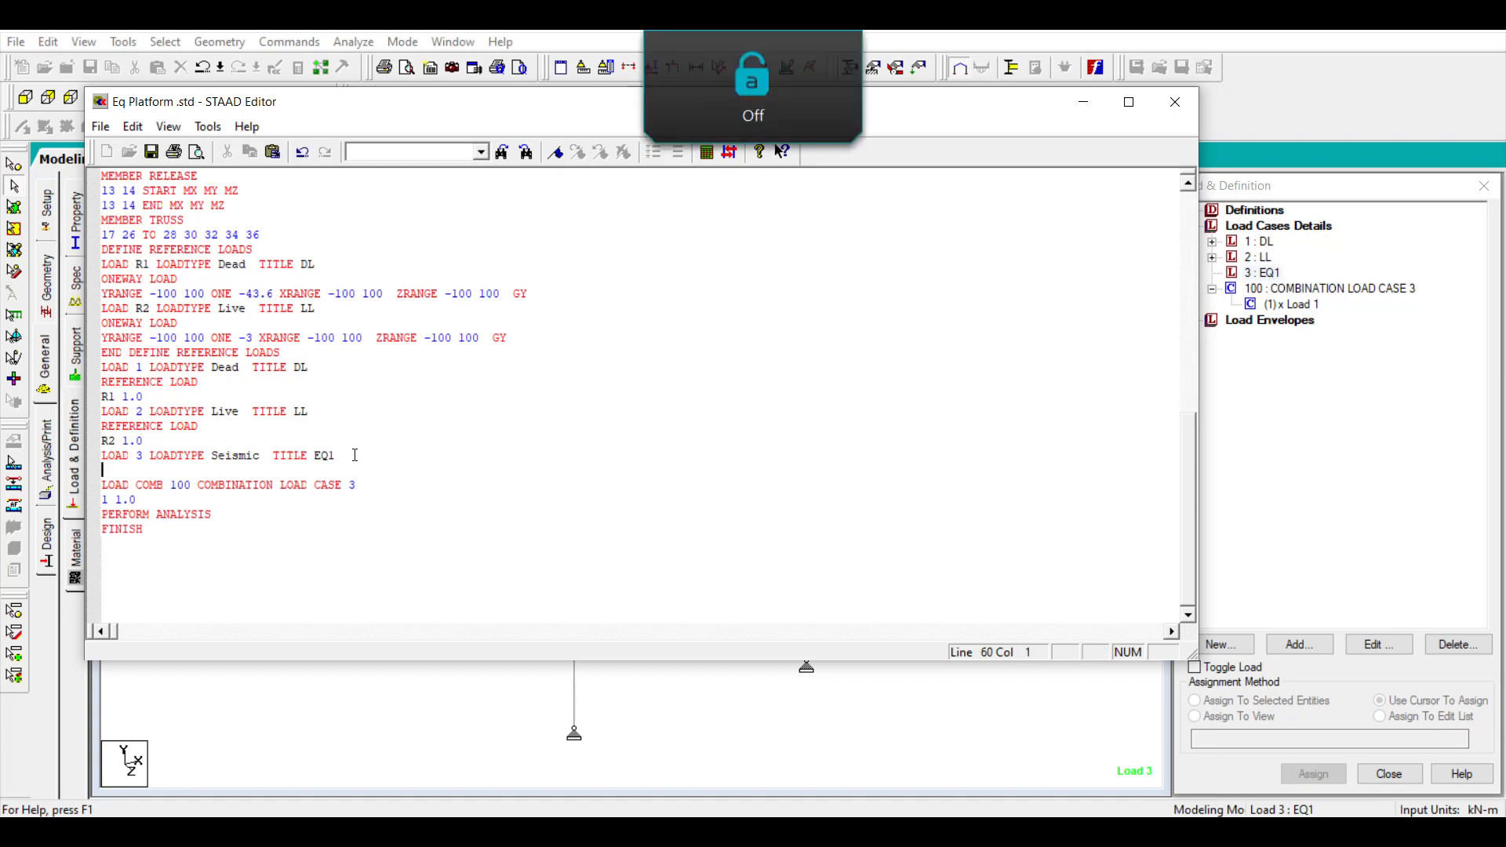
type("joint")
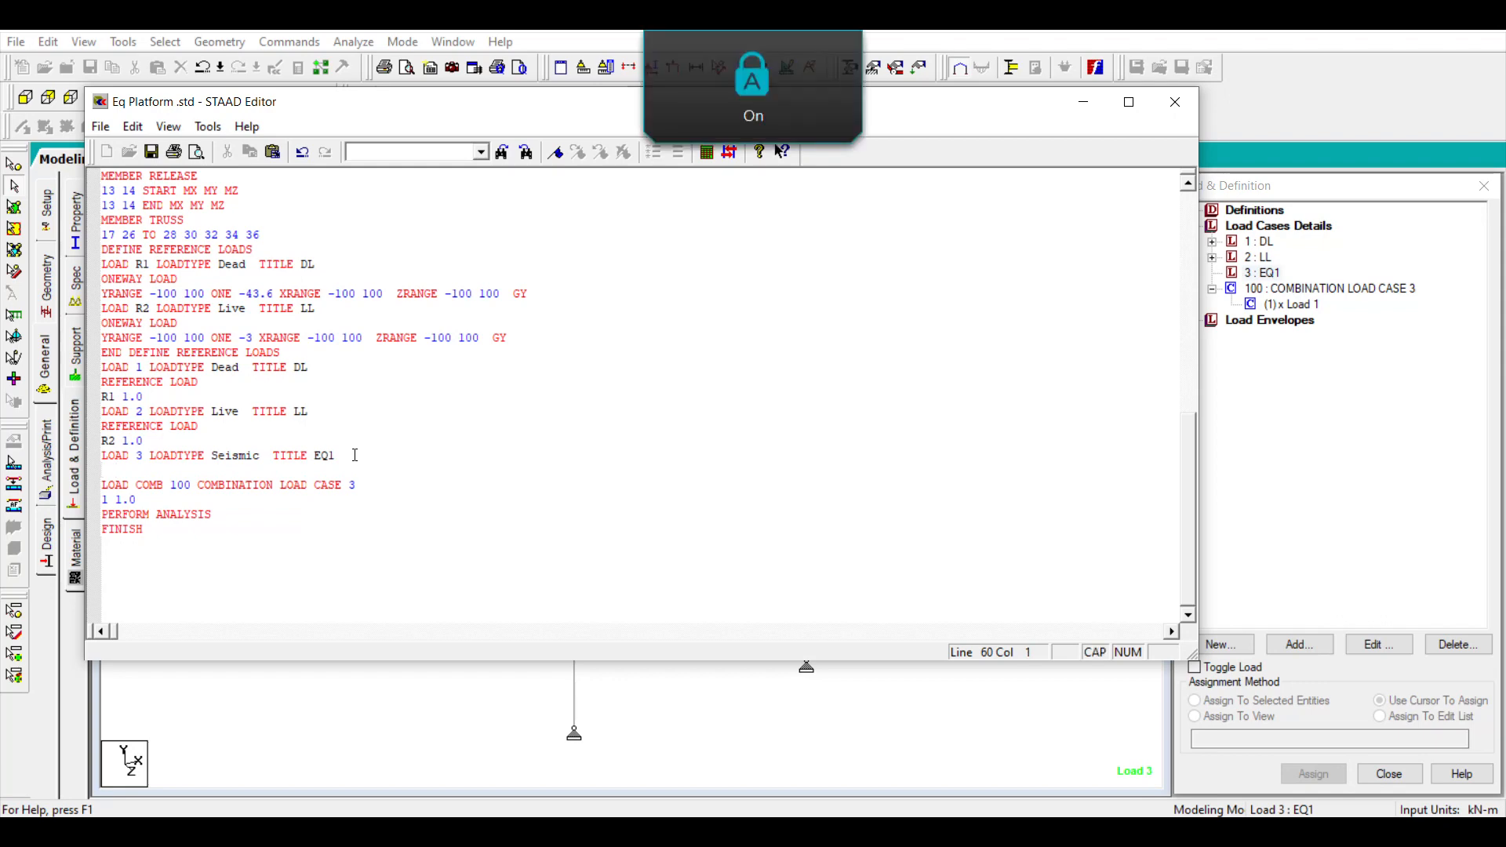
type("JOINT LOAD")
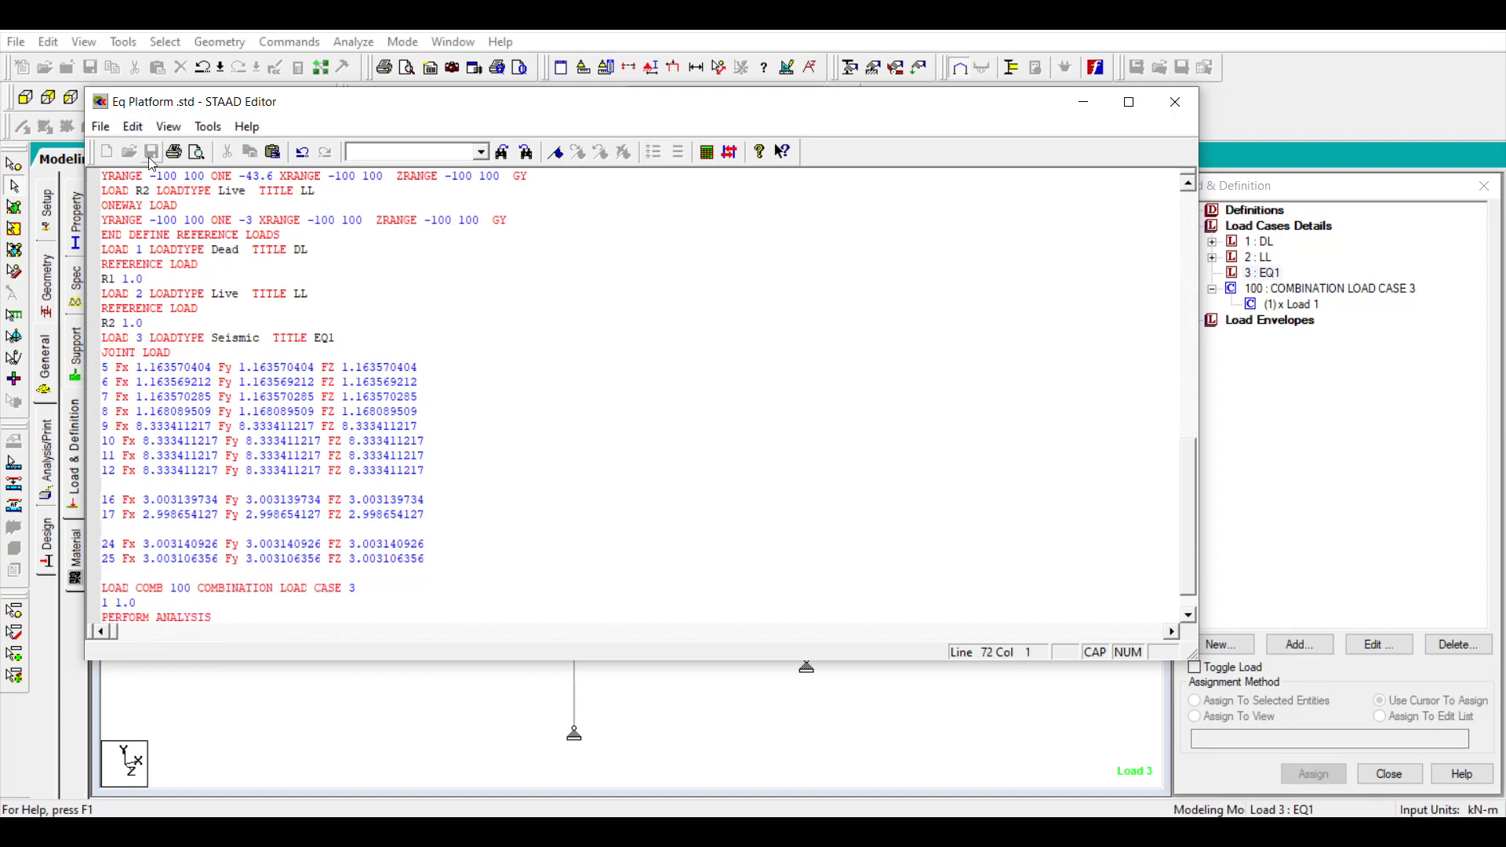
scroll("up", 3)
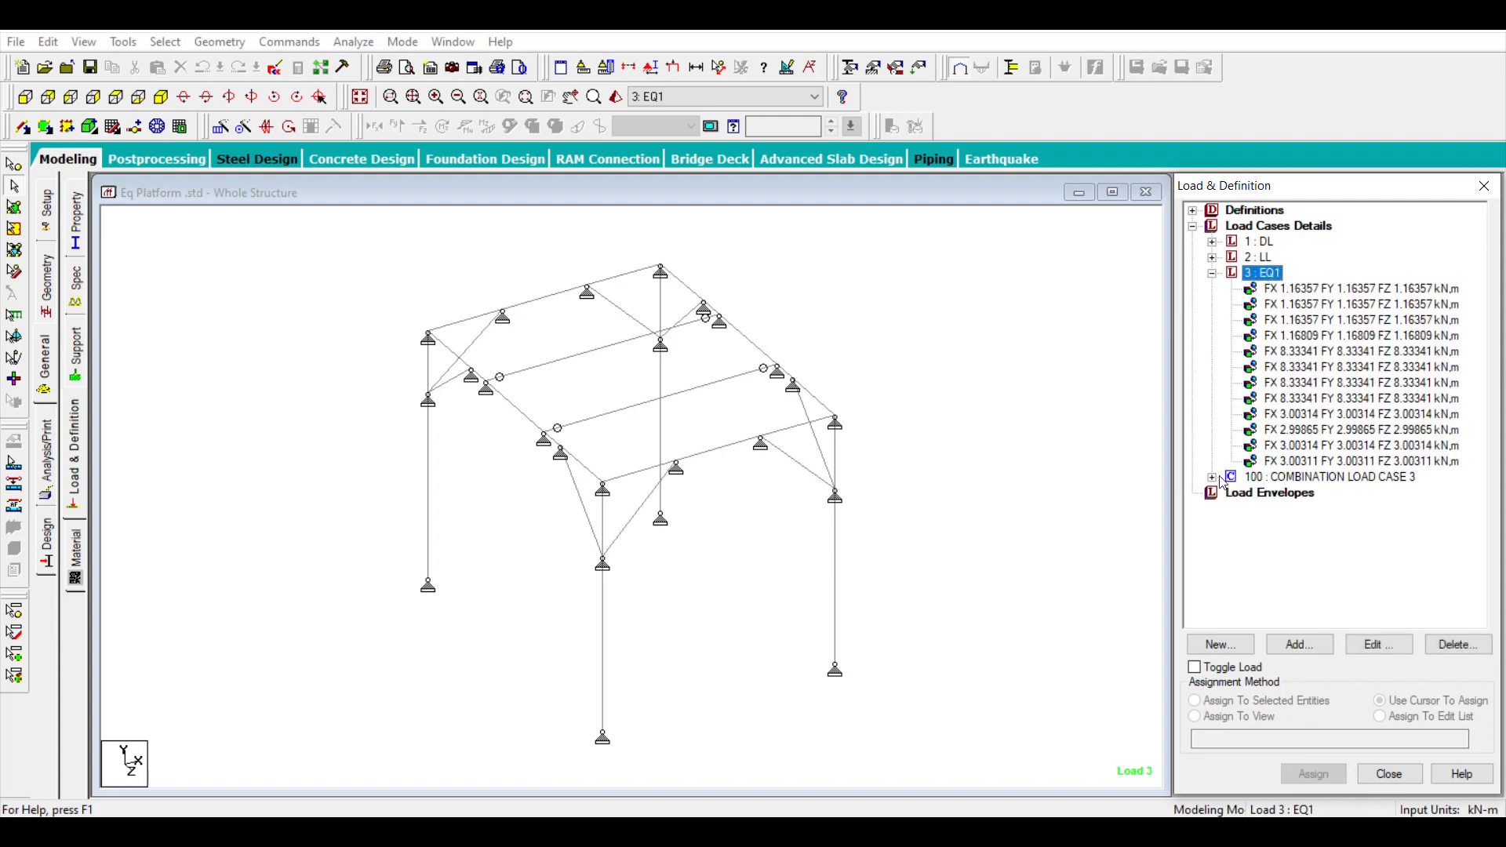
Choose a Custom-code response spectrum for EQ1 and generate its table from IBC 2000 data.
left_click(1300, 644)
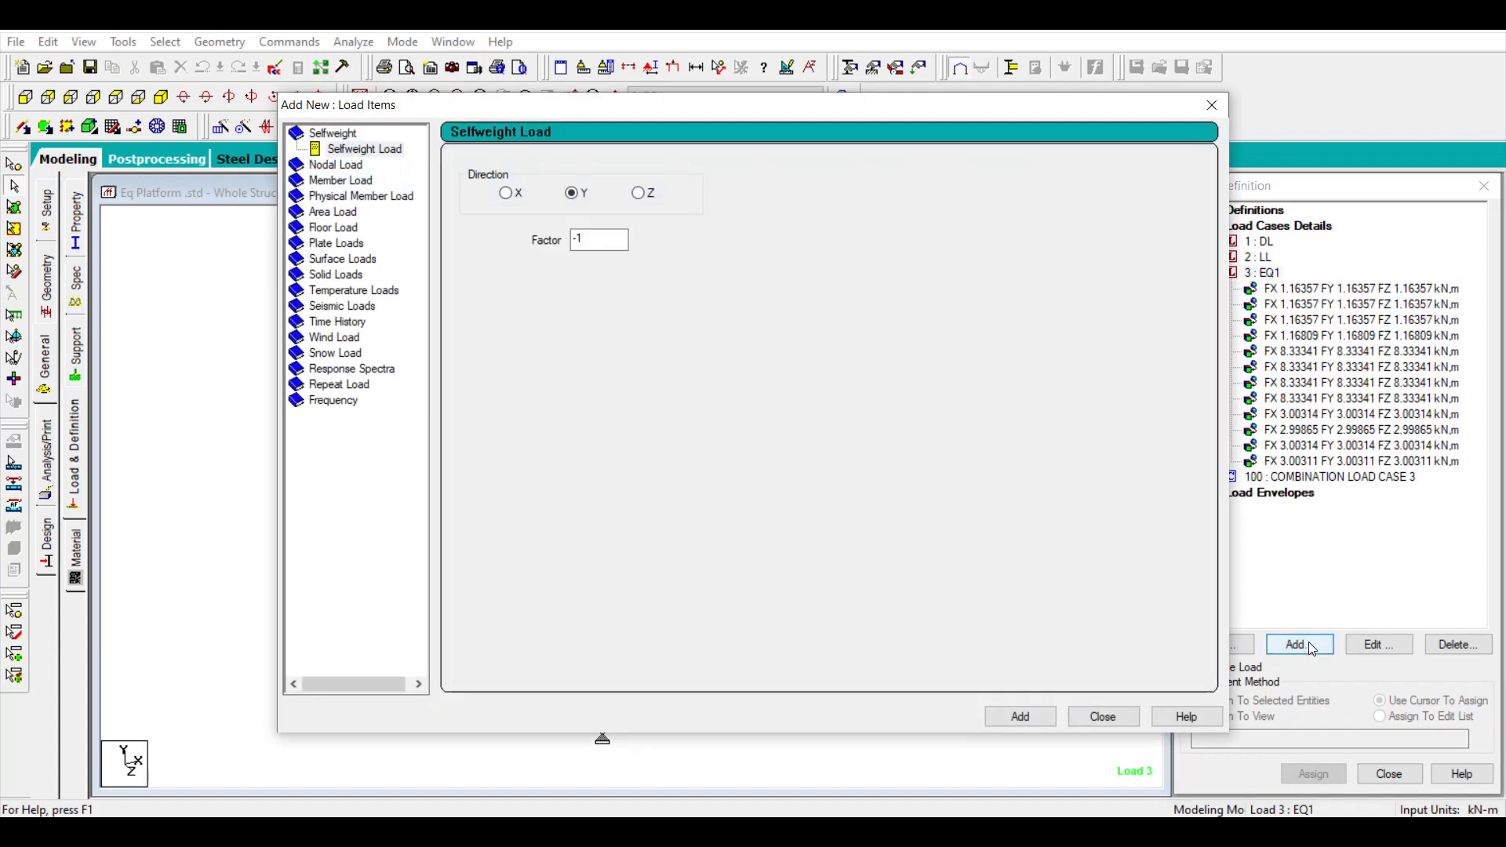
left_click(373, 369)
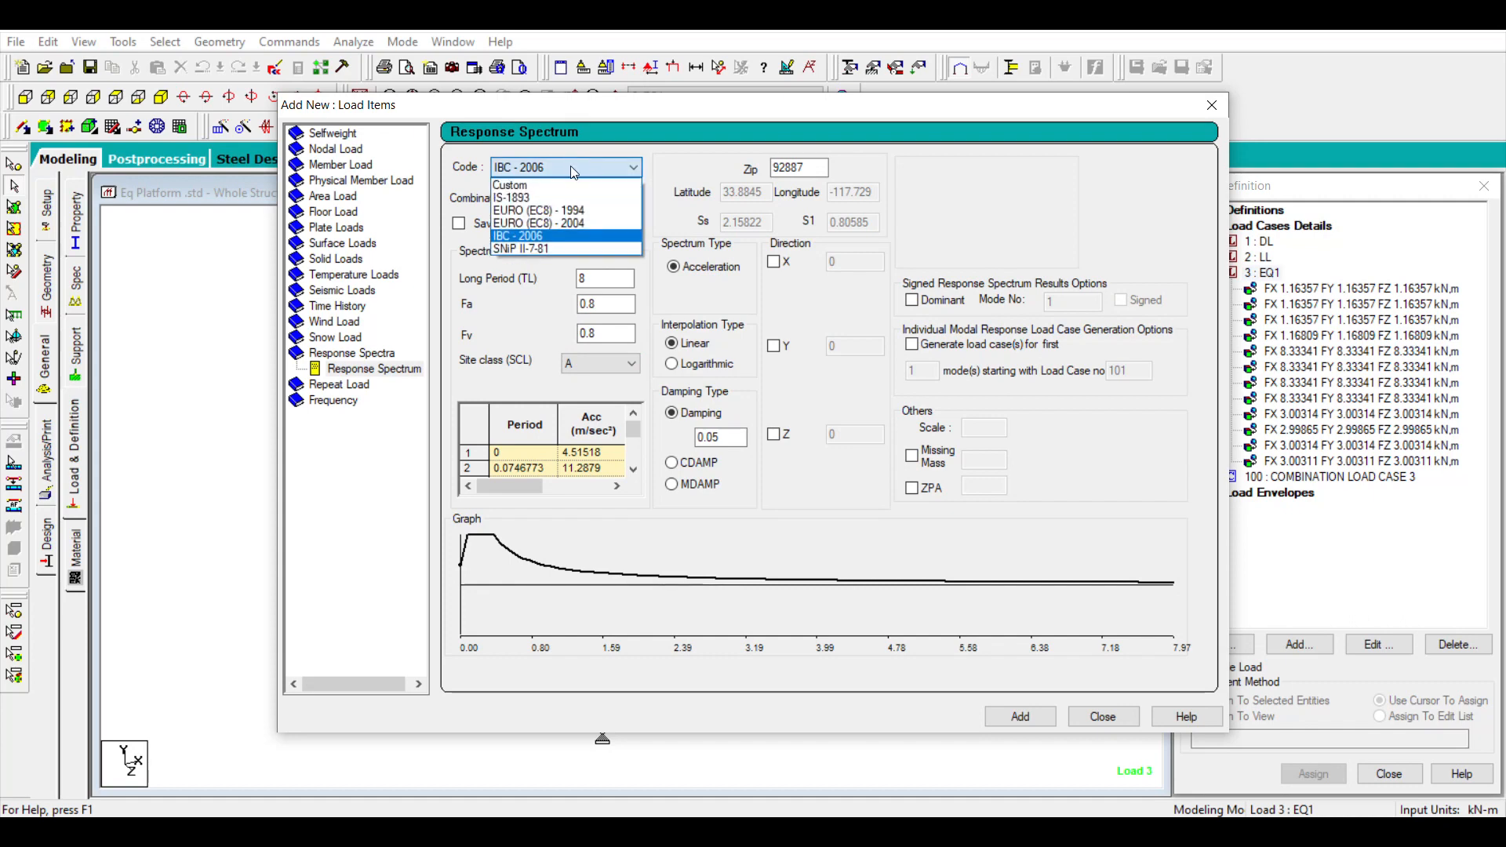
left_click(510, 185)
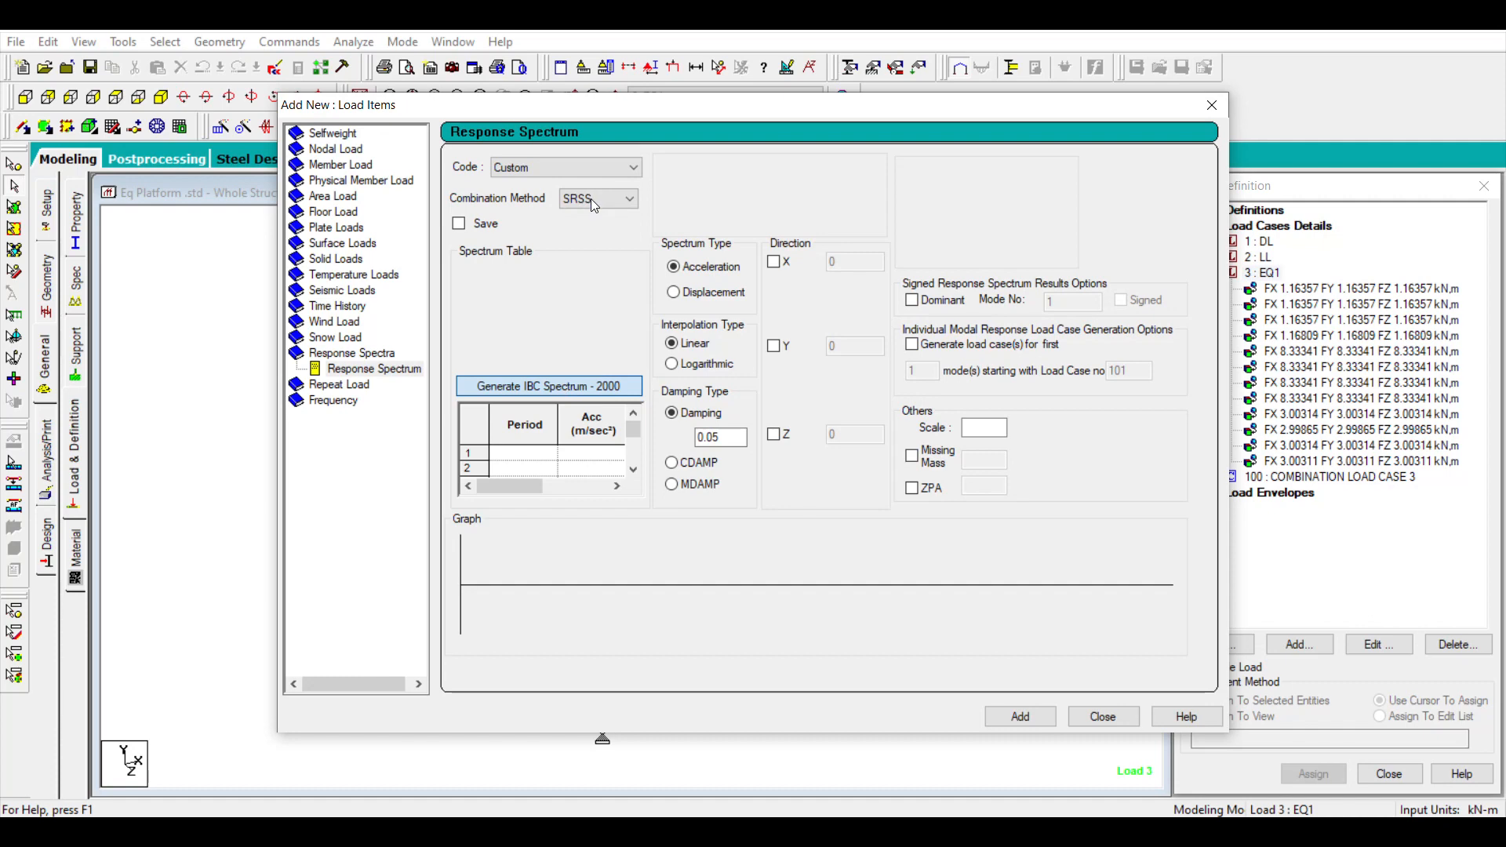
left_click(549, 386)
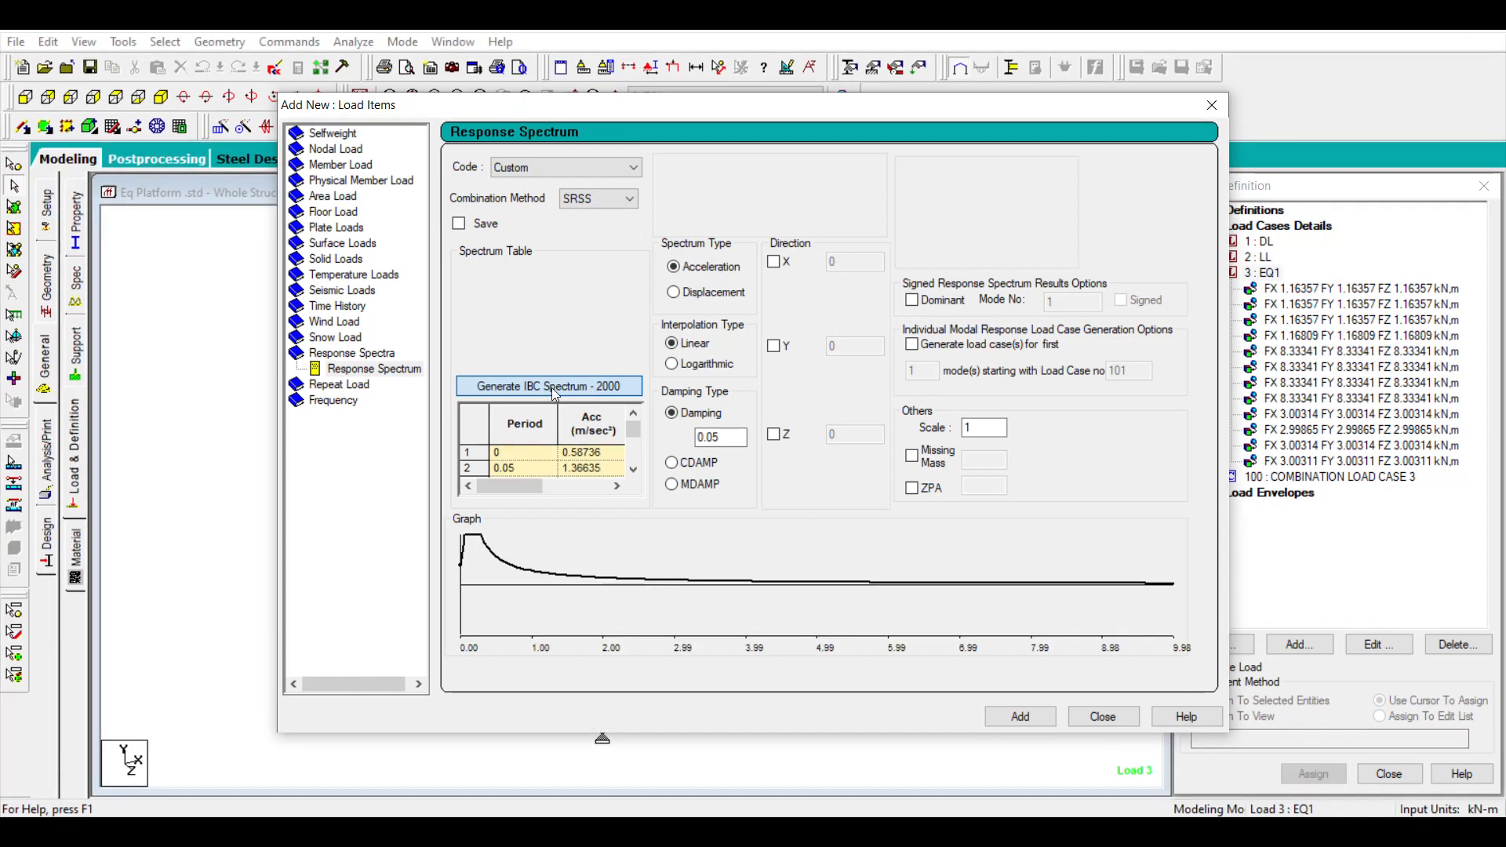
mouse_move(890, 601)
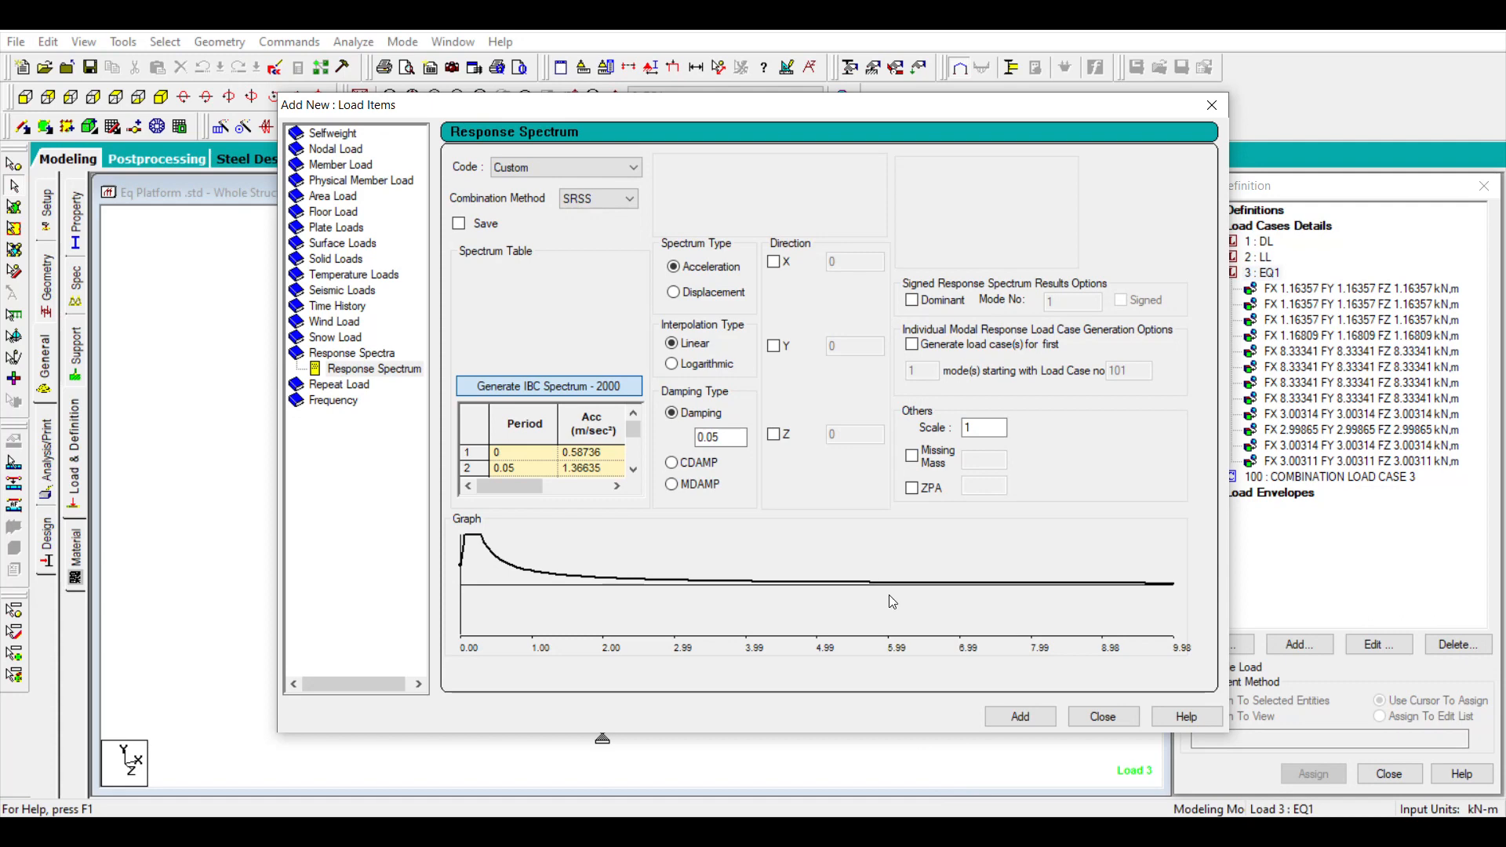
Add the SRSS spectrum with damping 0.05 and scale 1 to load case EQ1.
left_click(1020, 717)
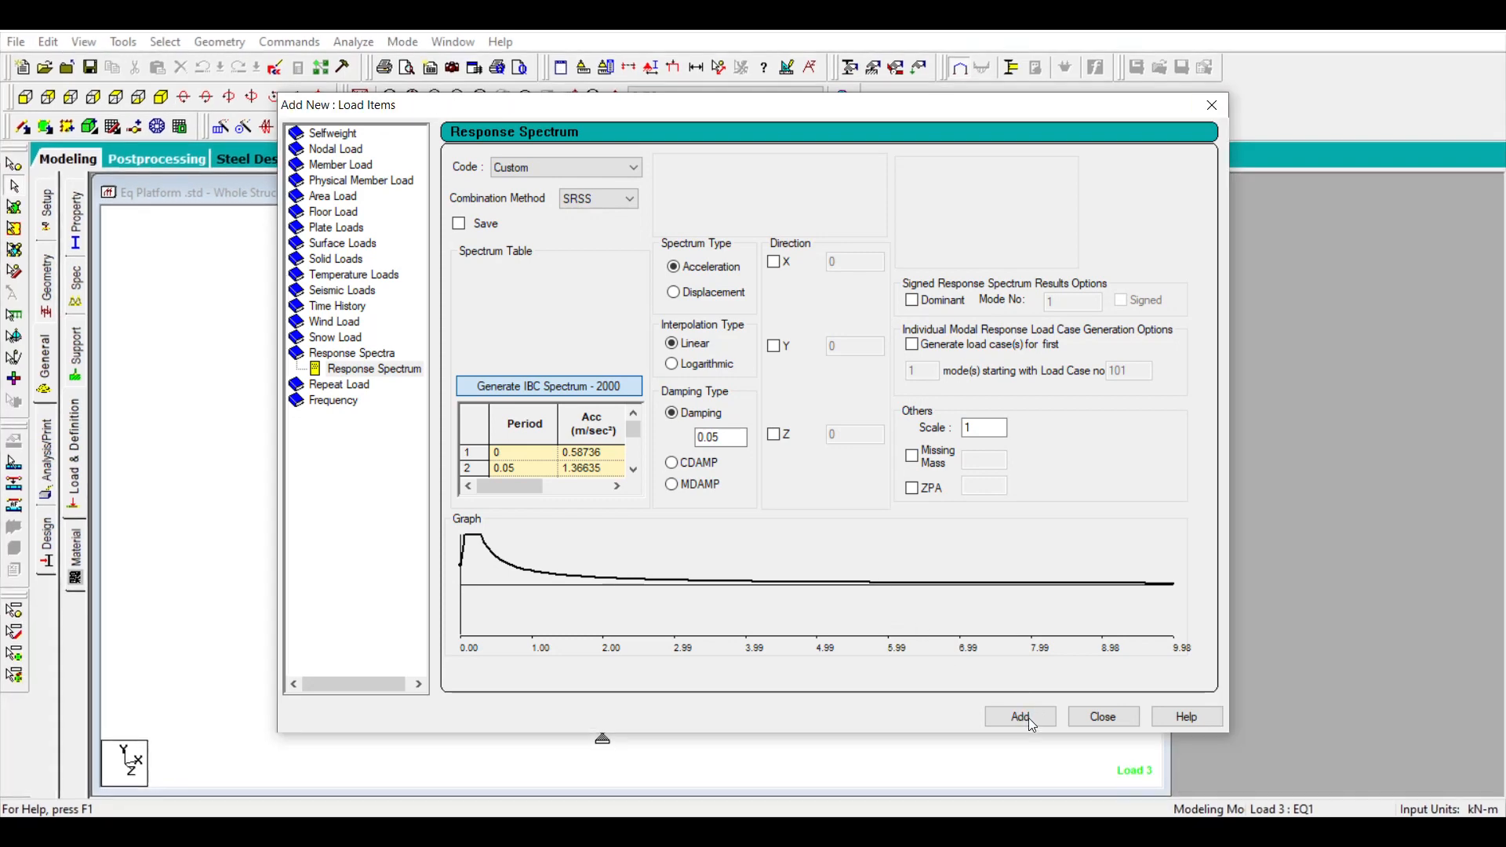
left_click(1020, 715)
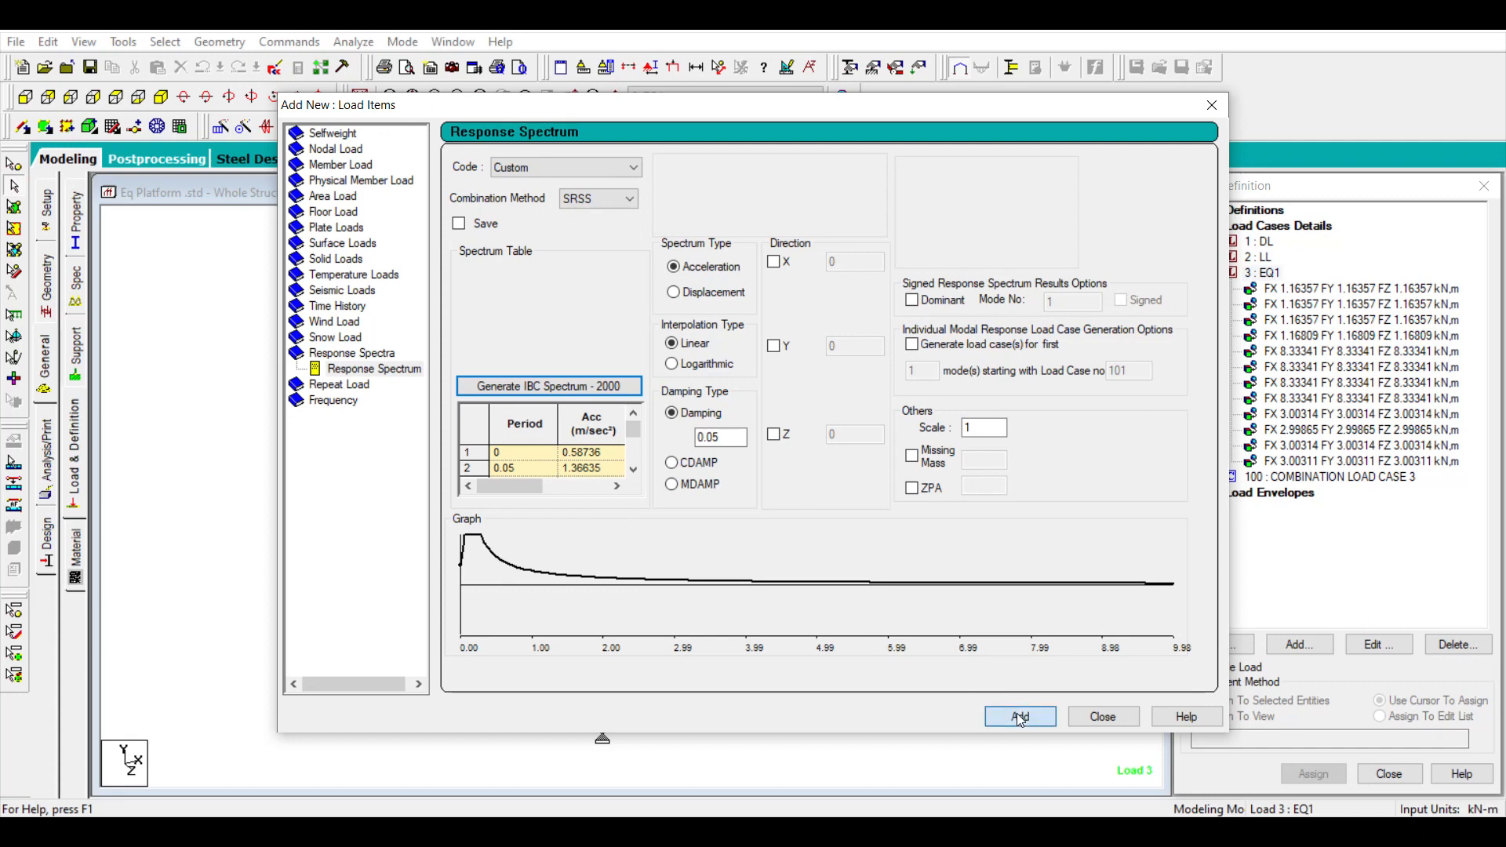
left_click(1020, 715)
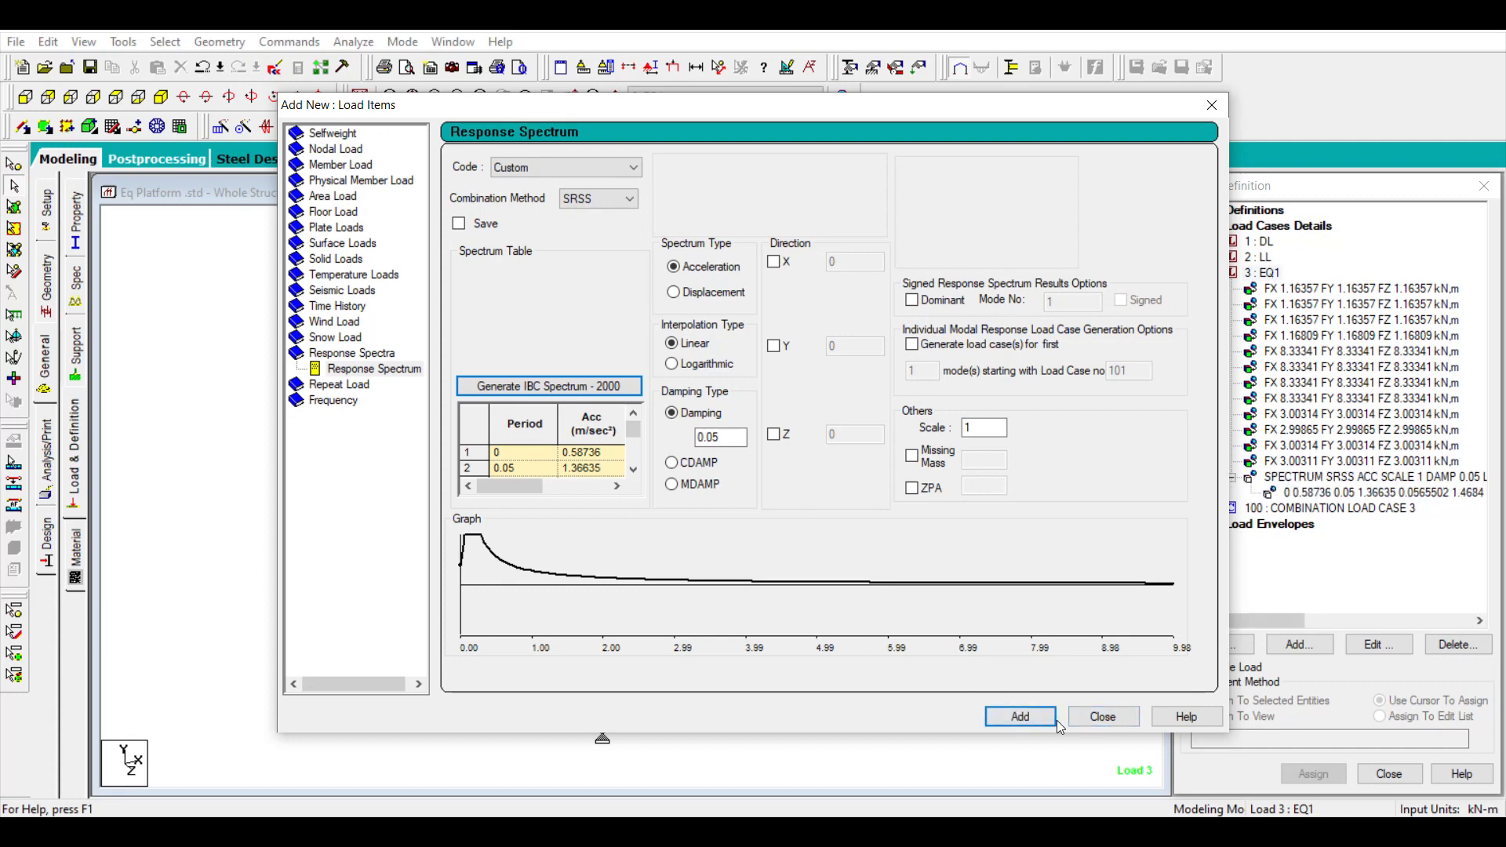
left_click(1103, 716)
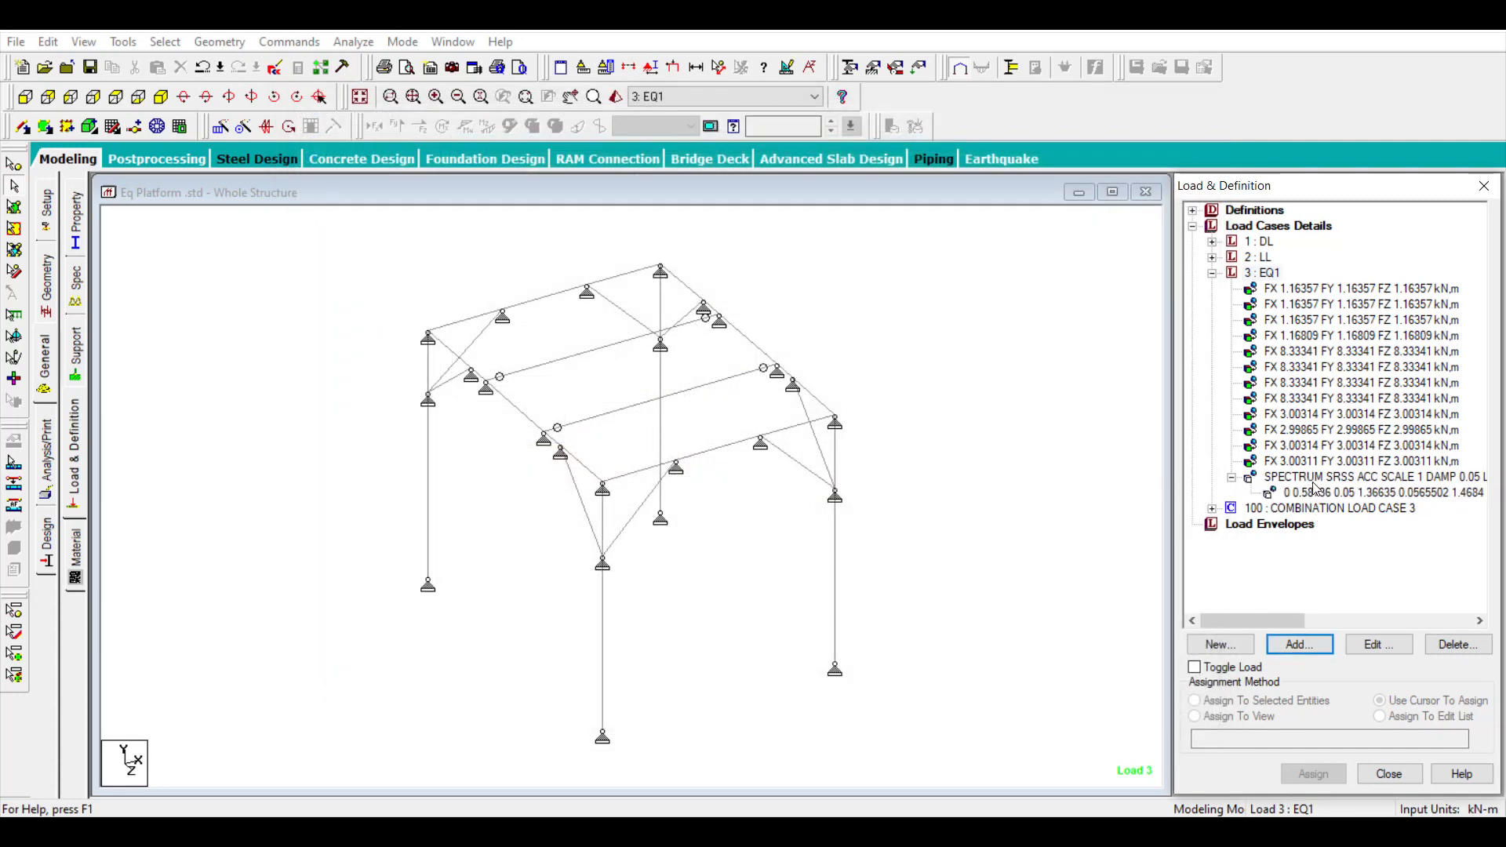
left_click(1359, 493)
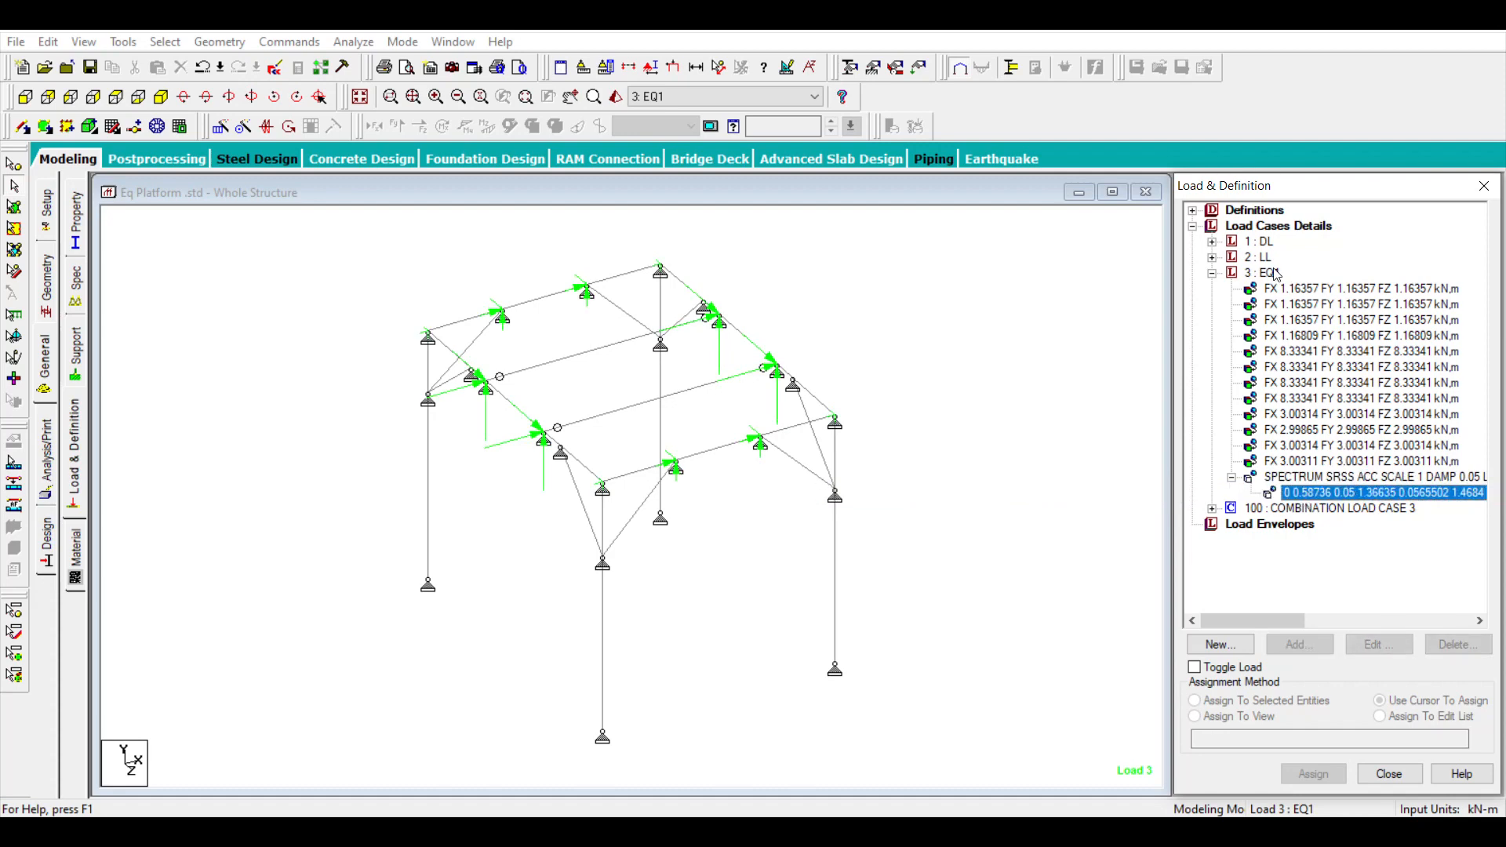
left_click(1258, 274)
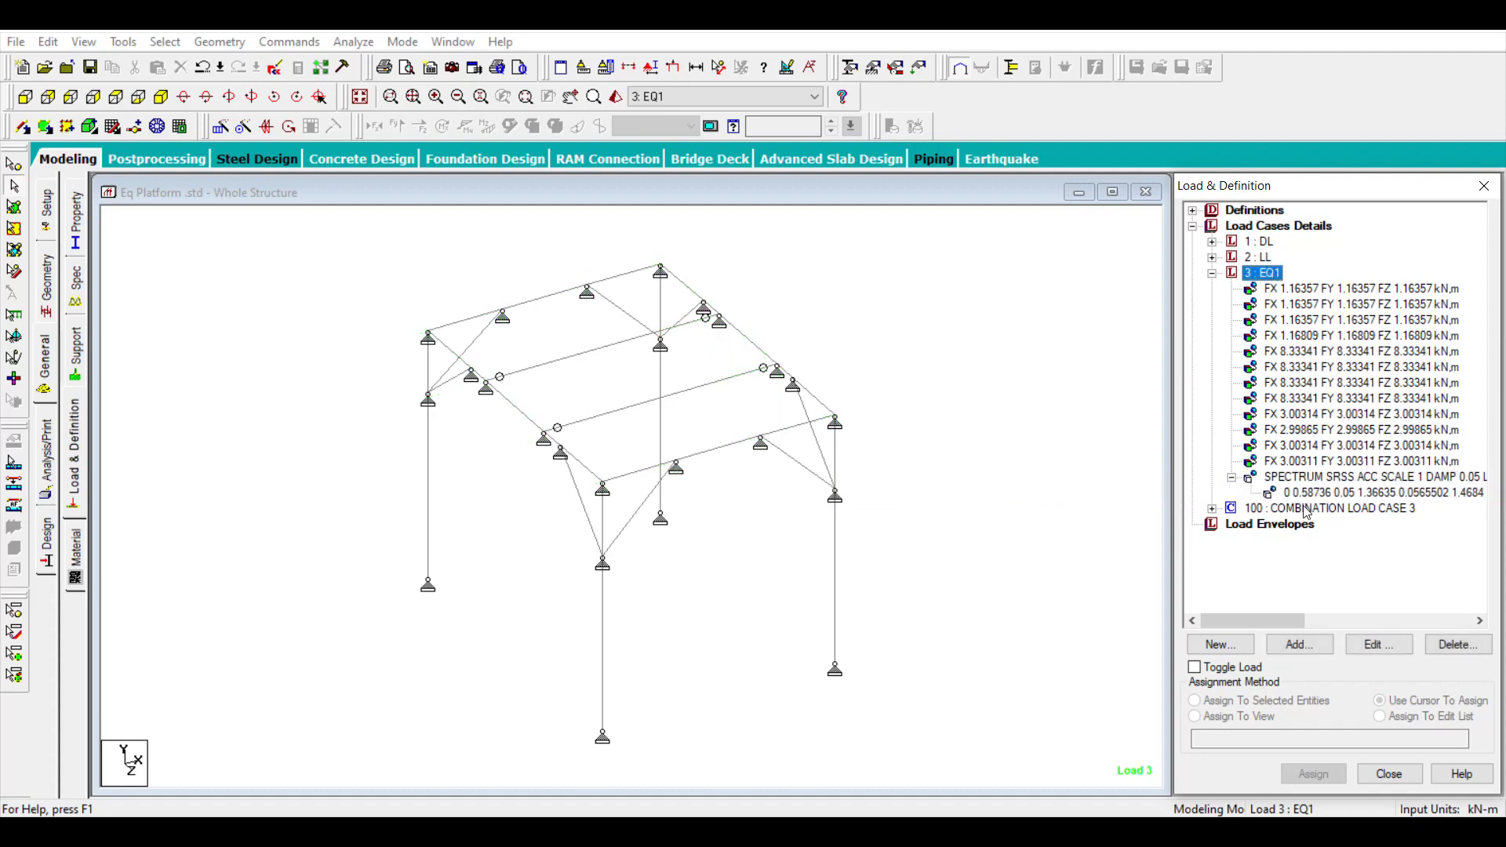
left_click(1354, 367)
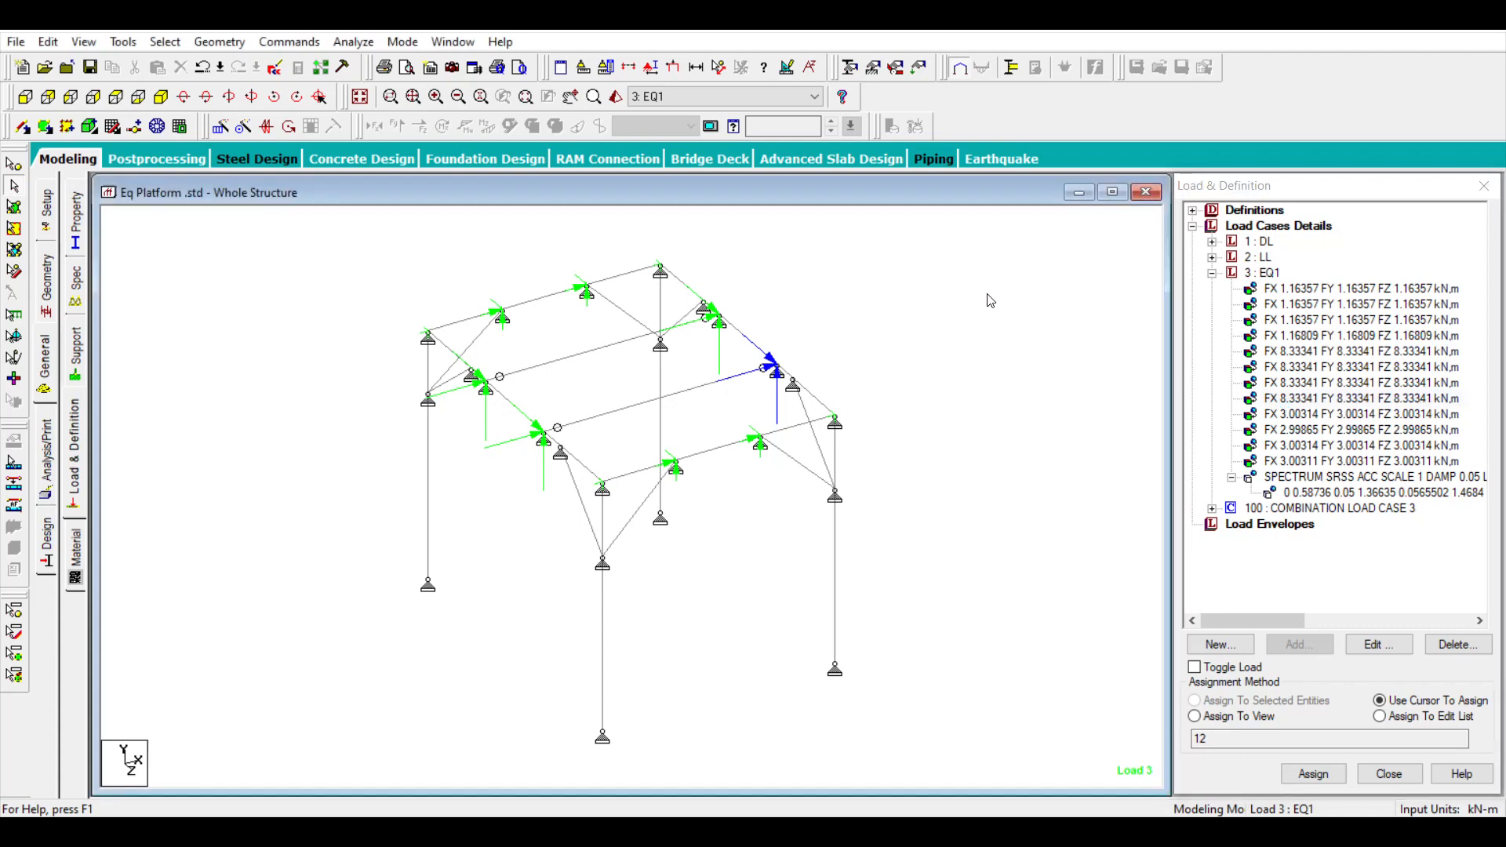
left_click(75, 347)
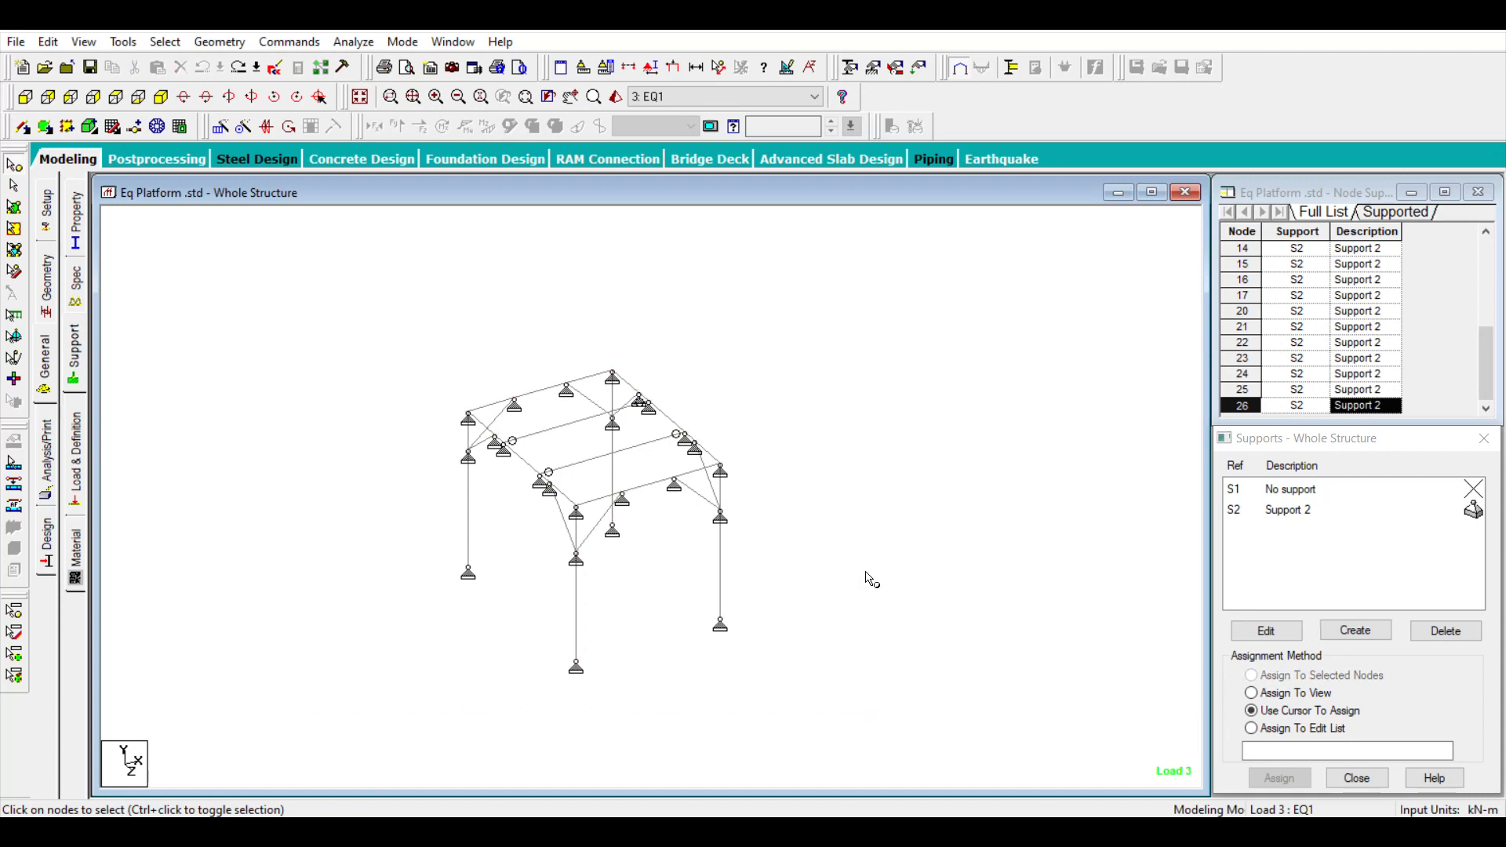
mouse_move(846, 619)
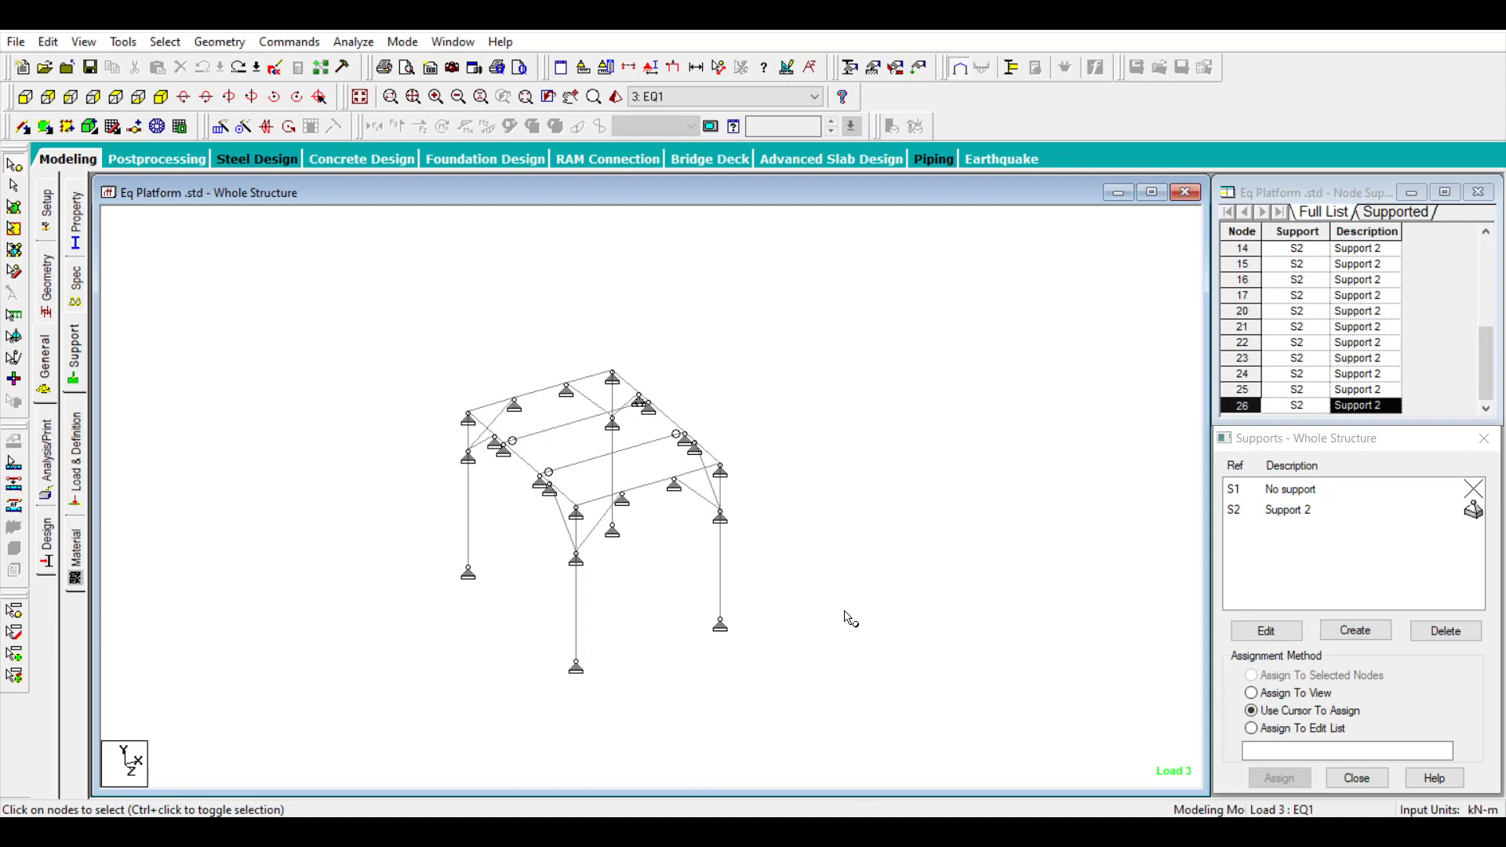